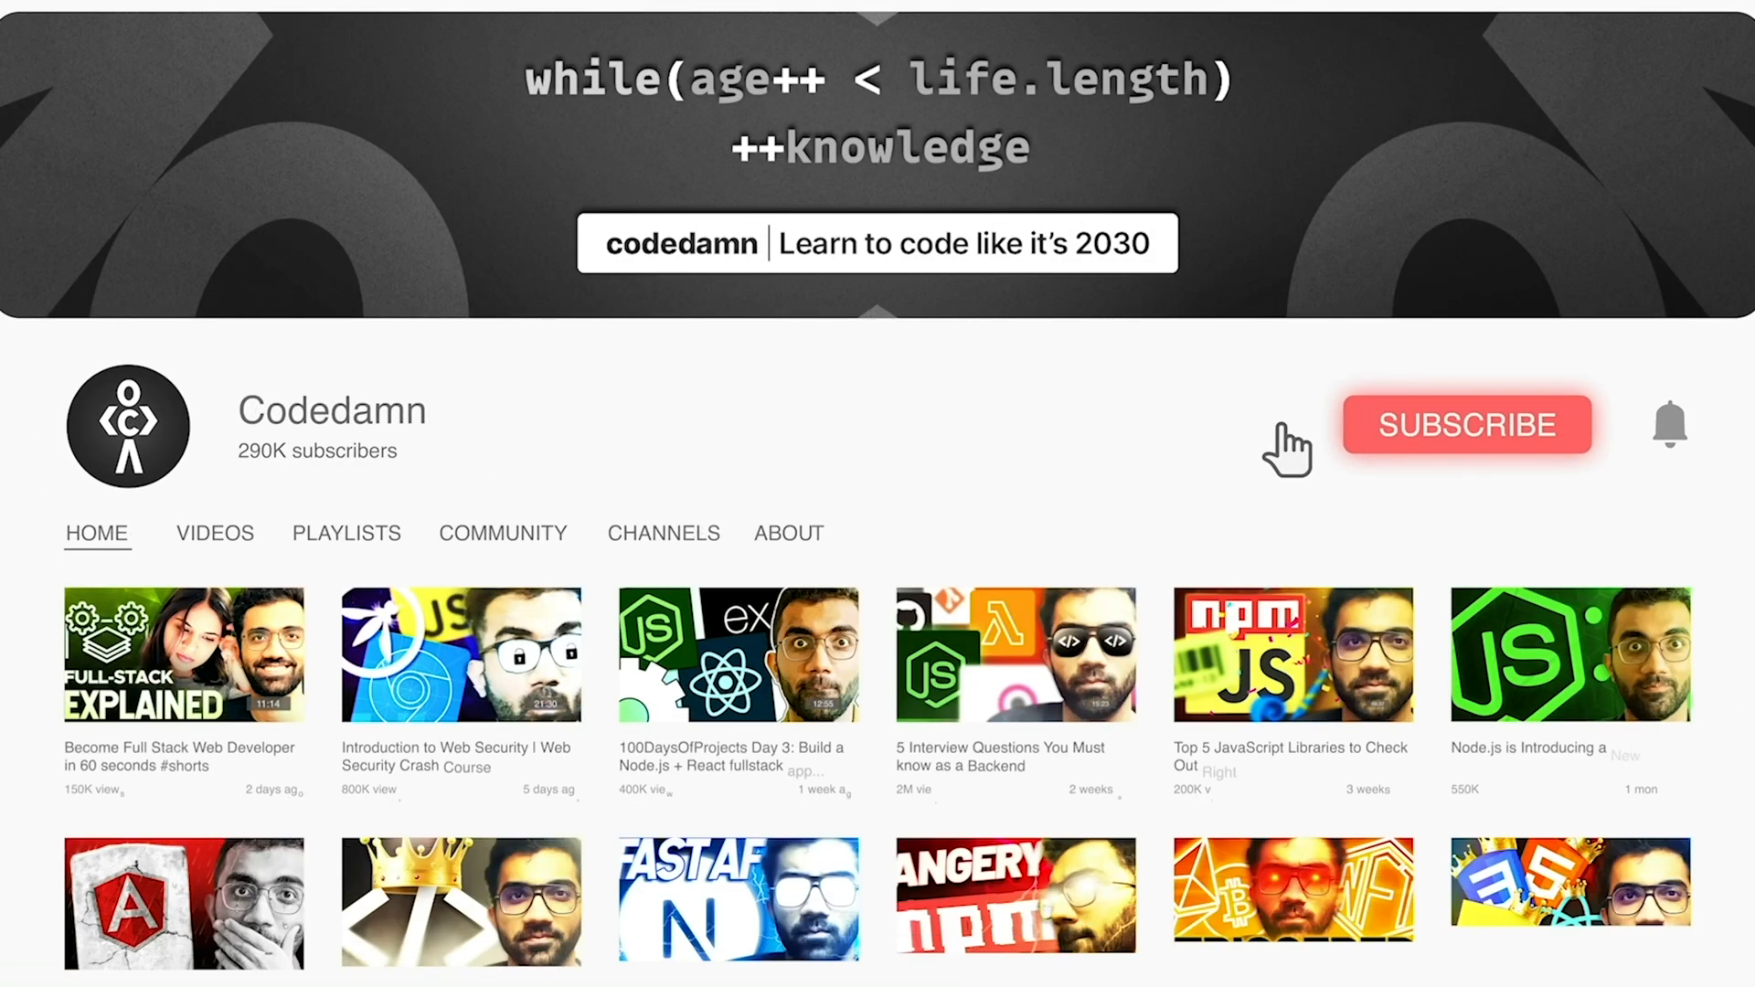
- Subscribe to the codedamn YouTube channel before moving to the WordPress dashboard
left_click(1466, 425)
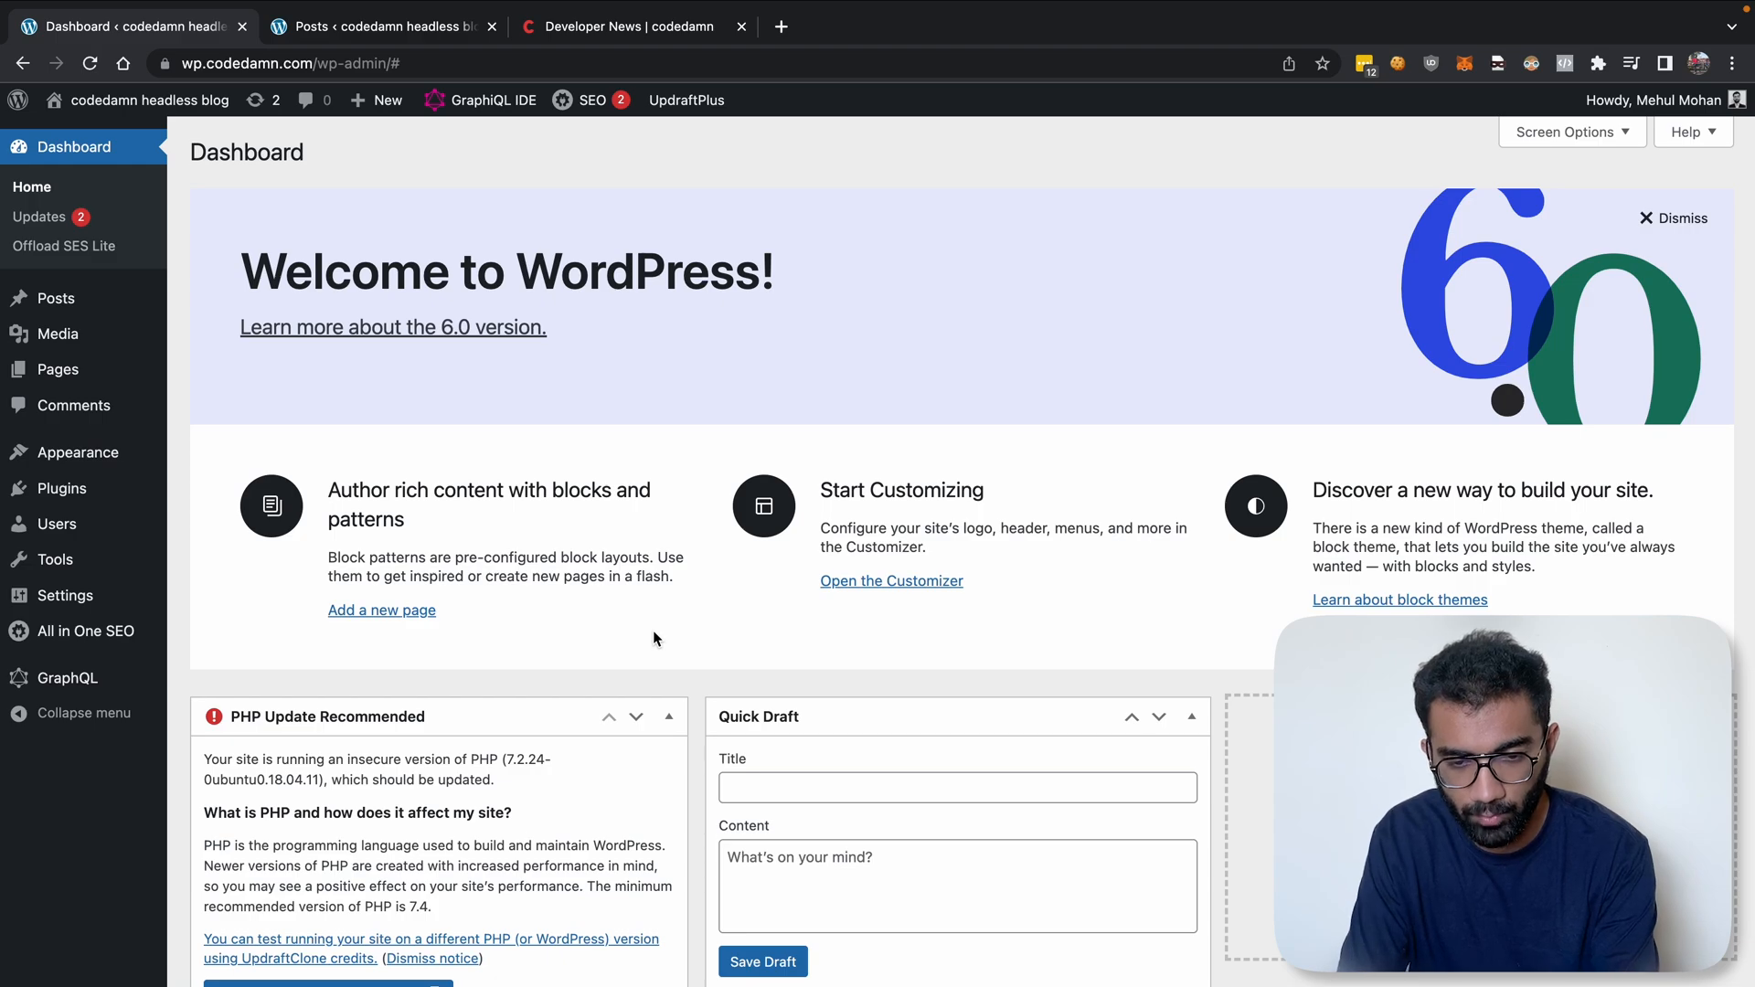
- Open the hackfest winners article from Developer News and scroll through it to the end and back
left_click(627, 26)
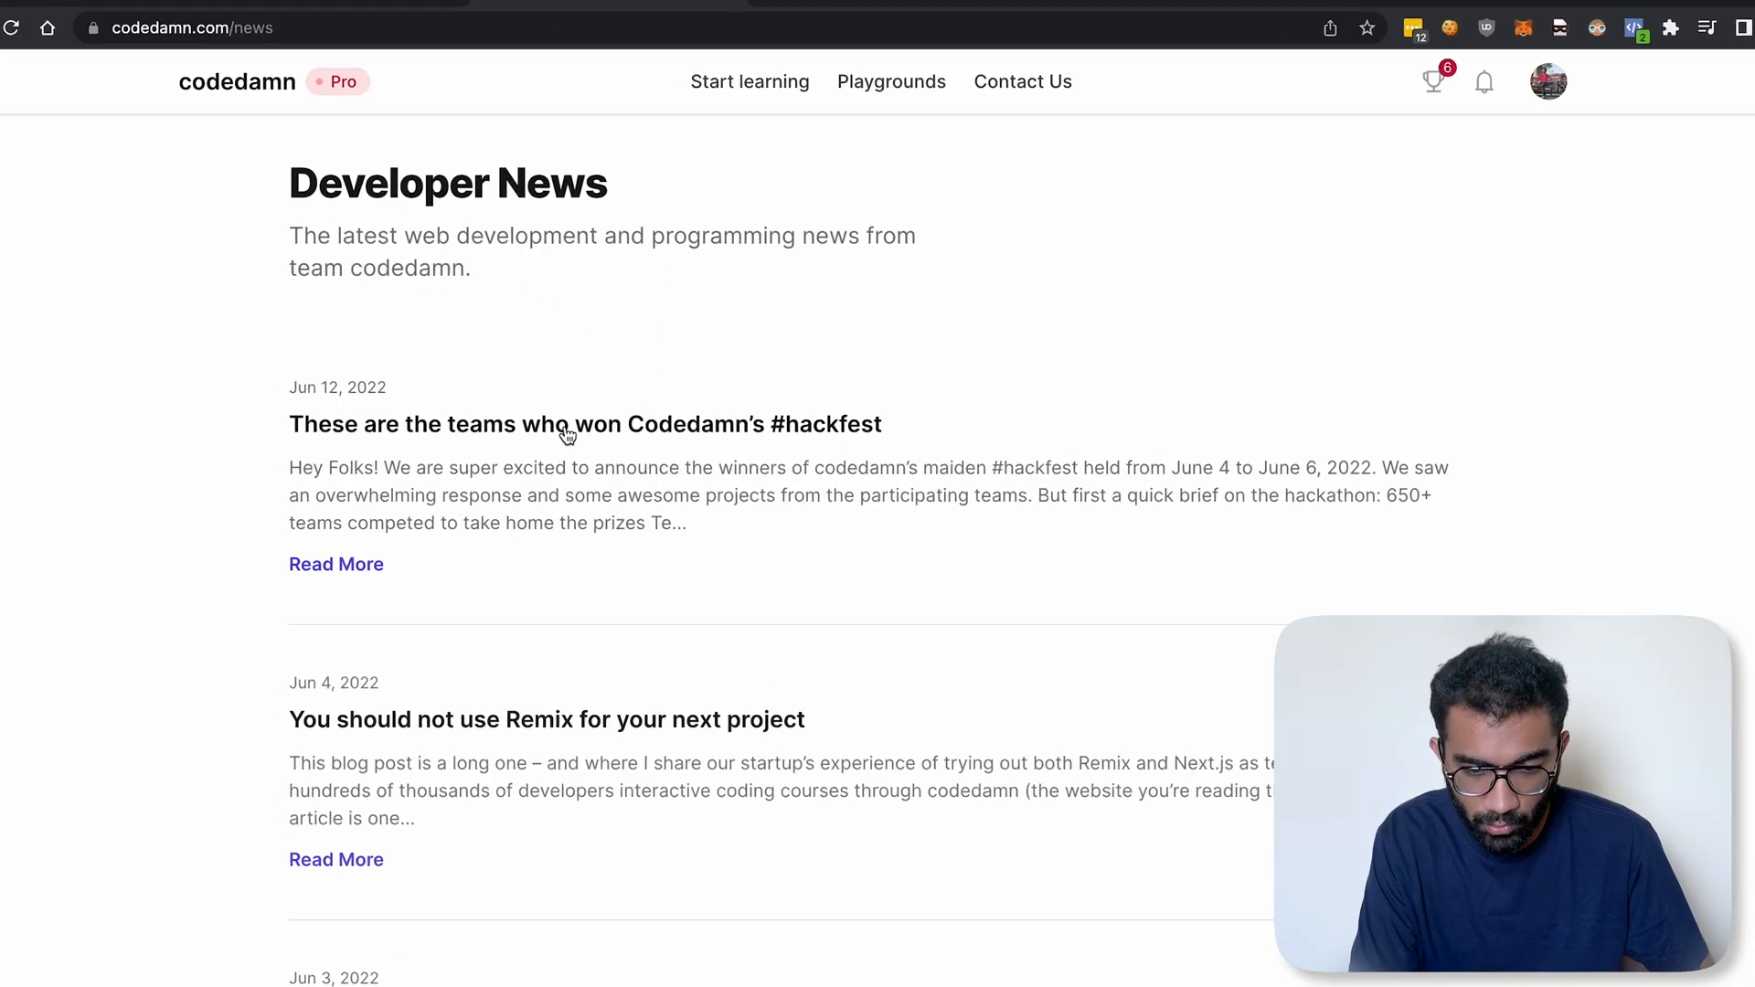
left_click(585, 424)
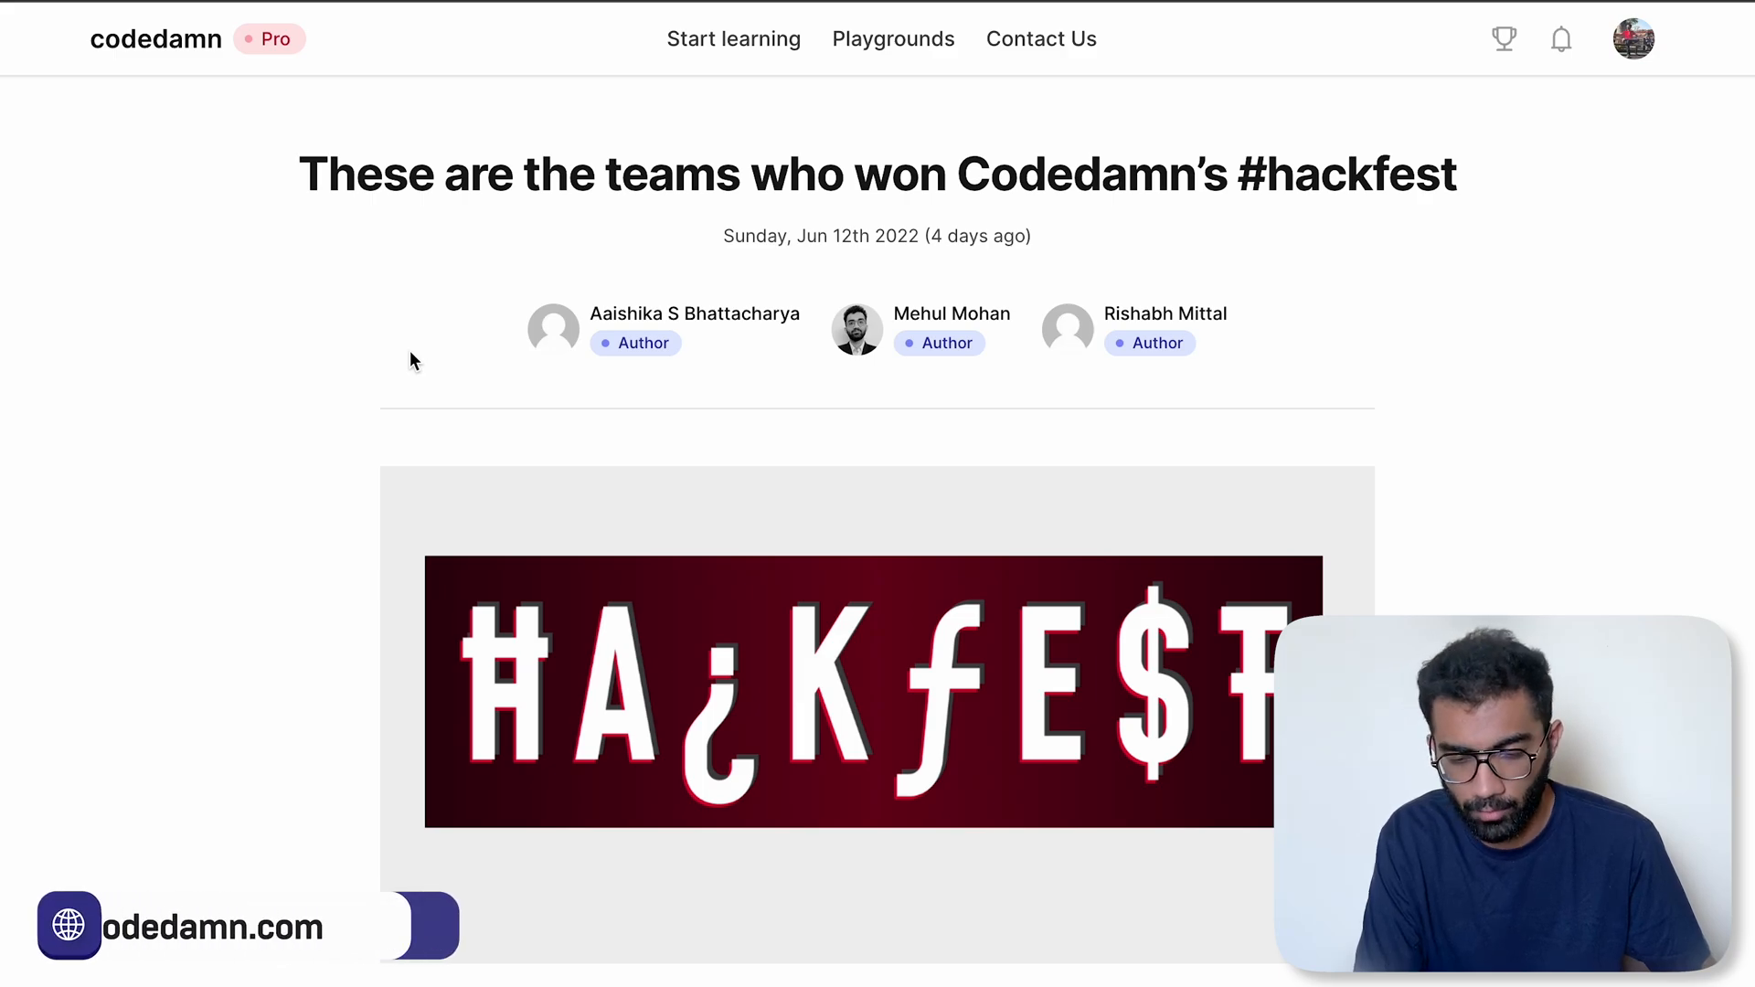
scroll("down", 3)
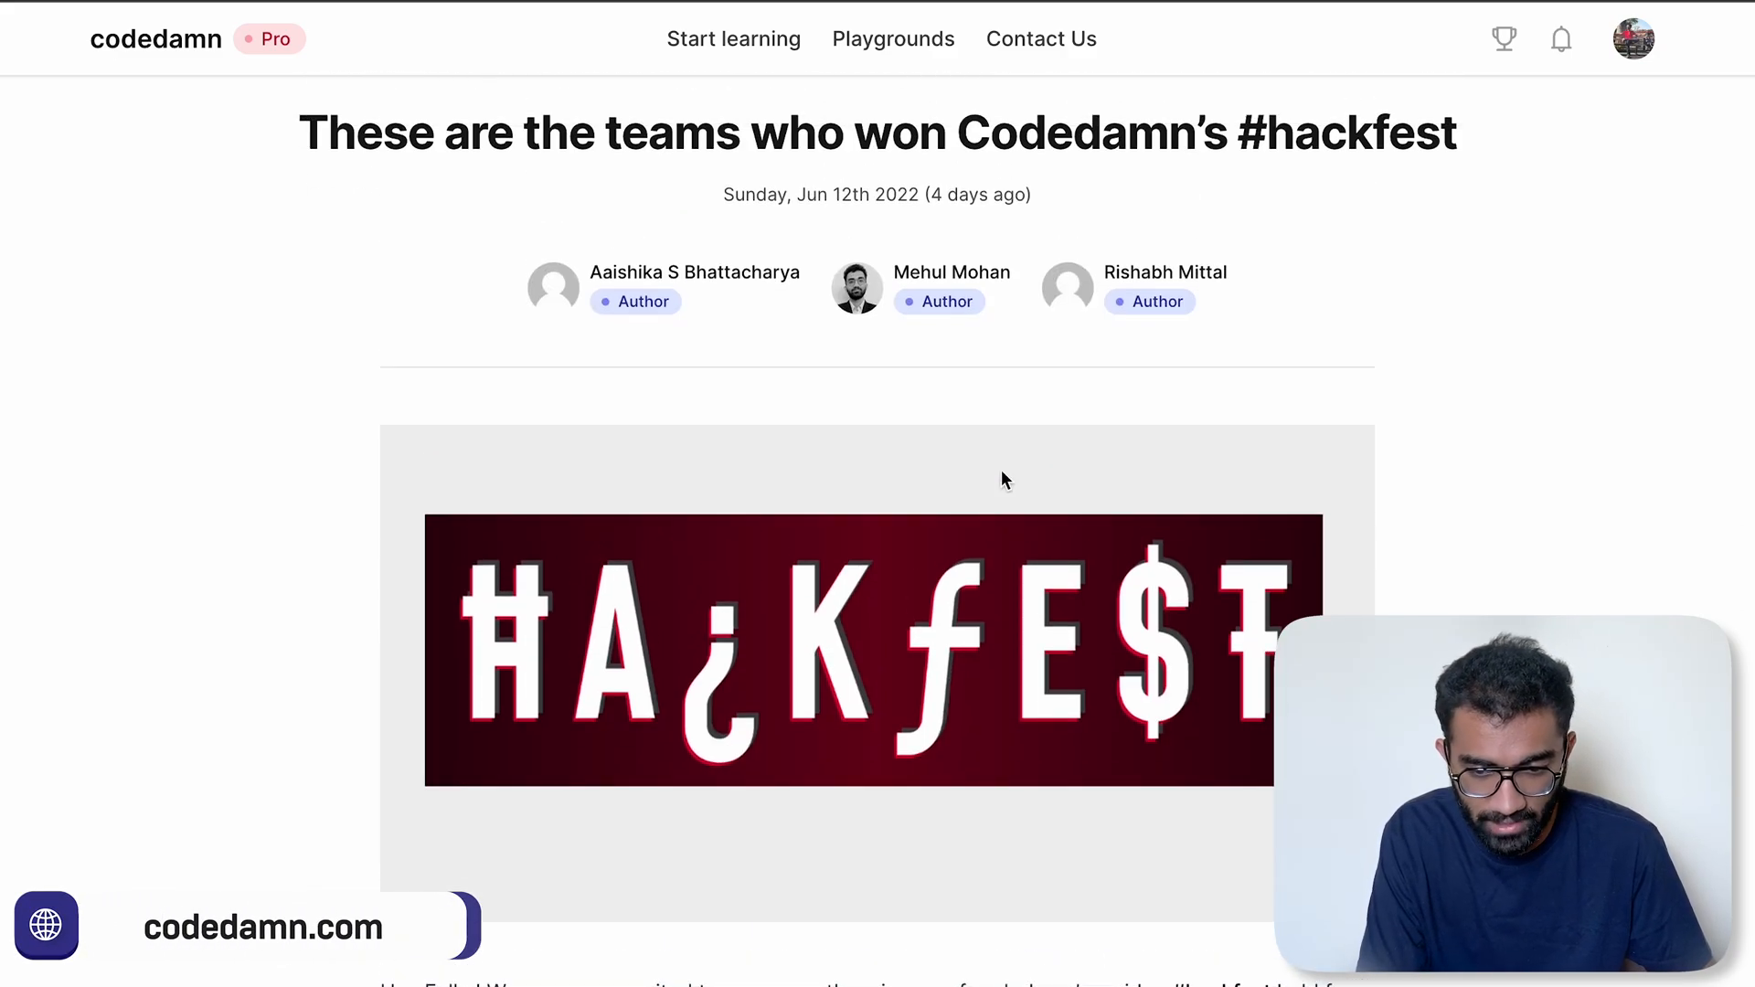
scroll("down", 3)
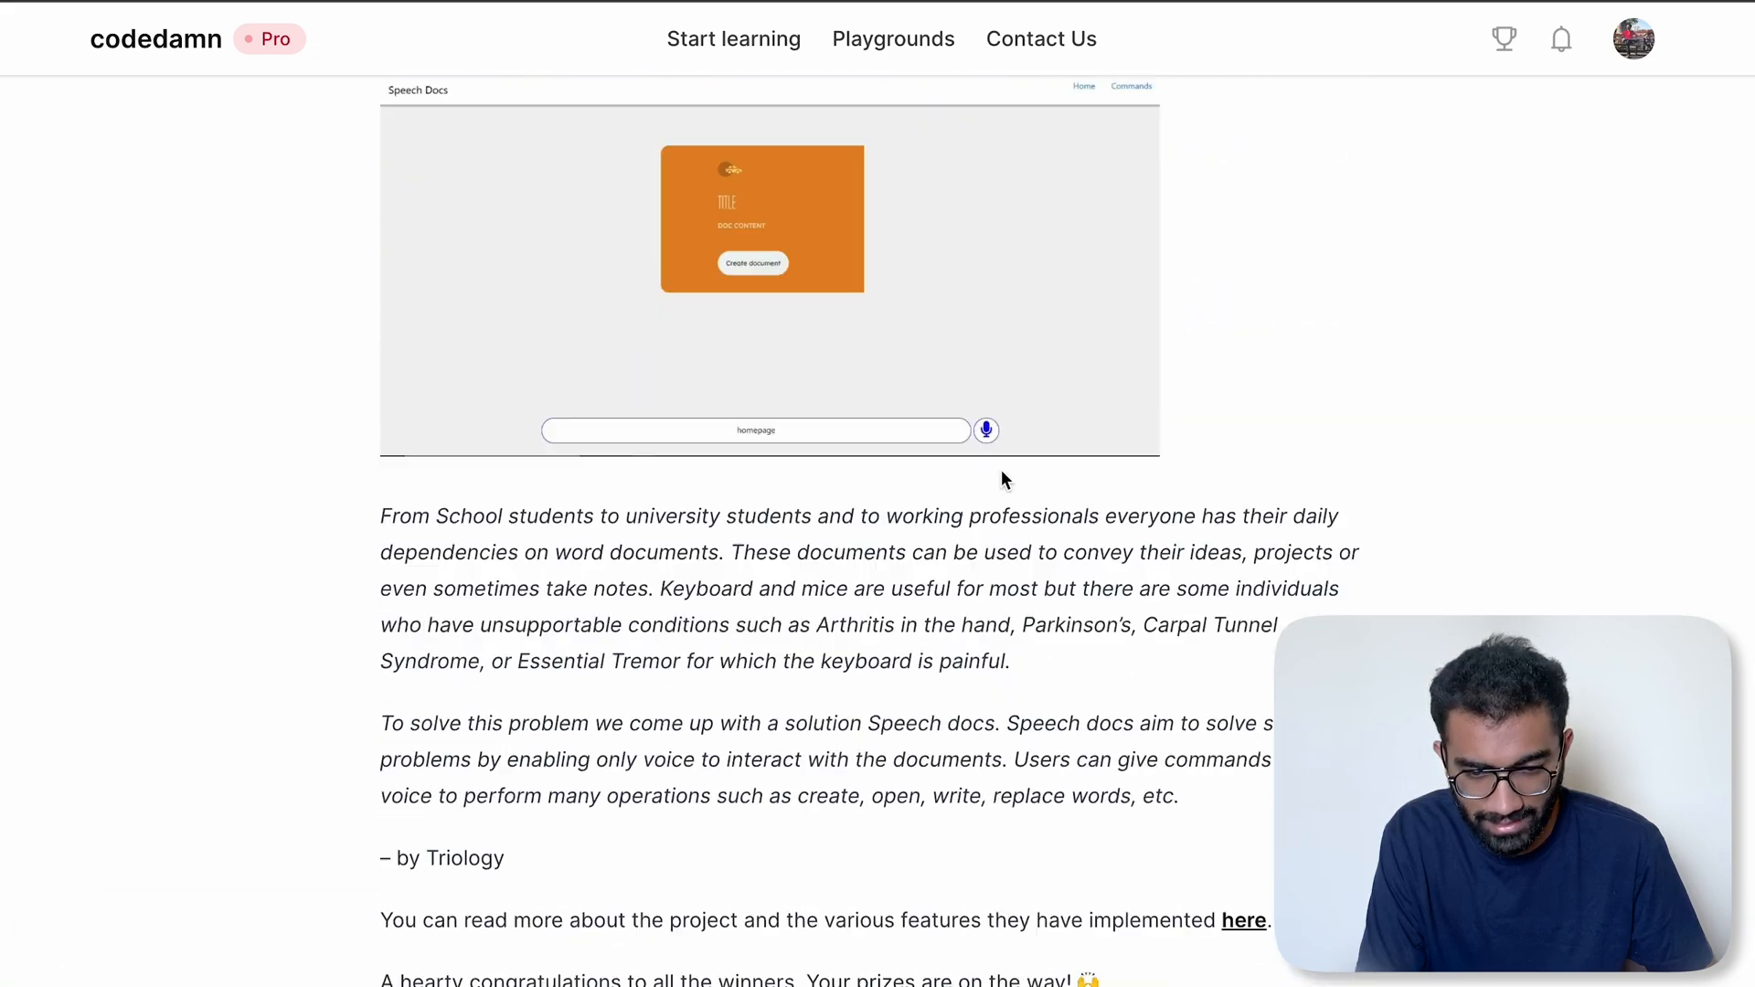
scroll("up", 3)
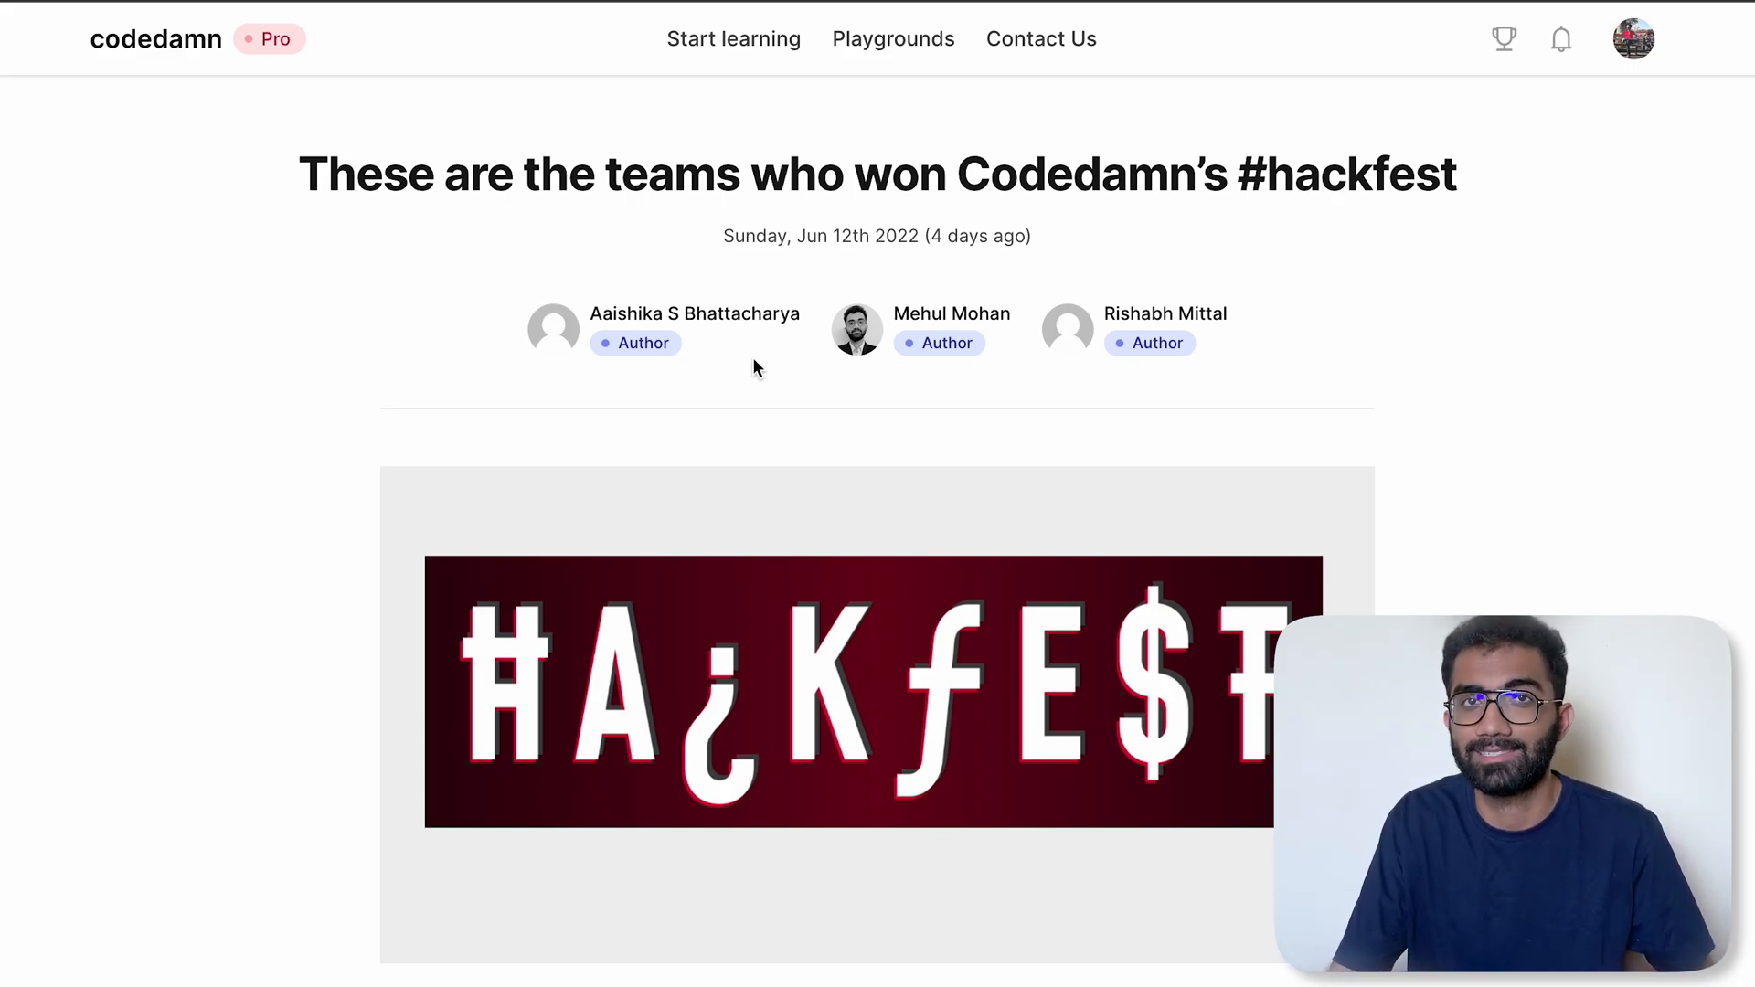
- Locate the hackfest winners post in All Posts and open it for editing
left_click(381, 26)
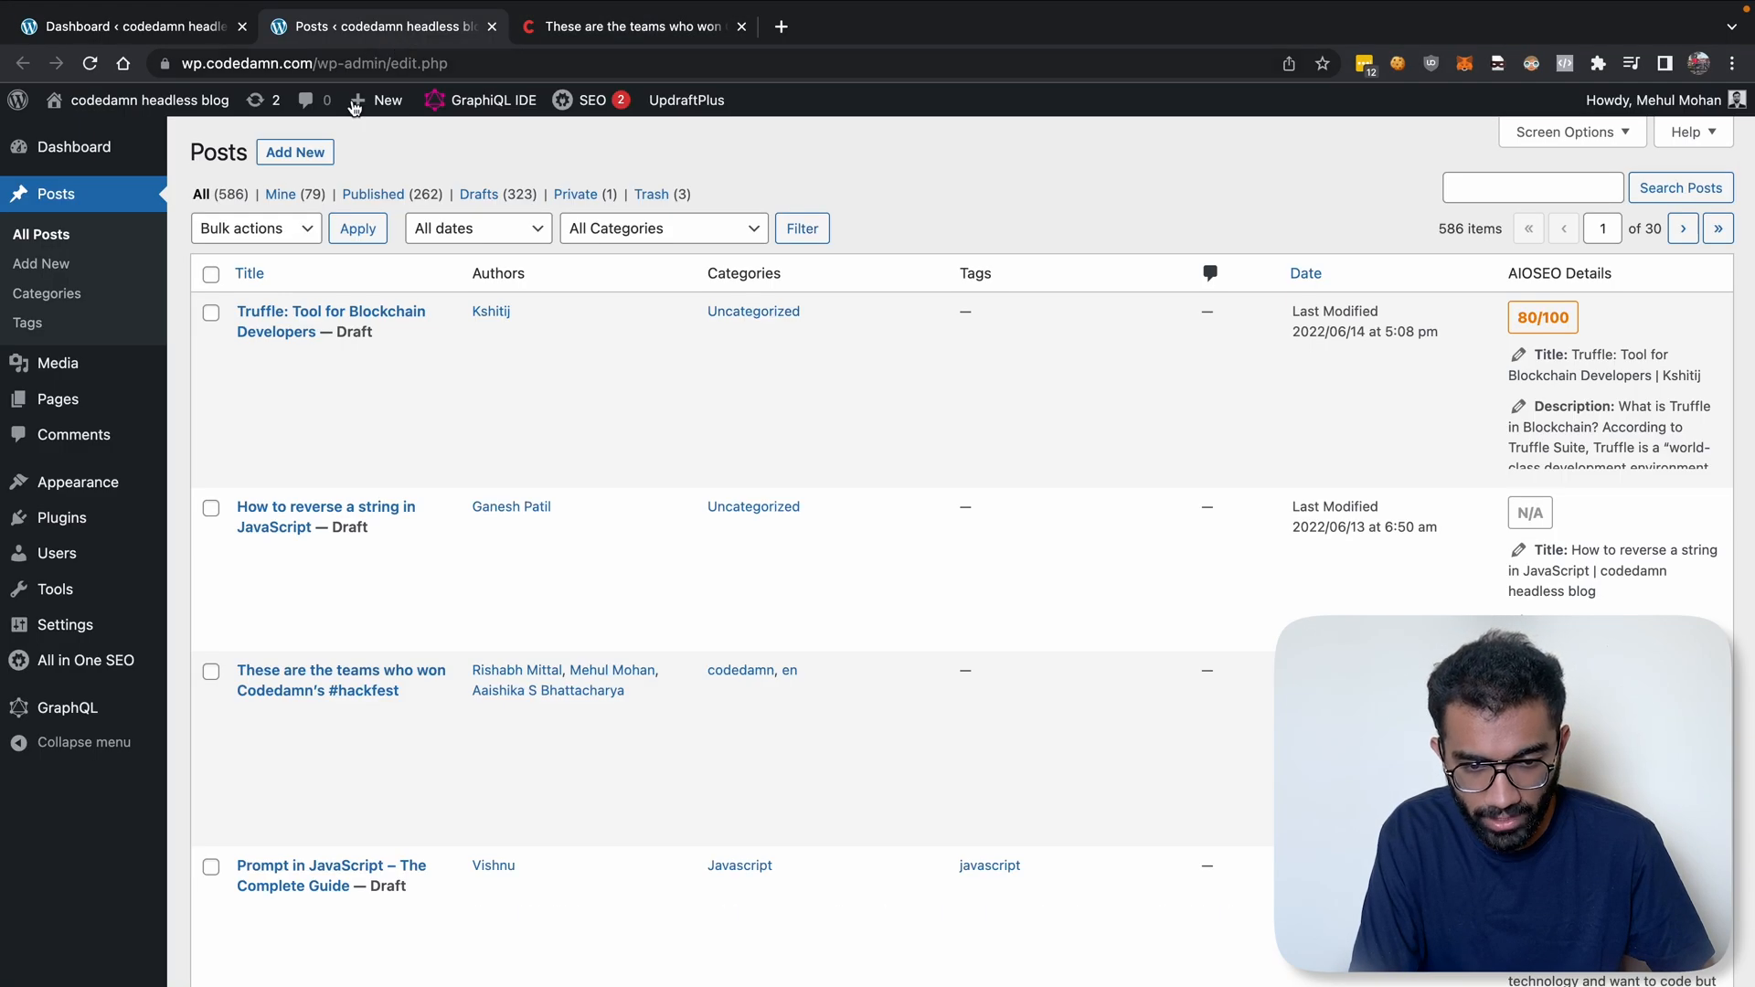
scroll("down", 3)
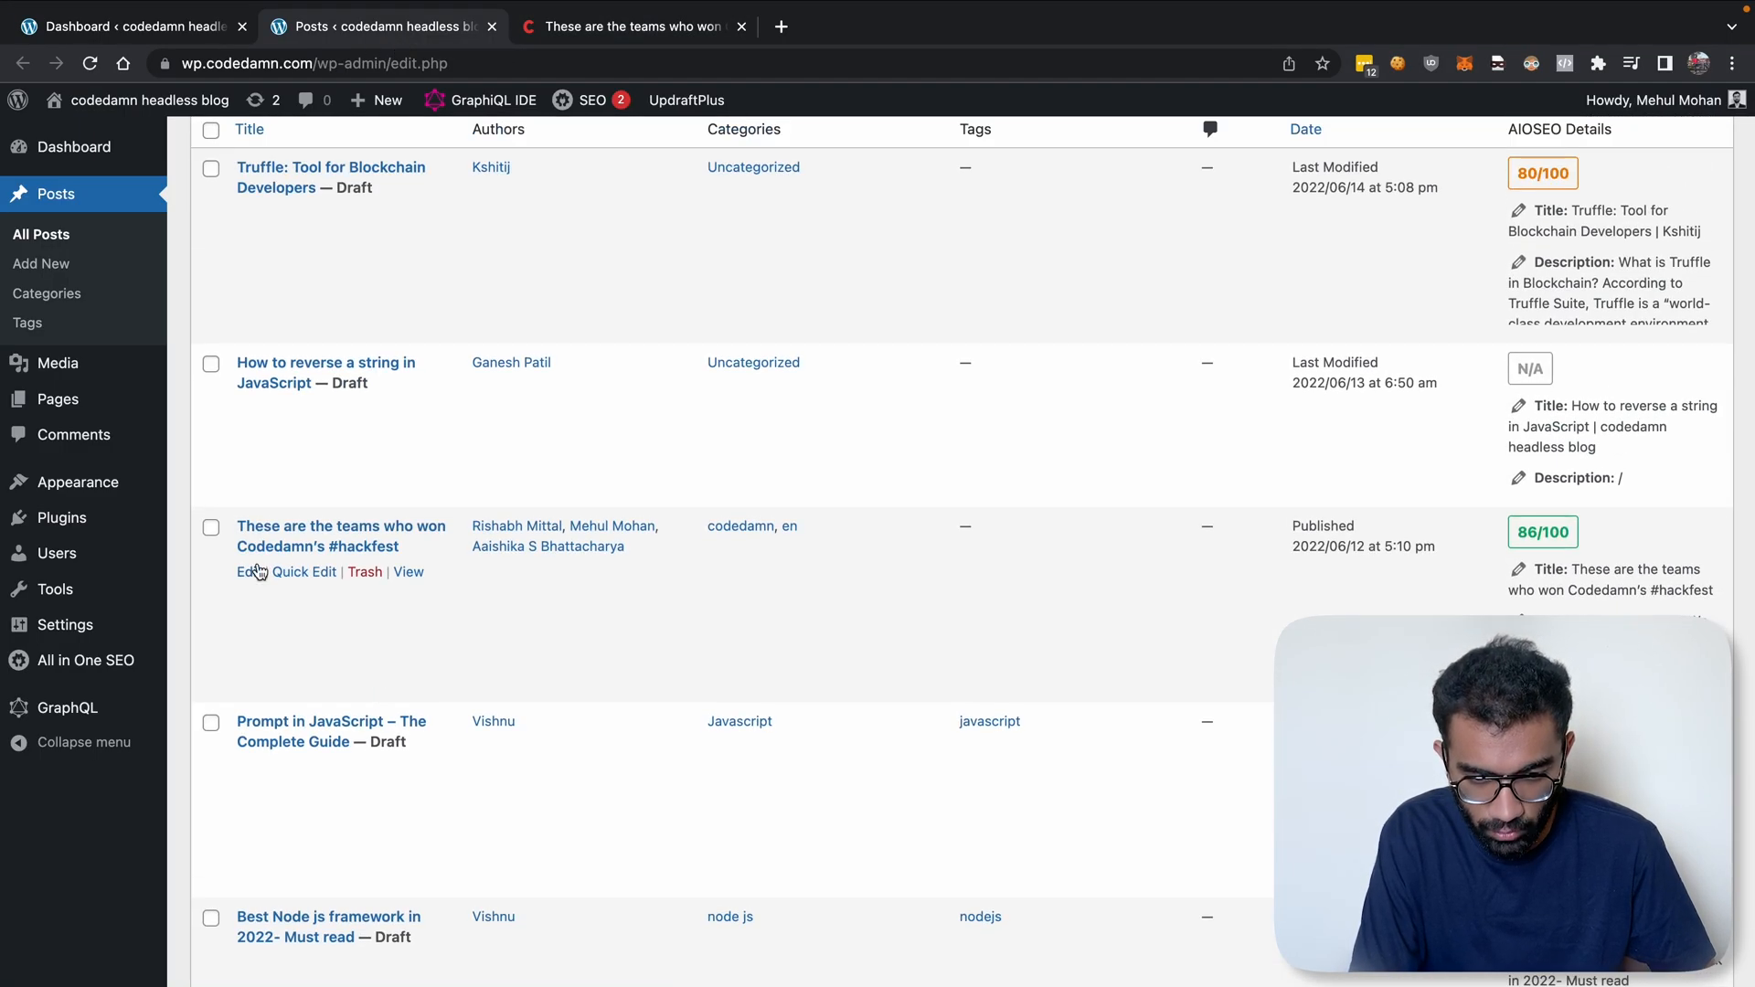
left_click(248, 573)
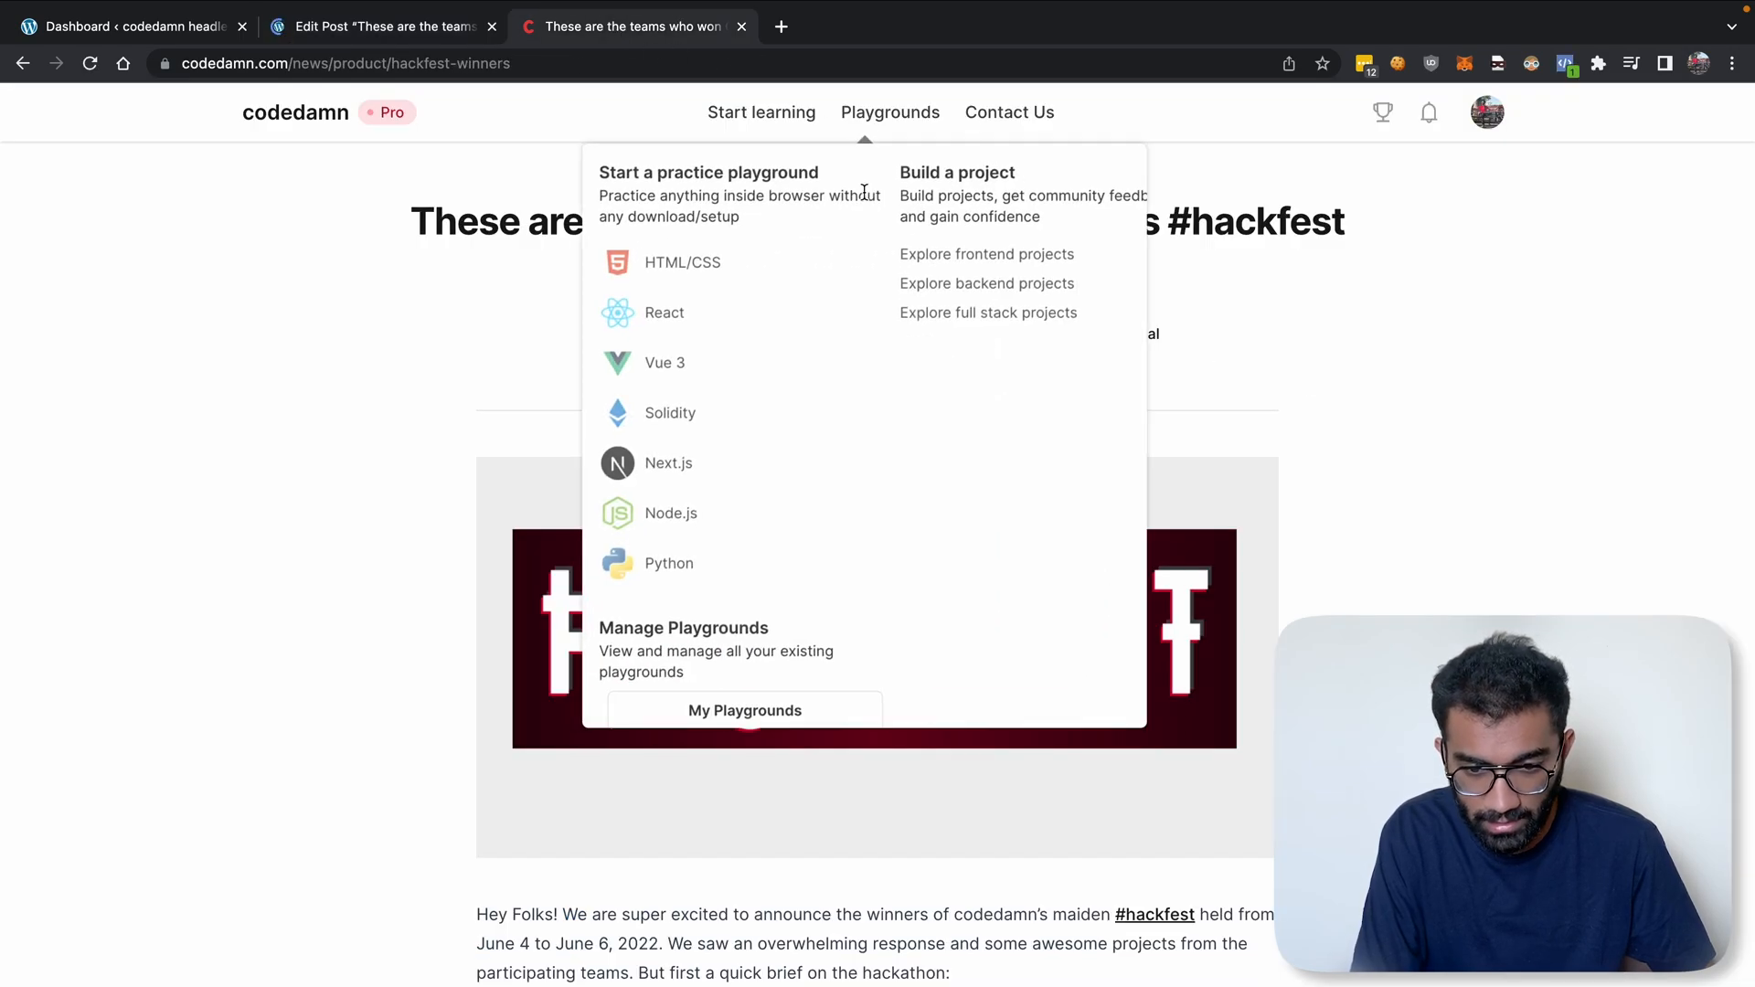
- Save the hackfest post as an update and return to the live article
left_click(380, 26)
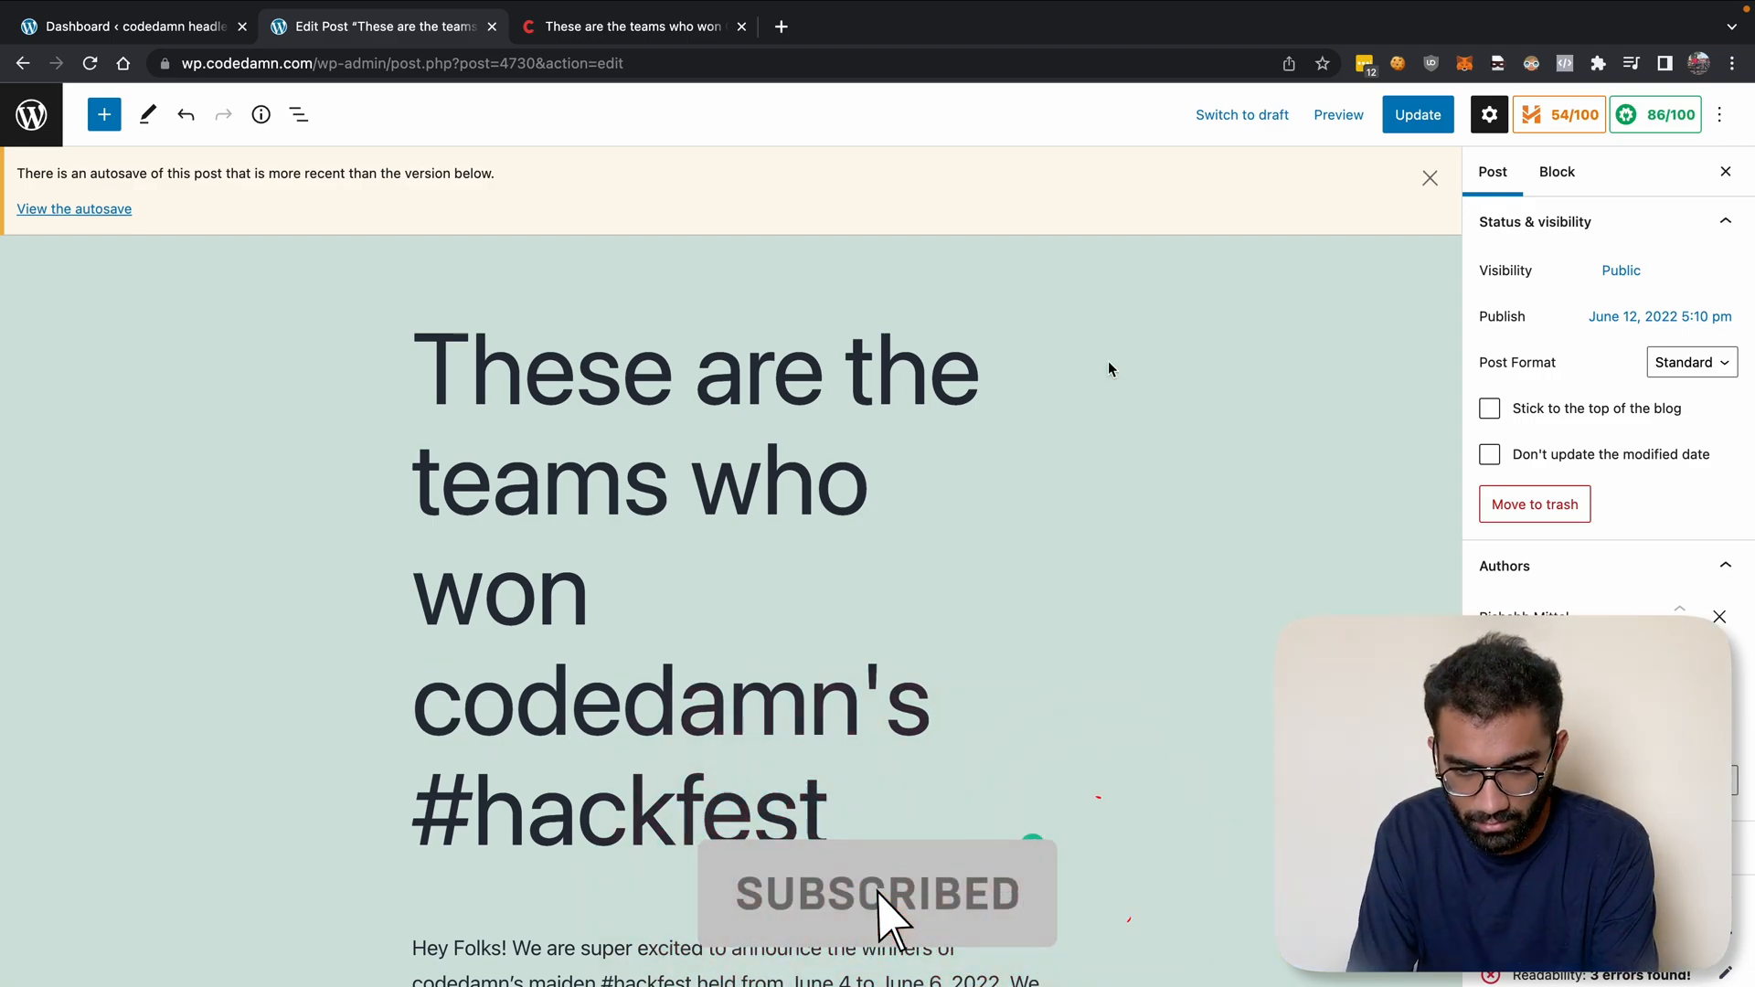
left_click(1415, 113)
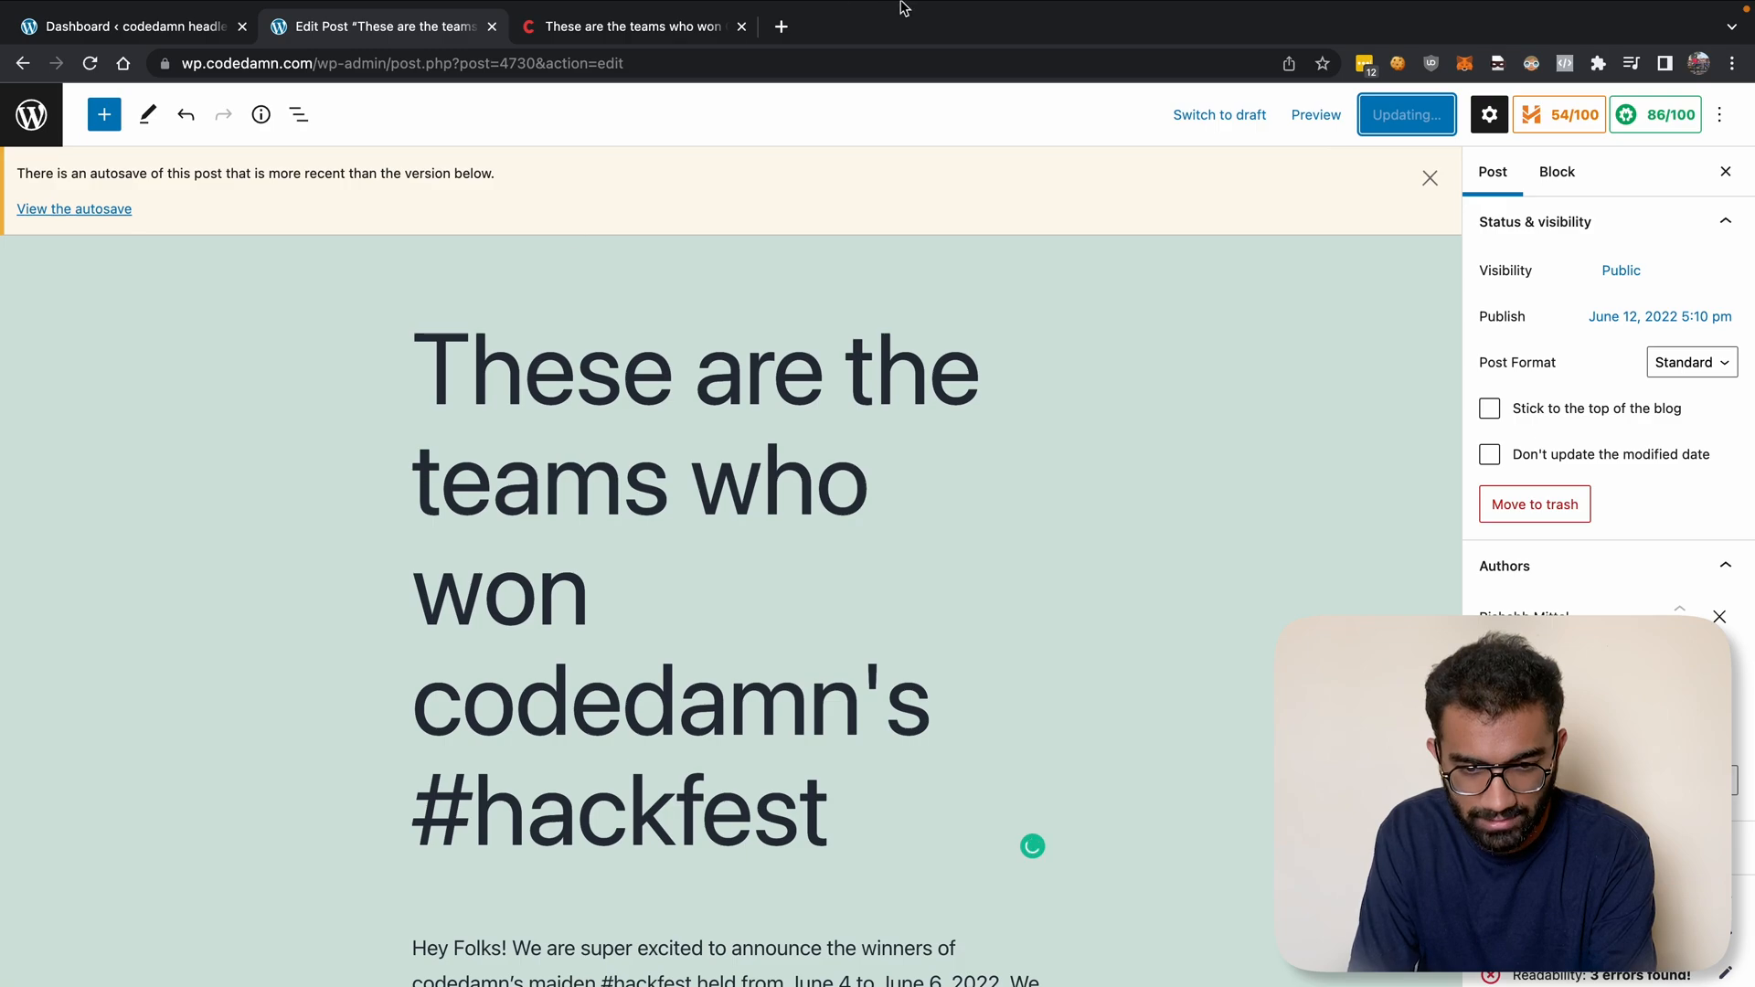
left_click(628, 26)
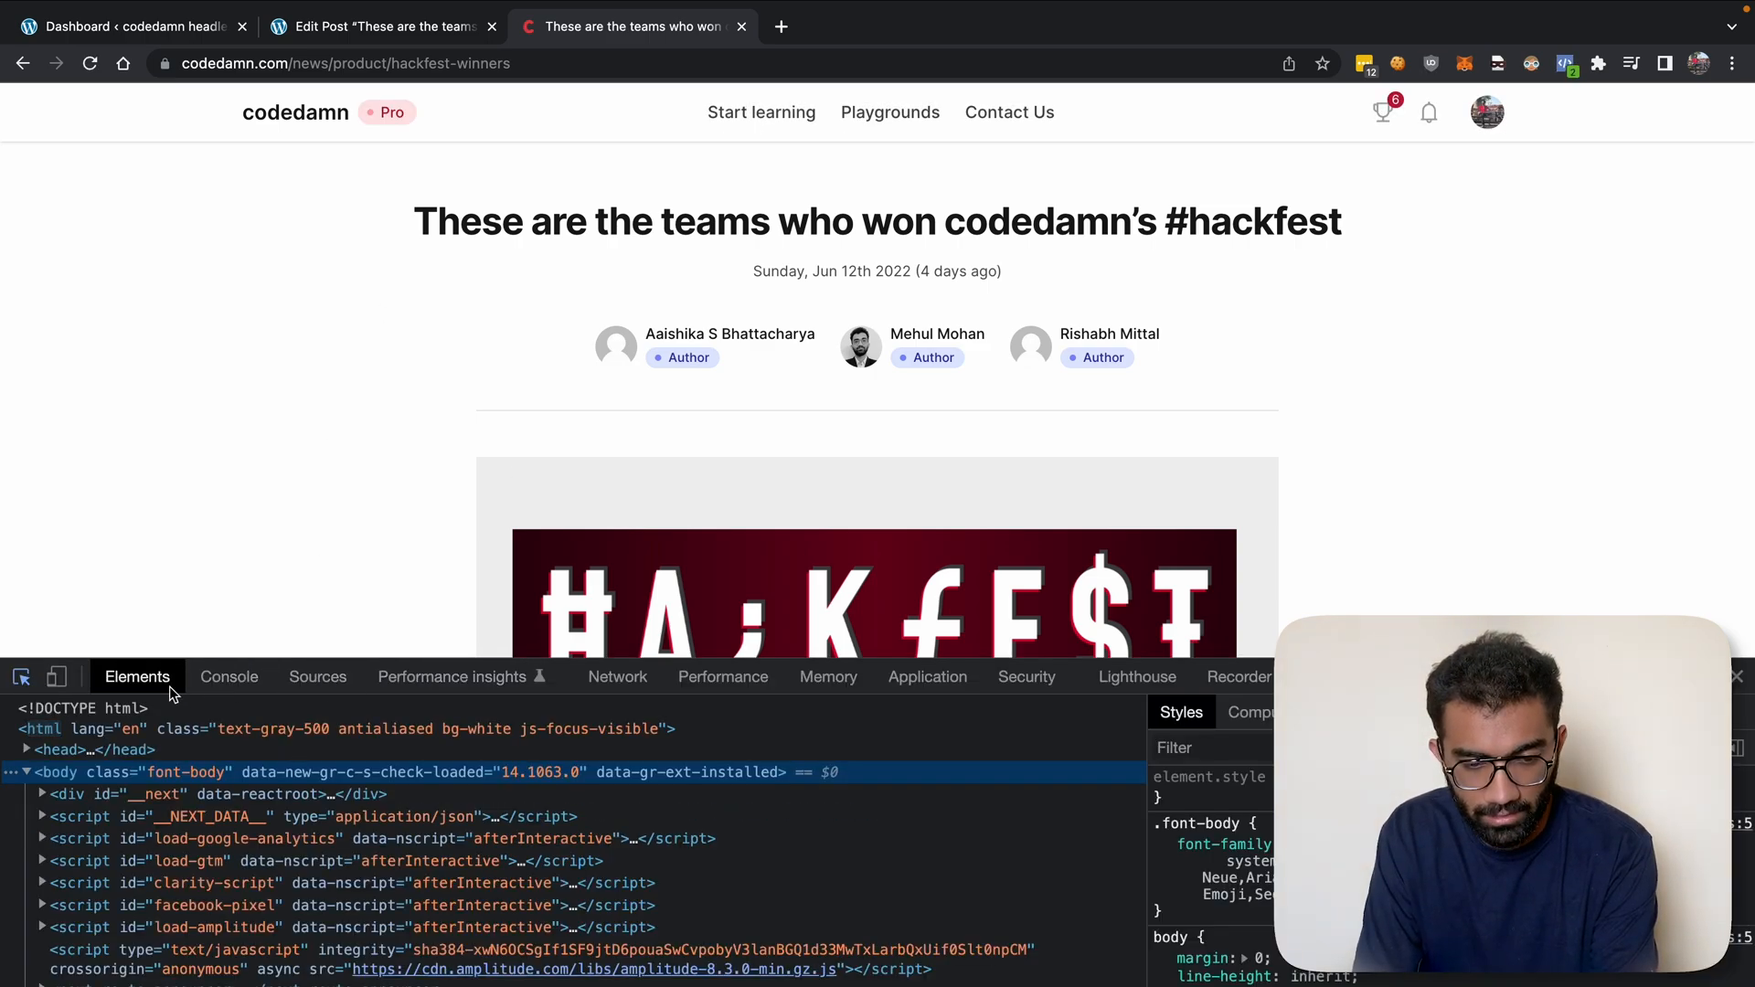
- Filter Network to Doc requests, inspect the hackfest-winners document request, then close DevTools
left_click(617, 677)
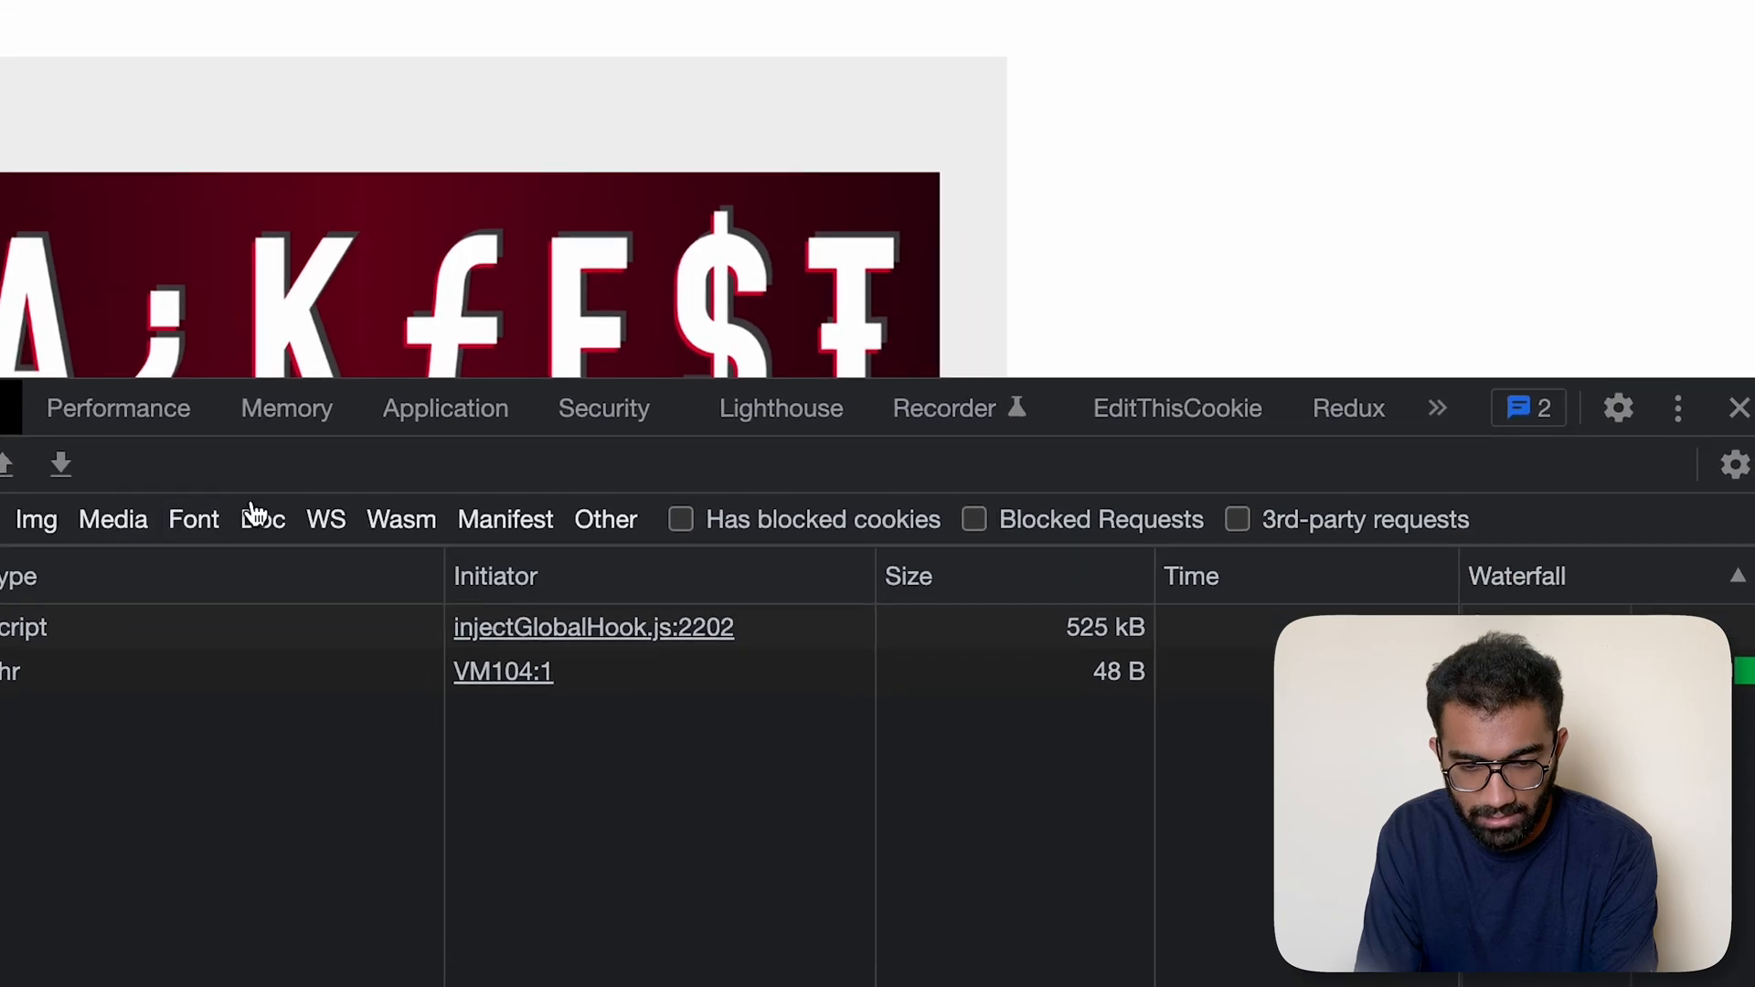
left_click(261, 519)
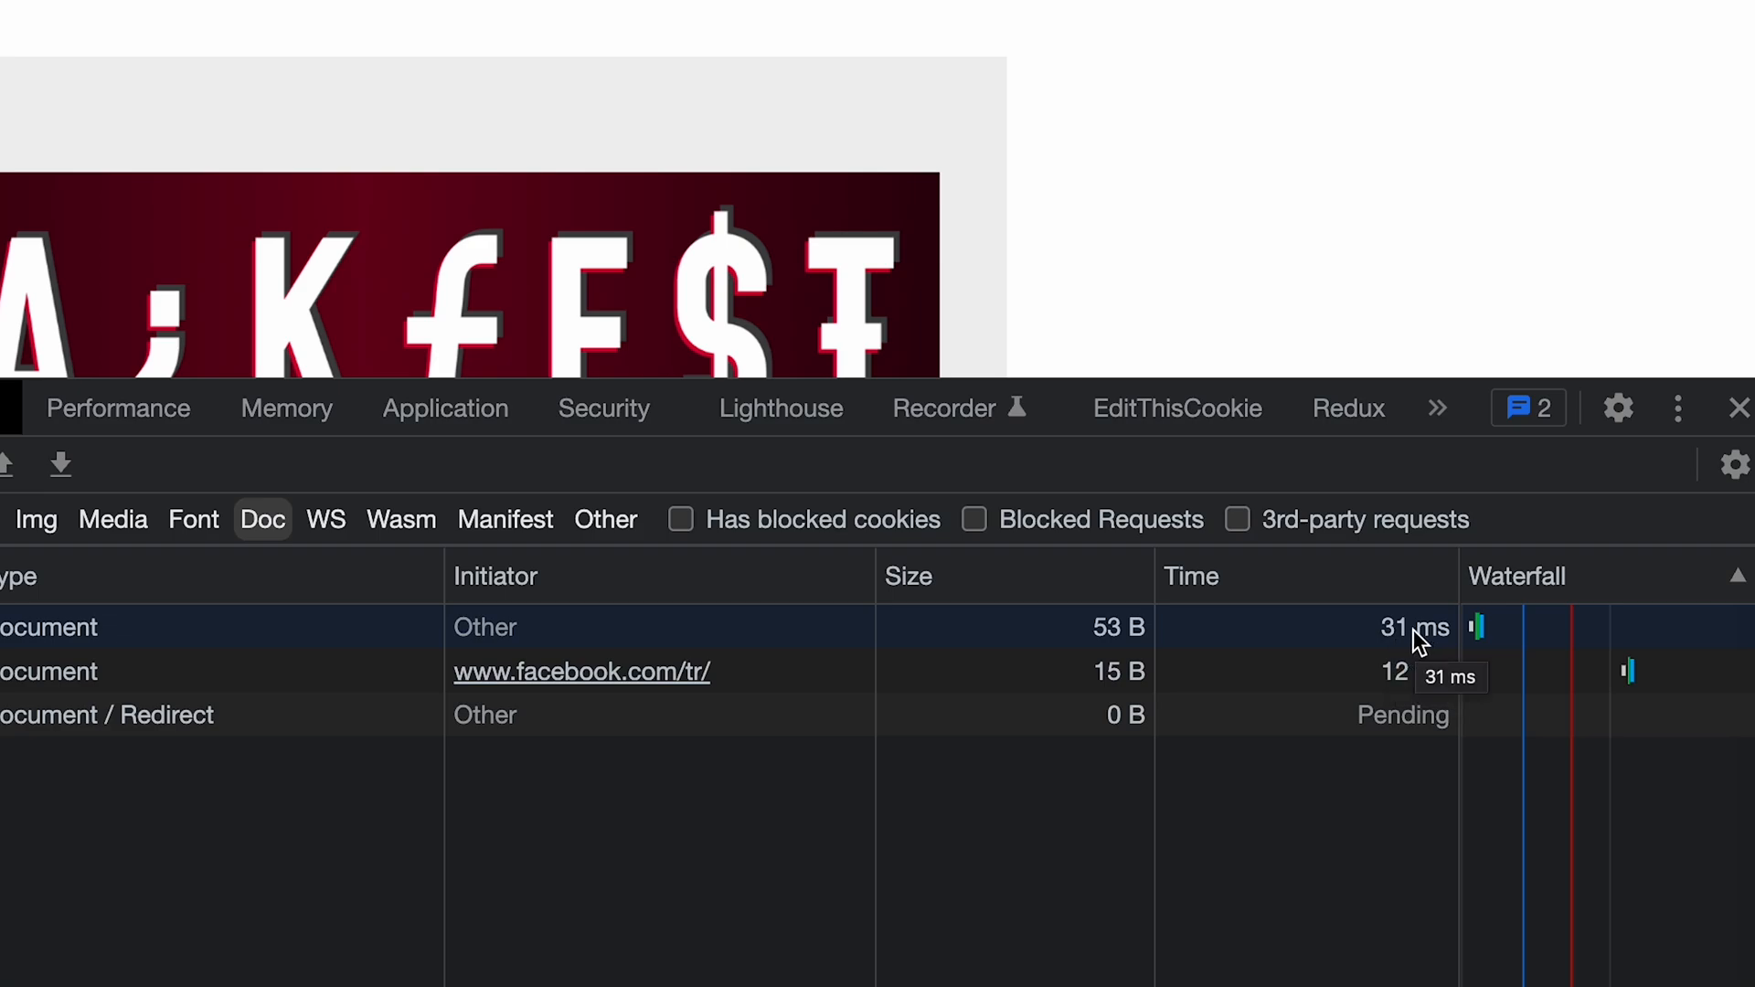
left_click(50, 627)
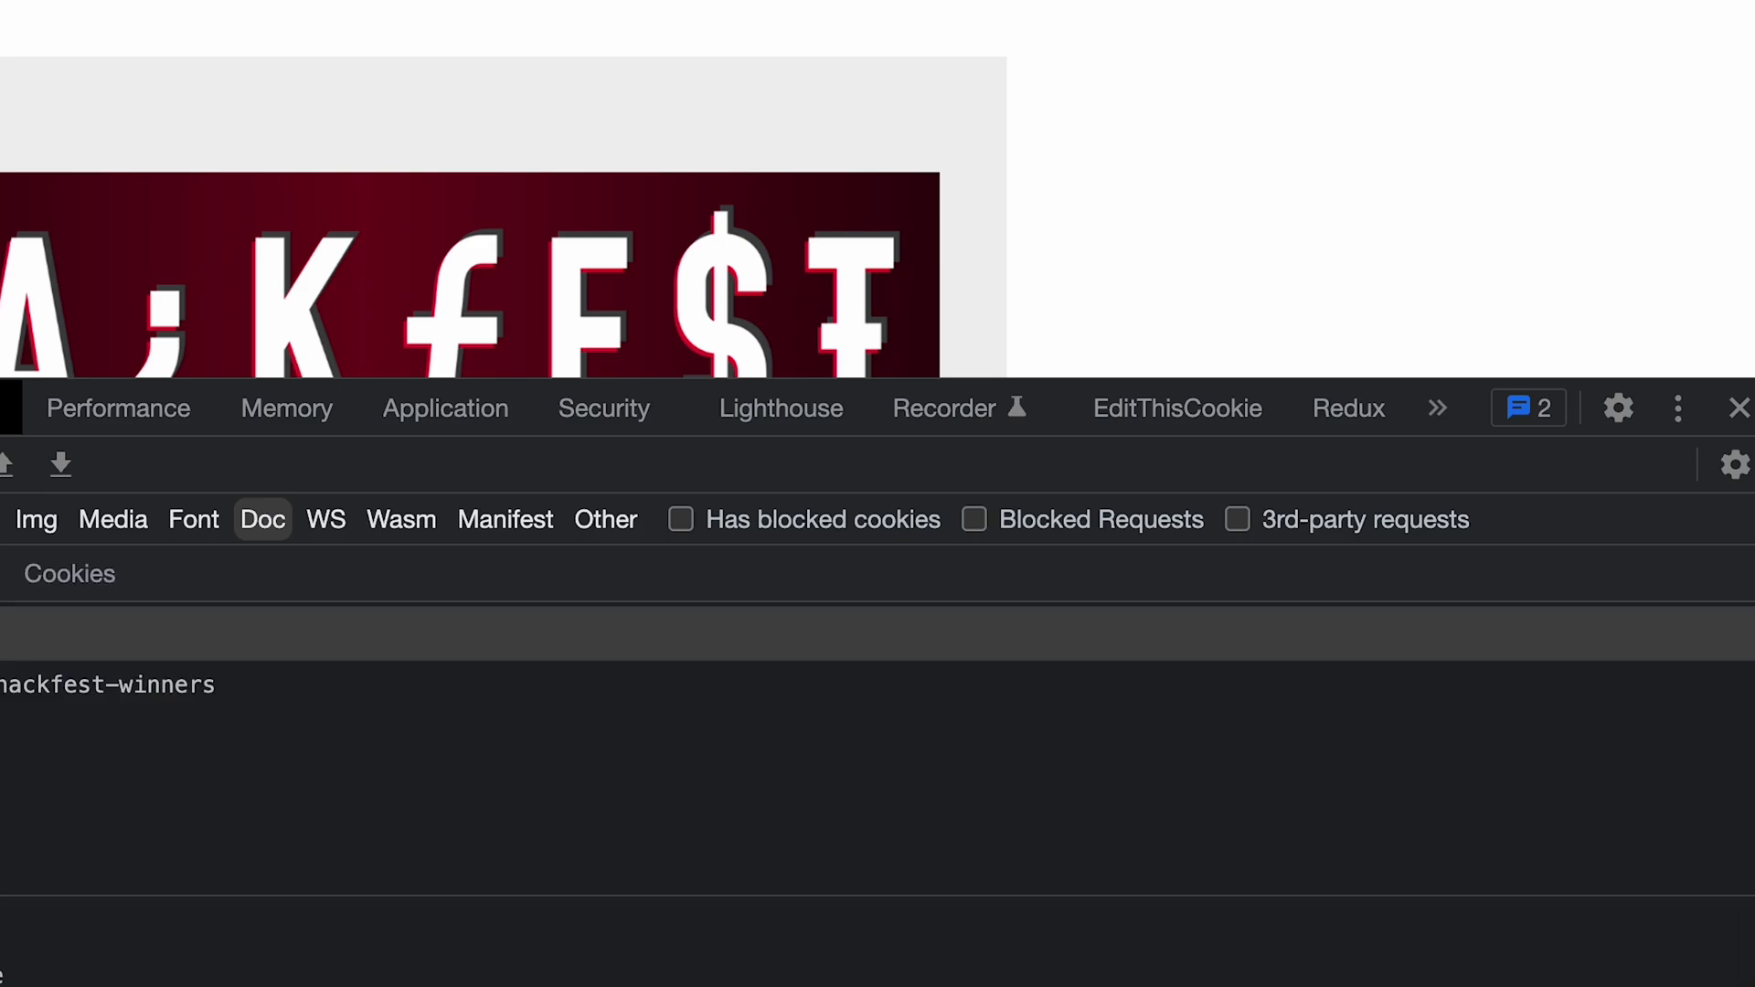
left_click(1742, 408)
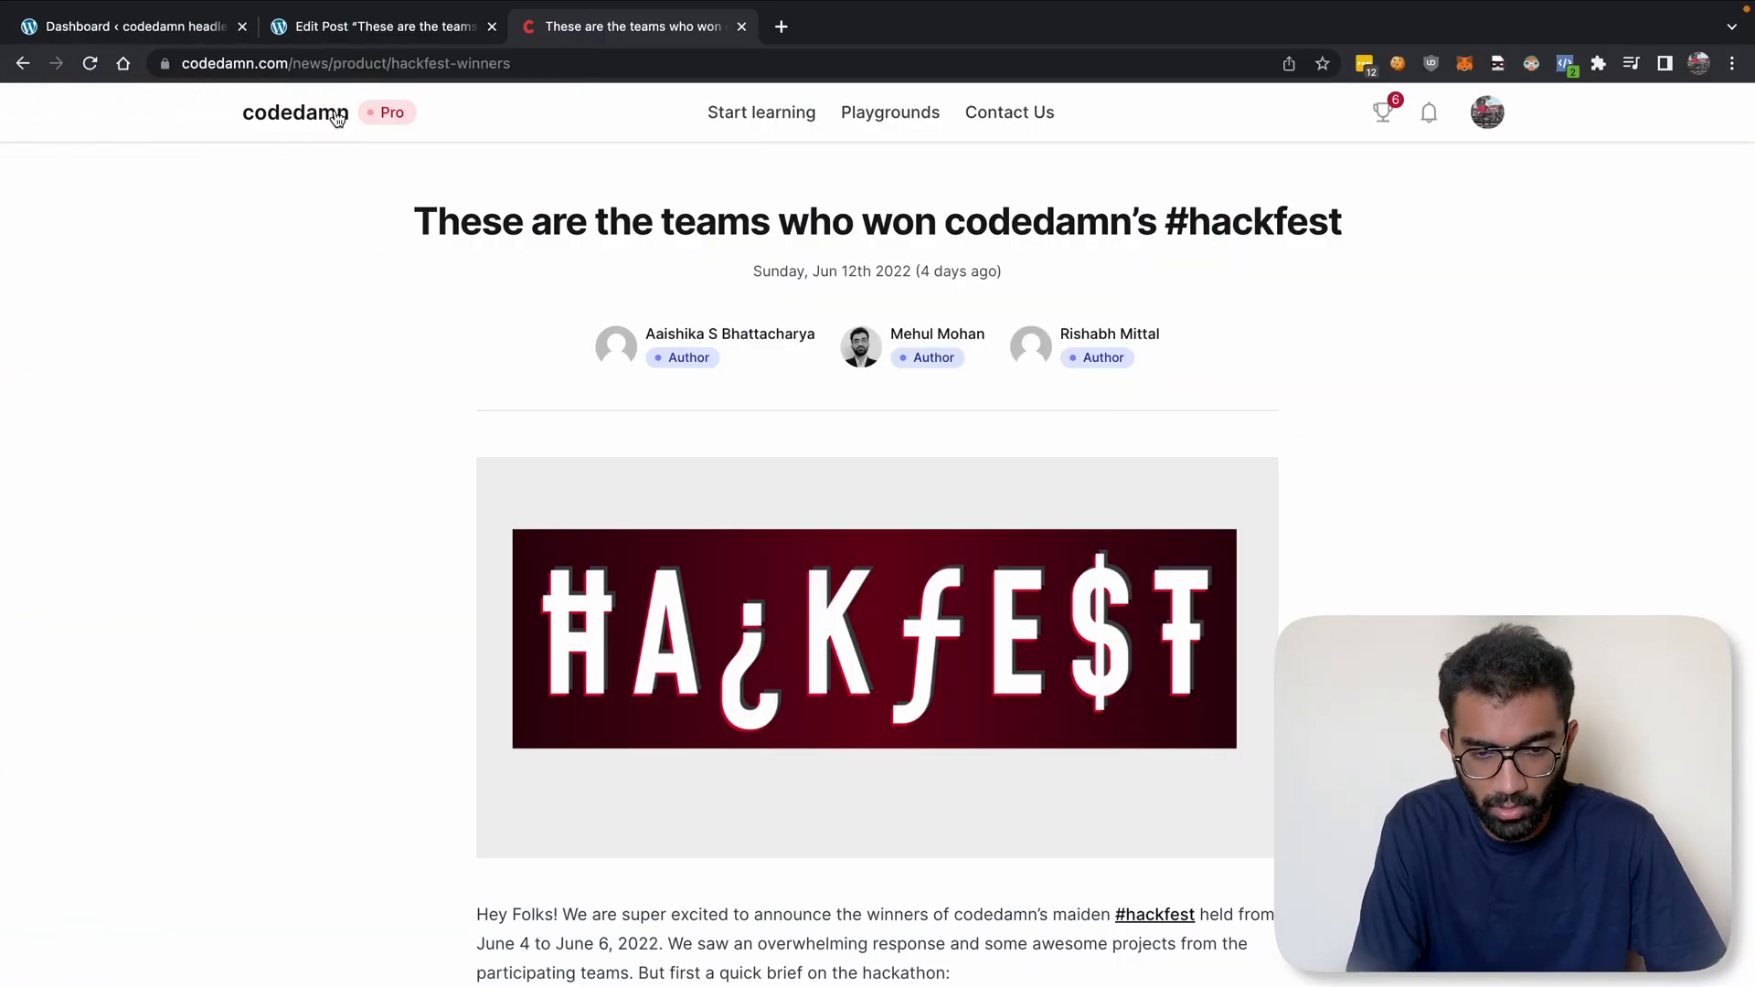
- View the blog's public front page from the admin bar, then return to the dashboard
left_click(133, 25)
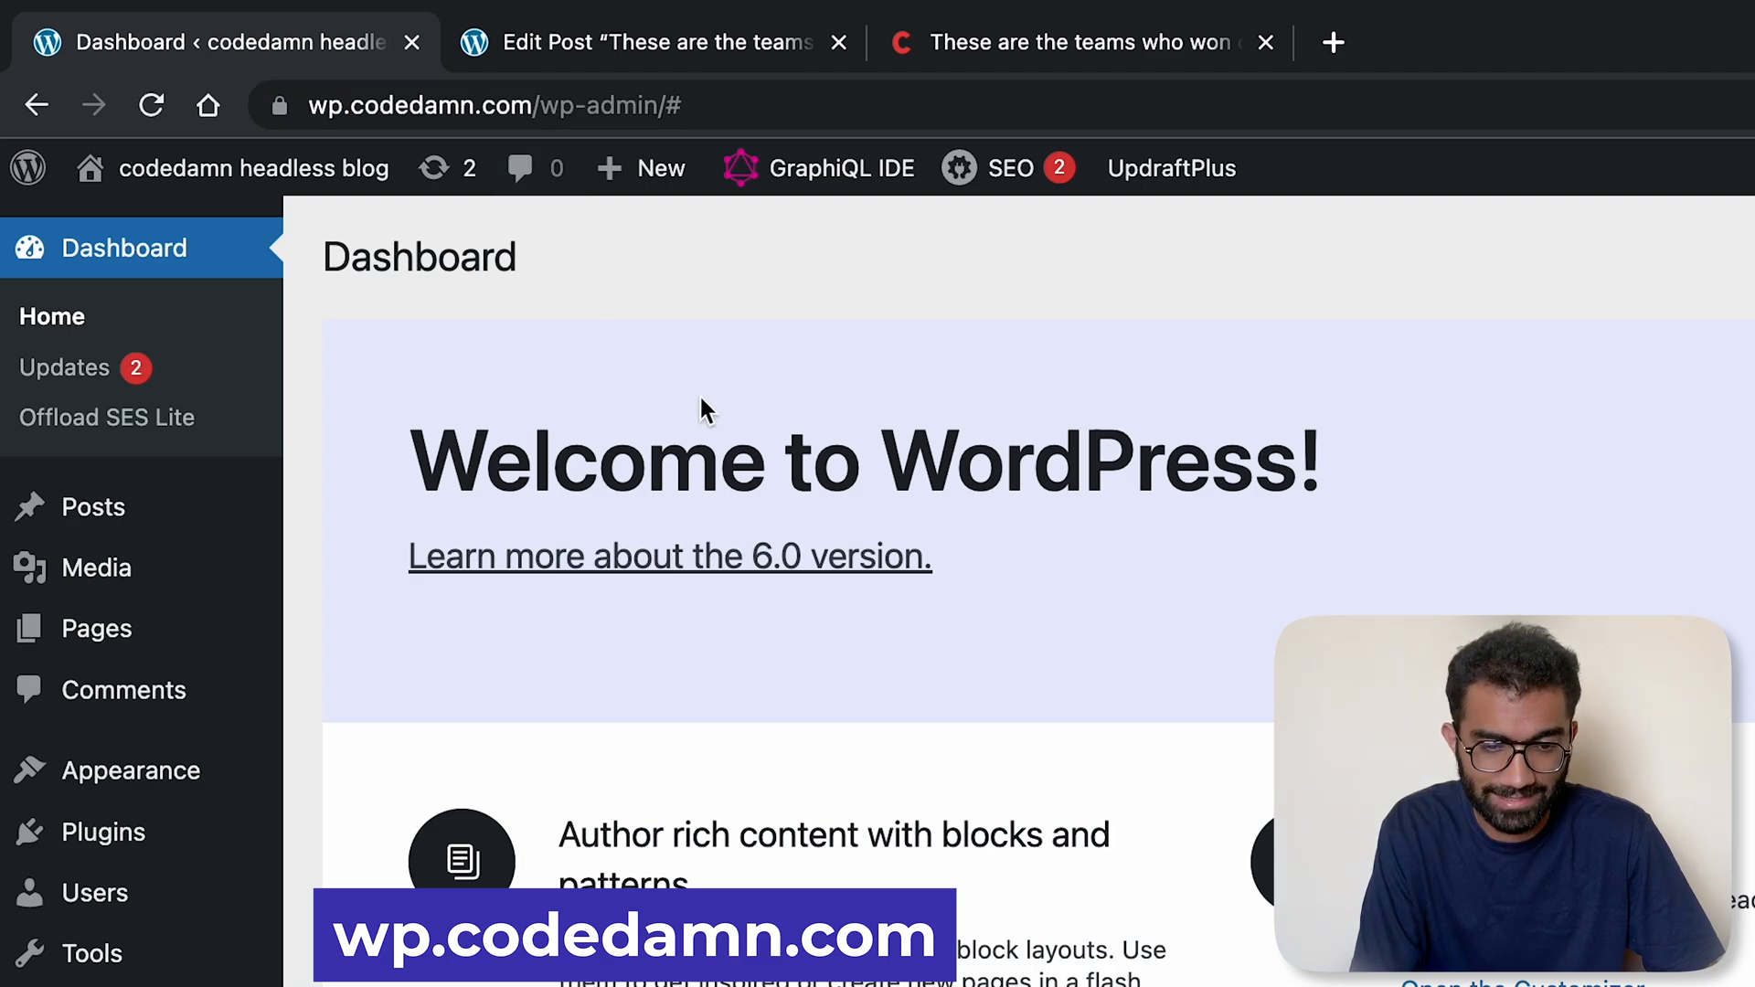
mouse_move(614, 377)
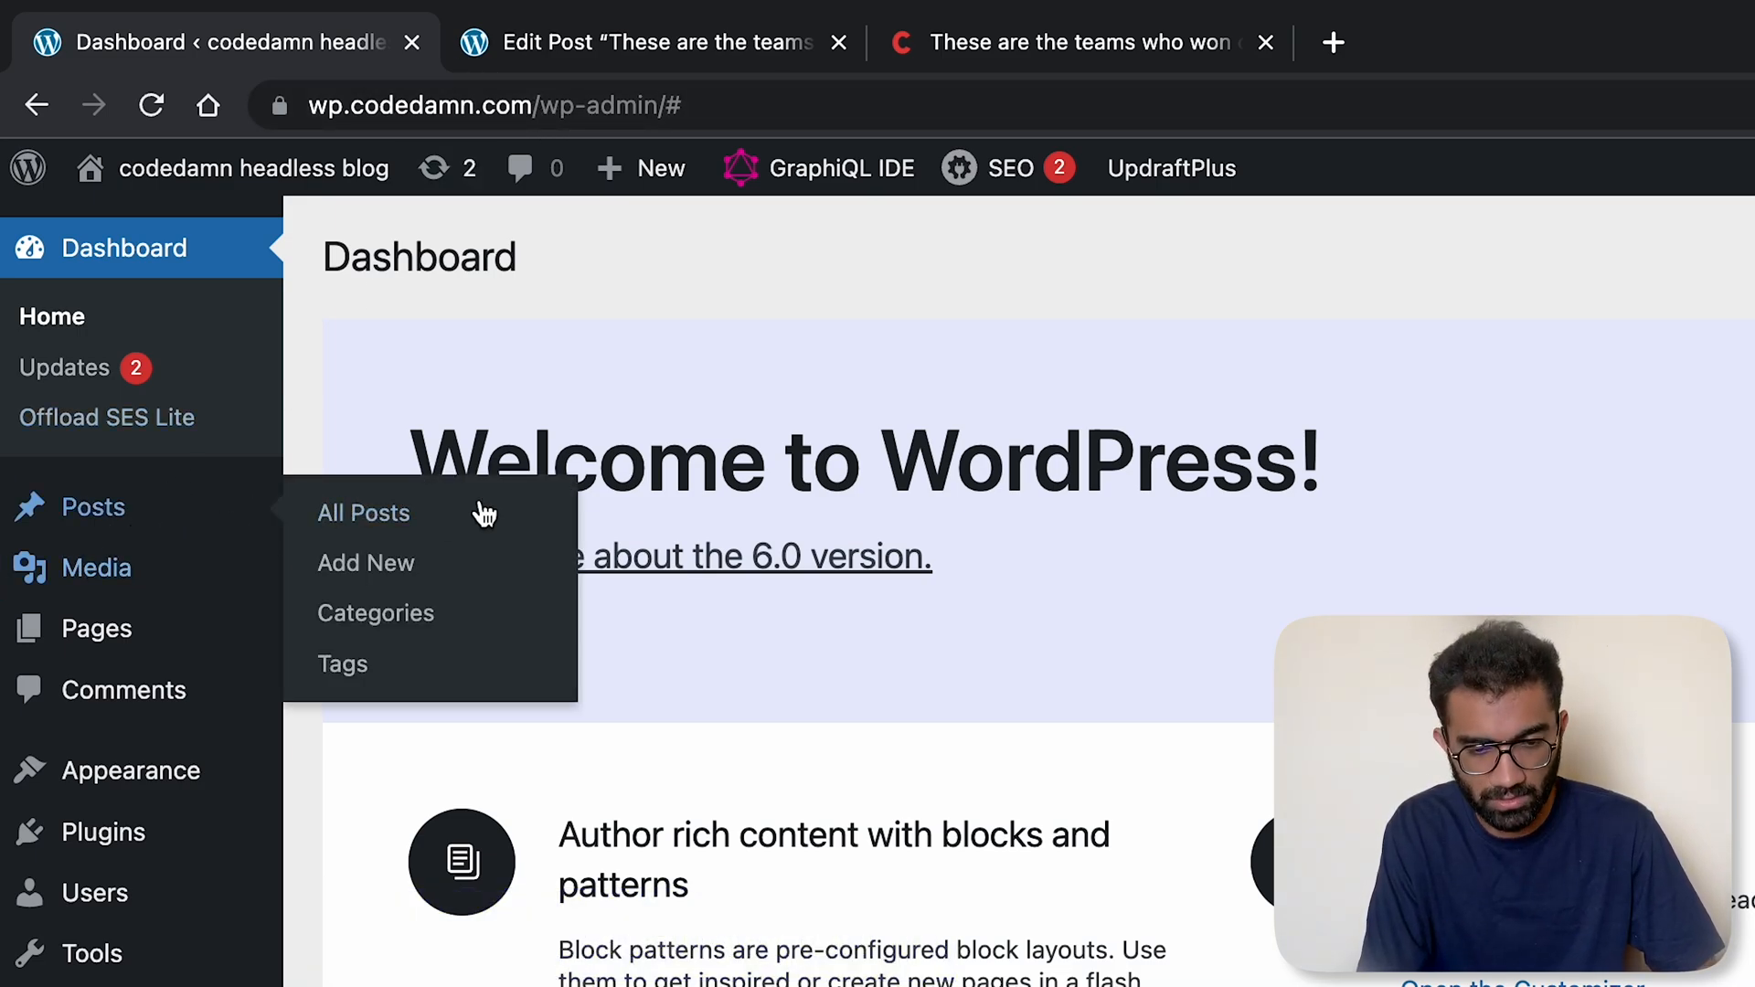
mouse_move(391, 199)
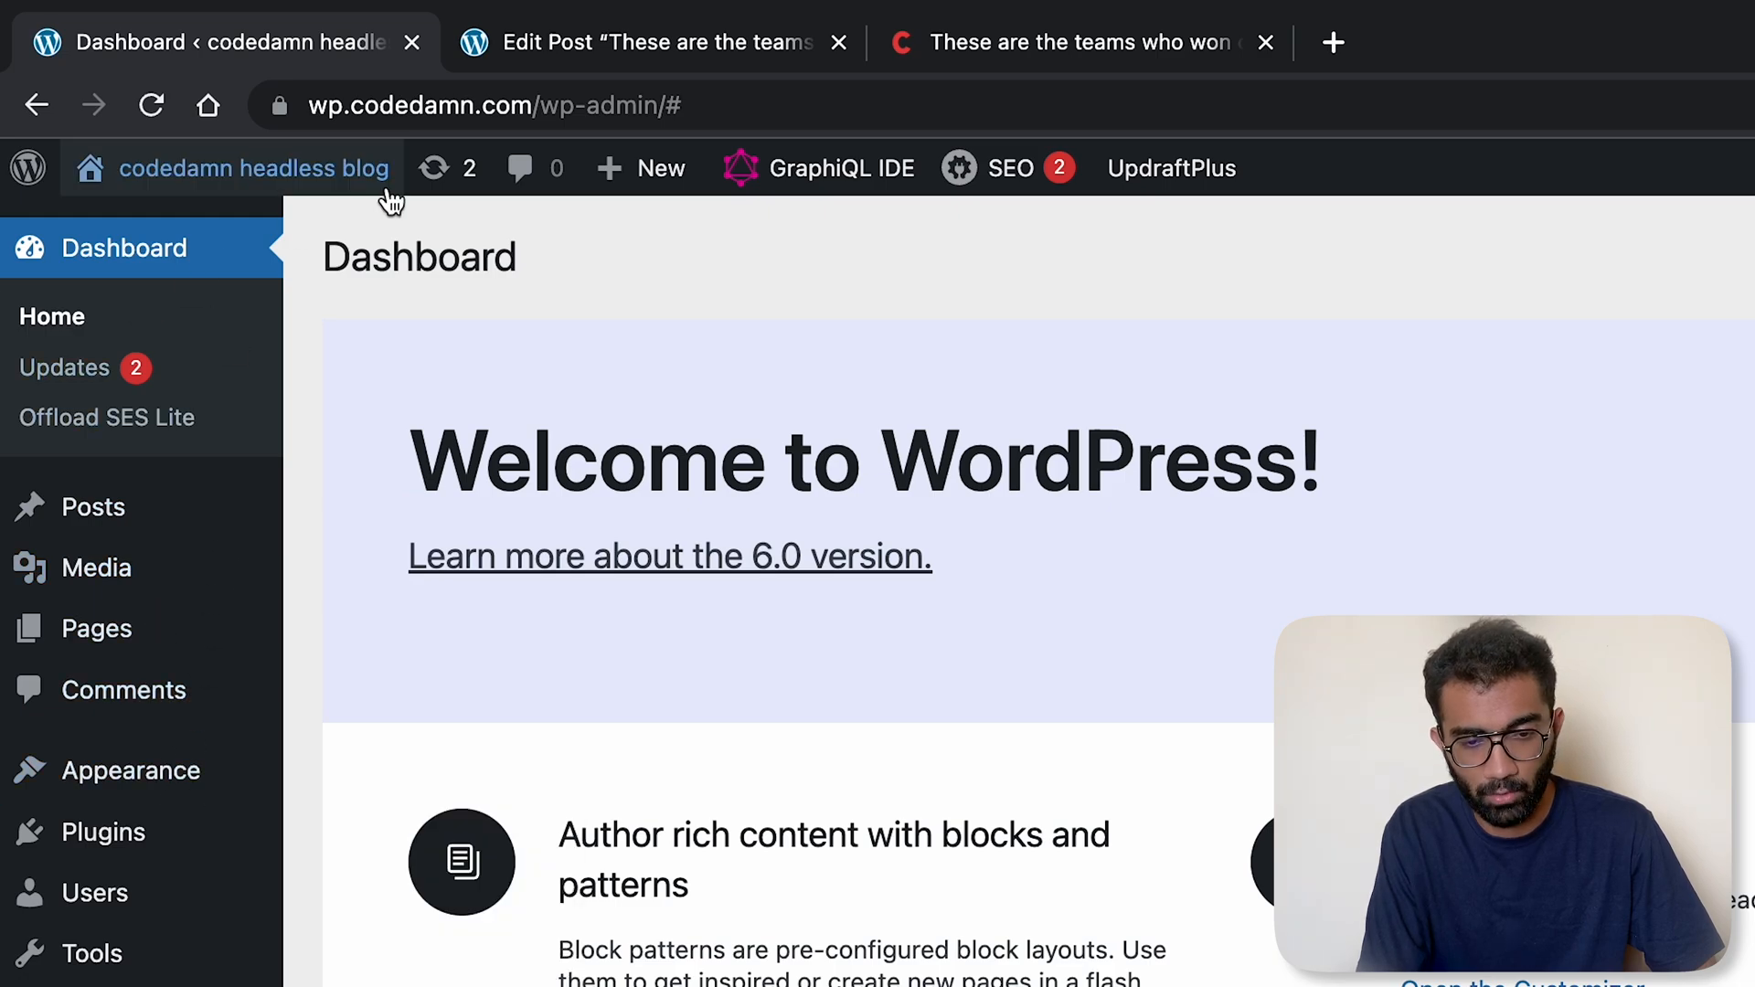
left_click(1333, 42)
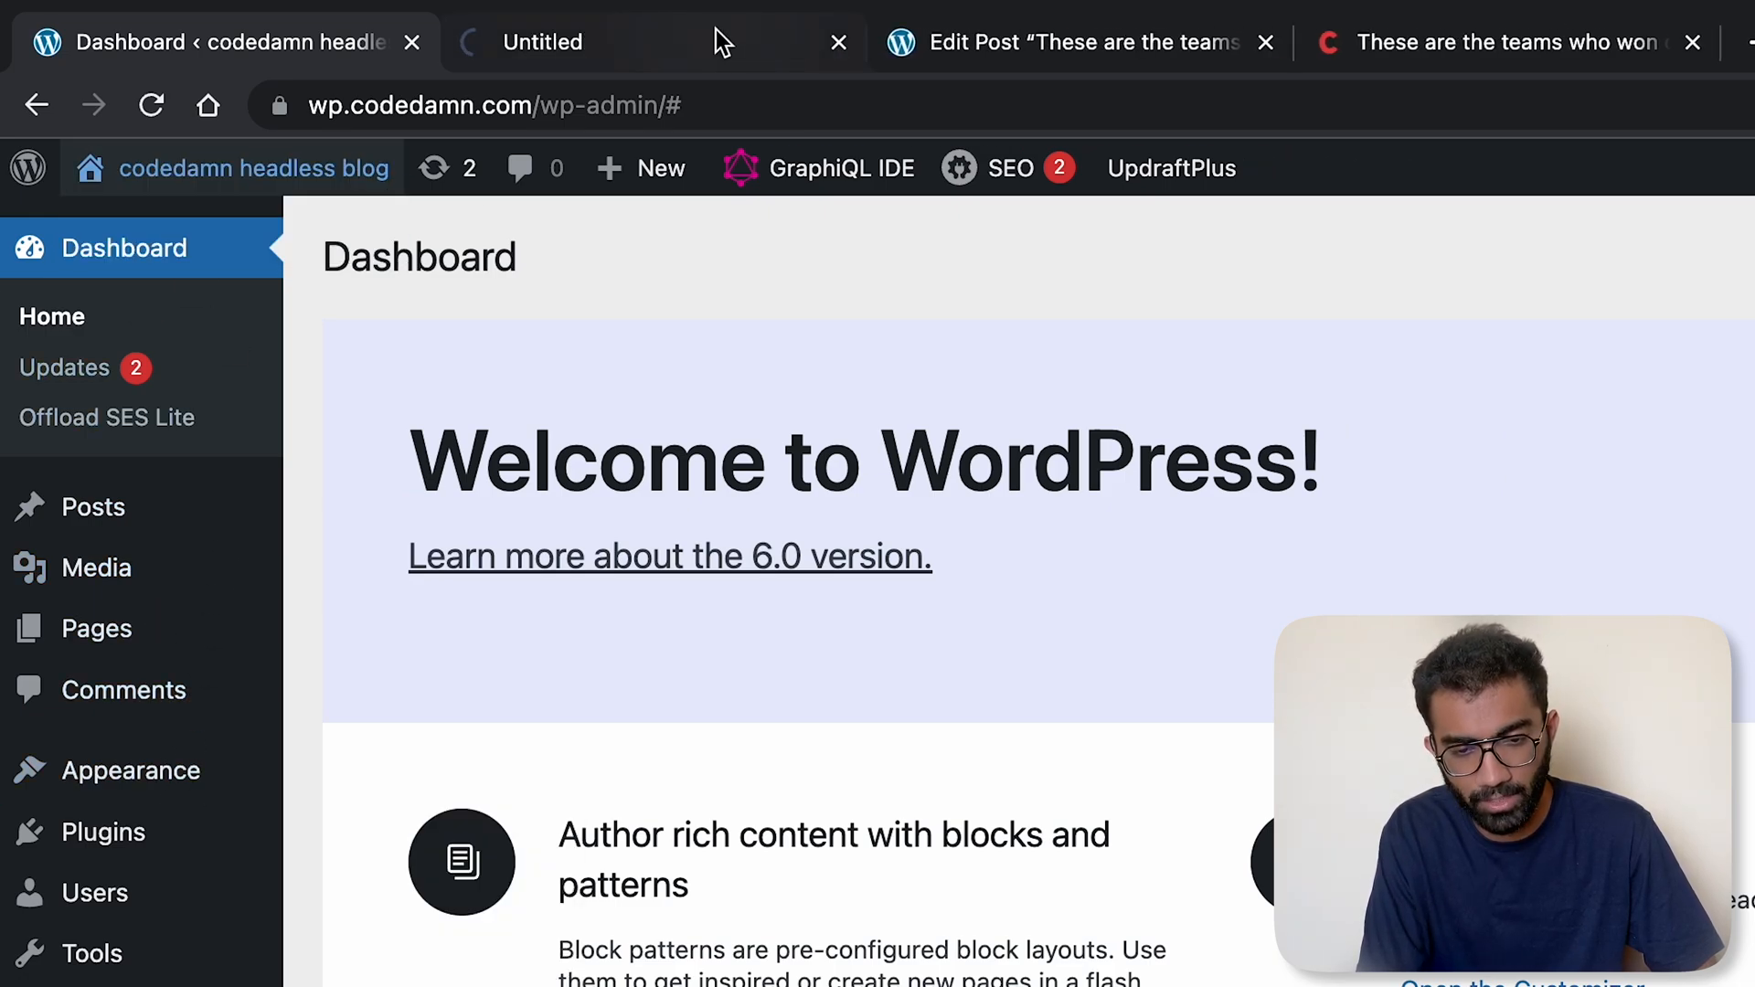
left_click(543, 42)
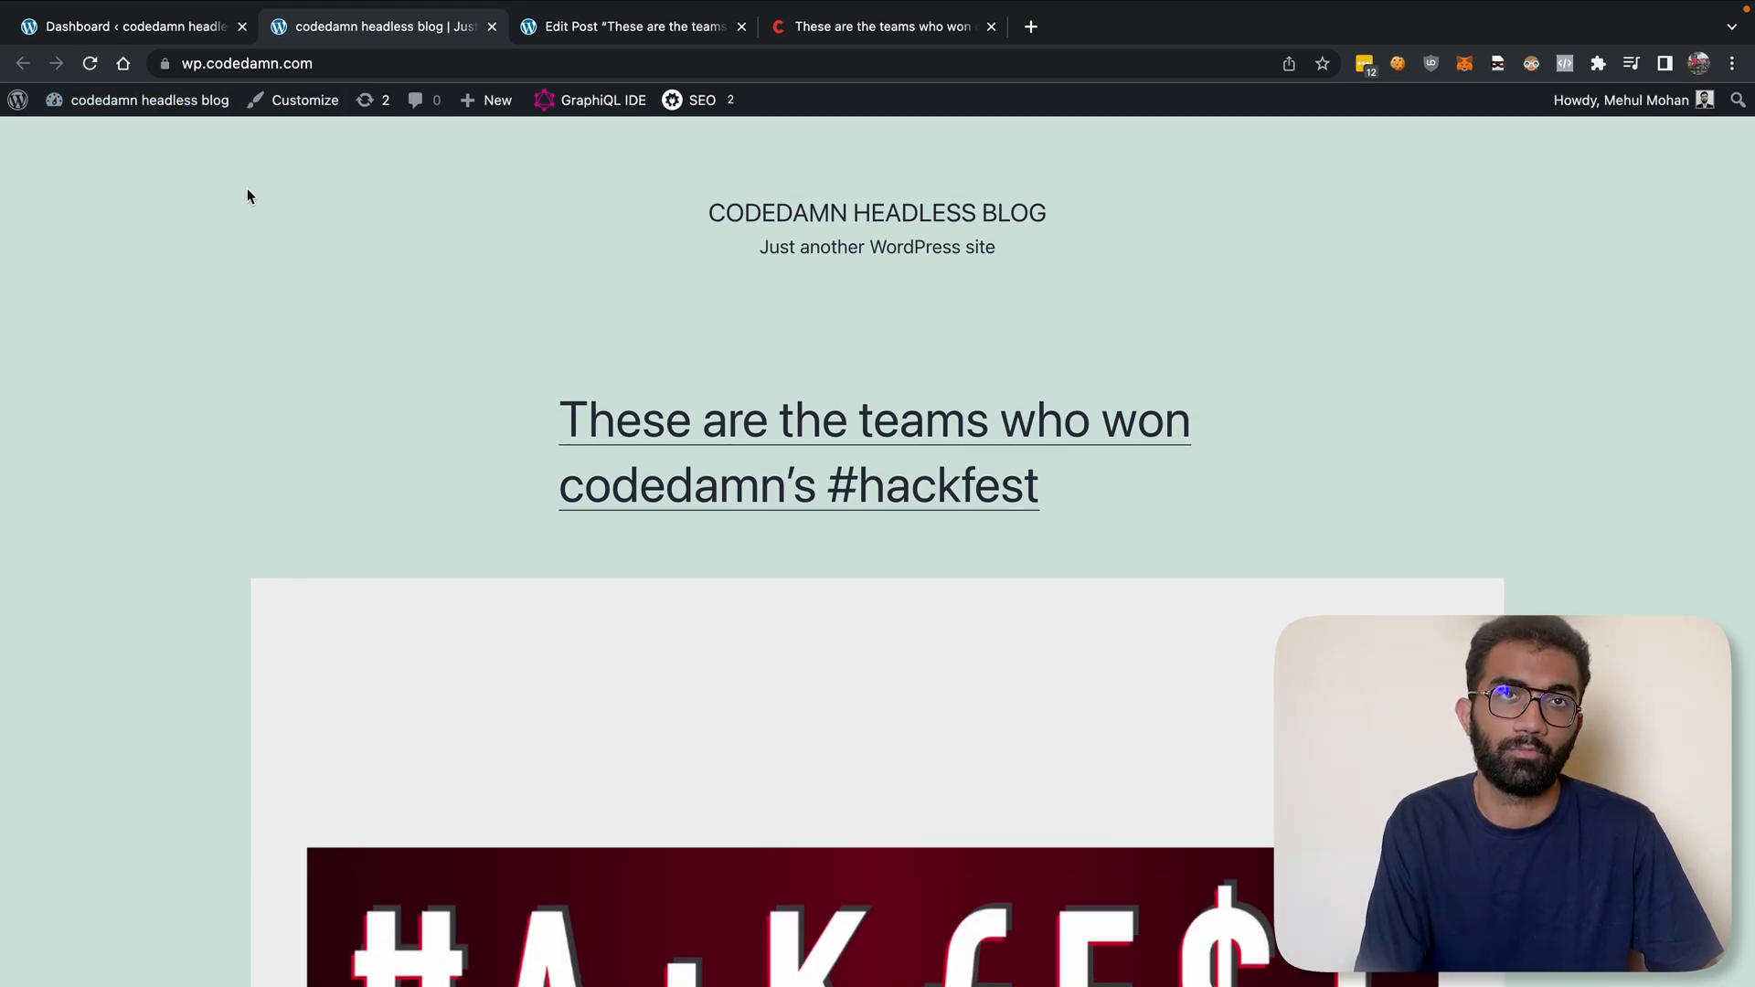
left_click(131, 25)
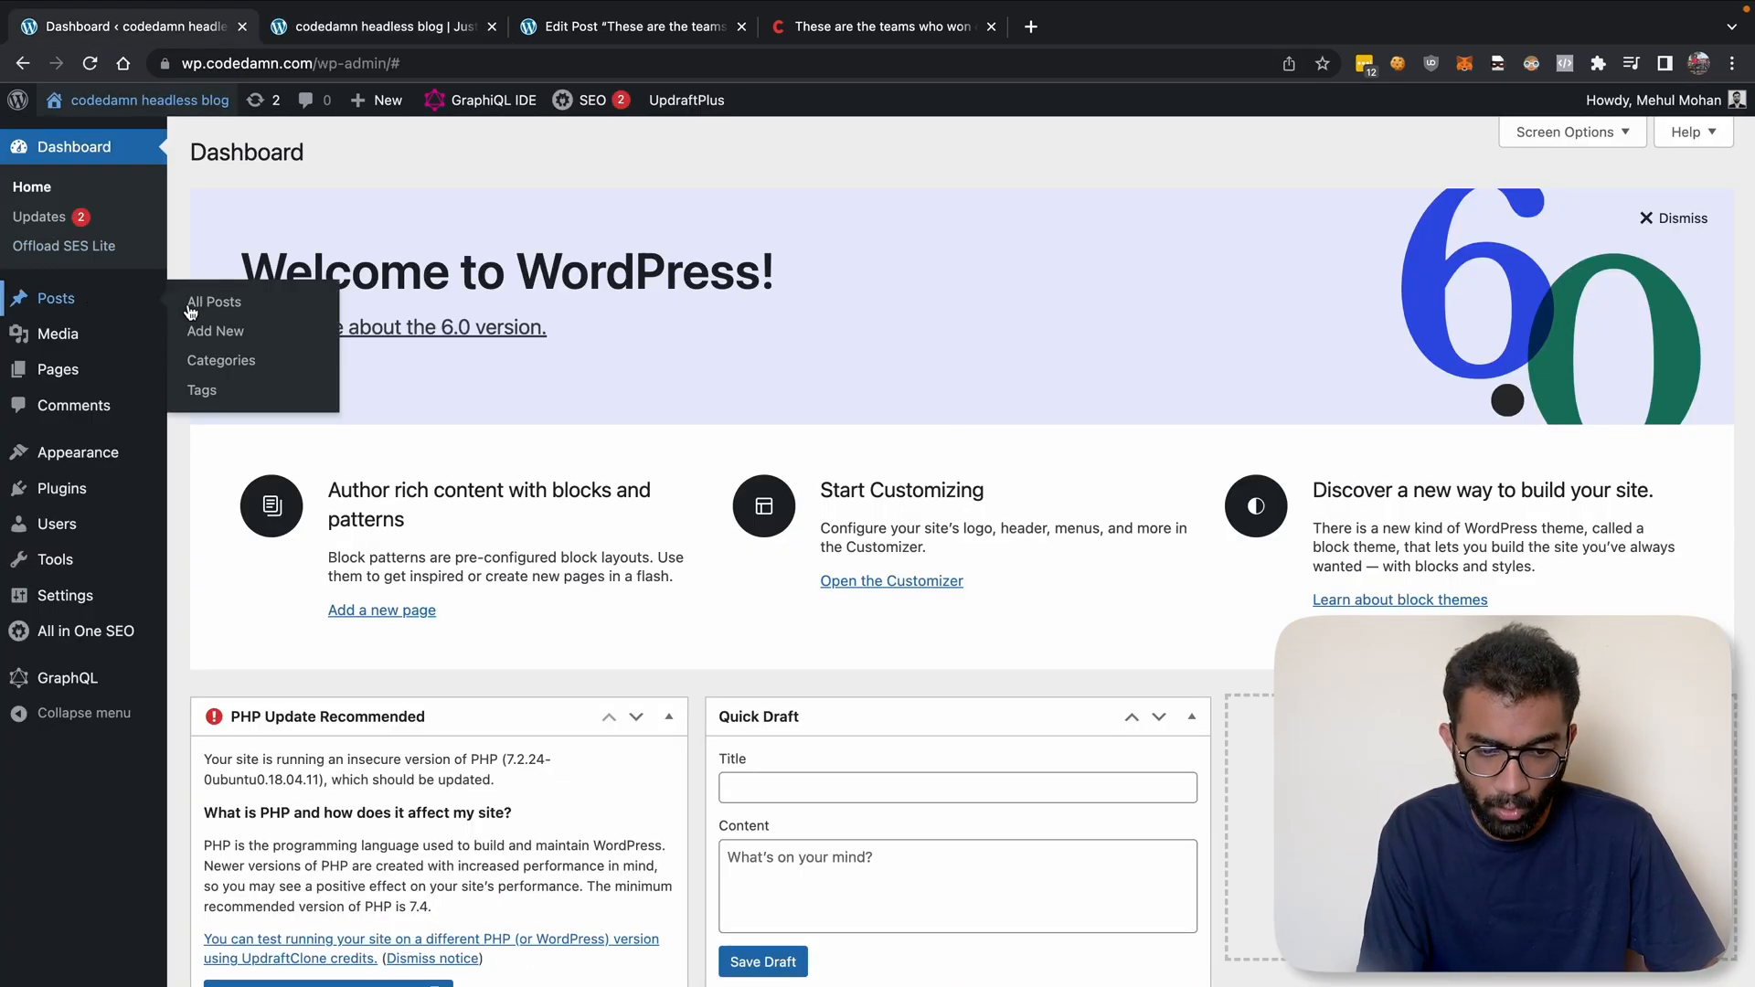
left_click(883, 25)
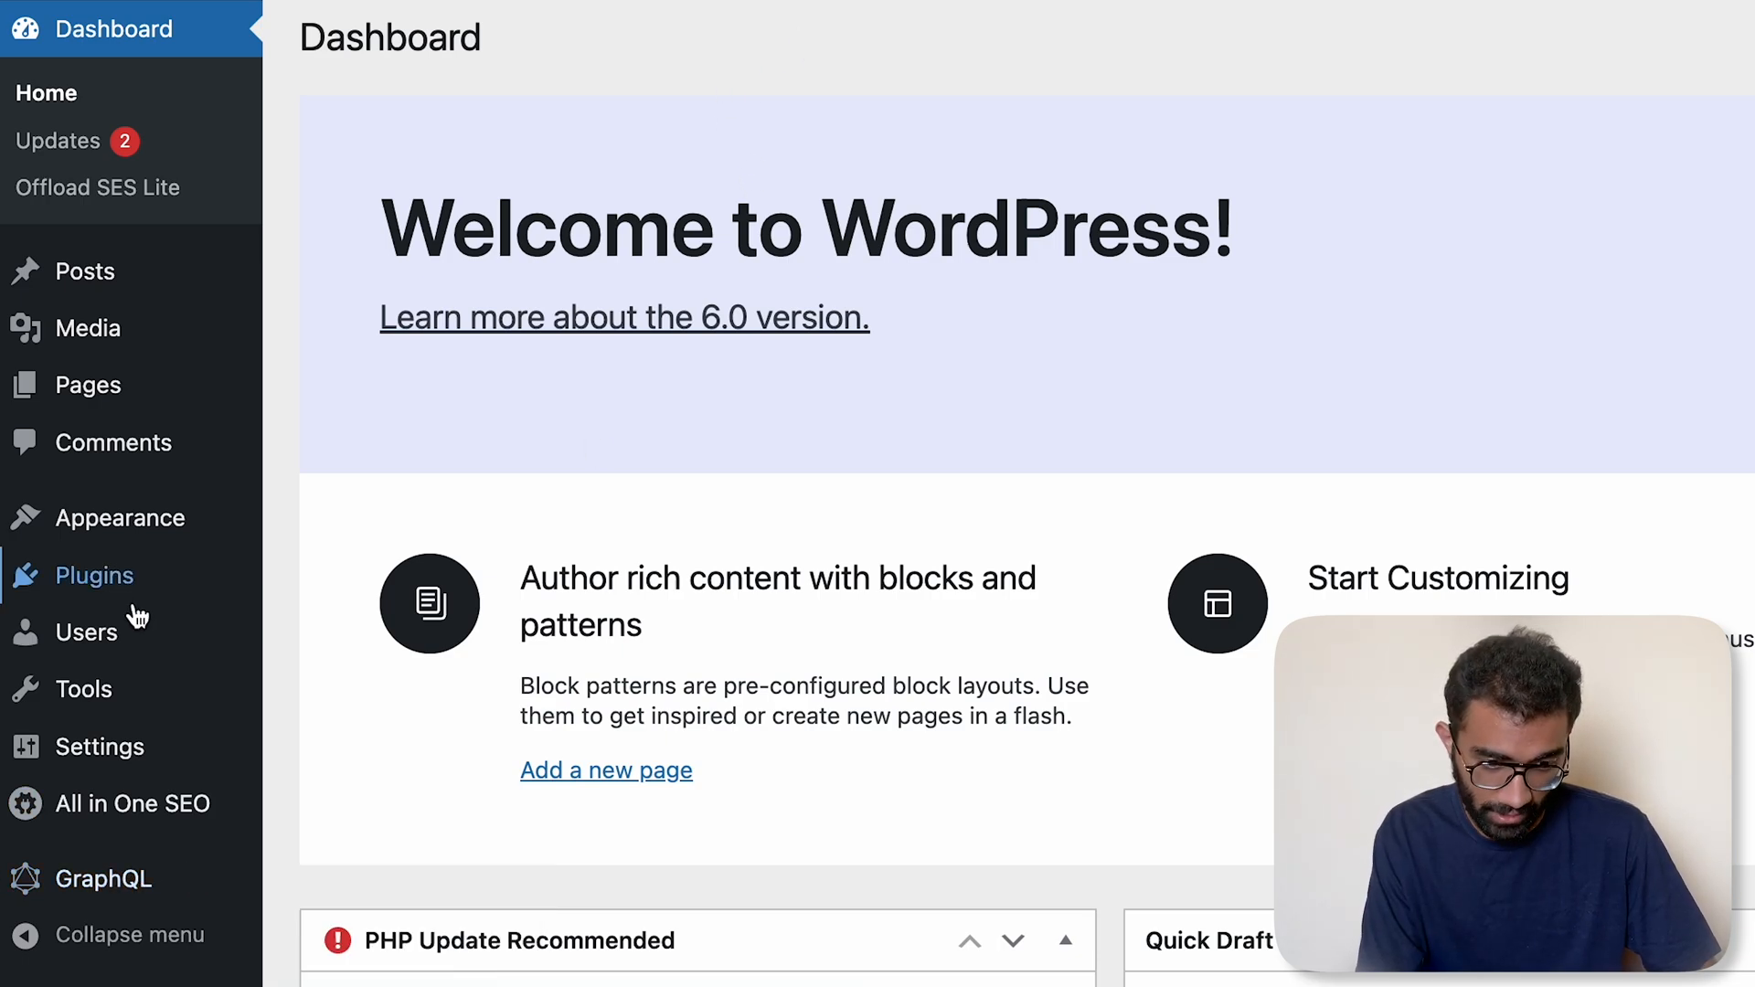
mouse_move(93, 574)
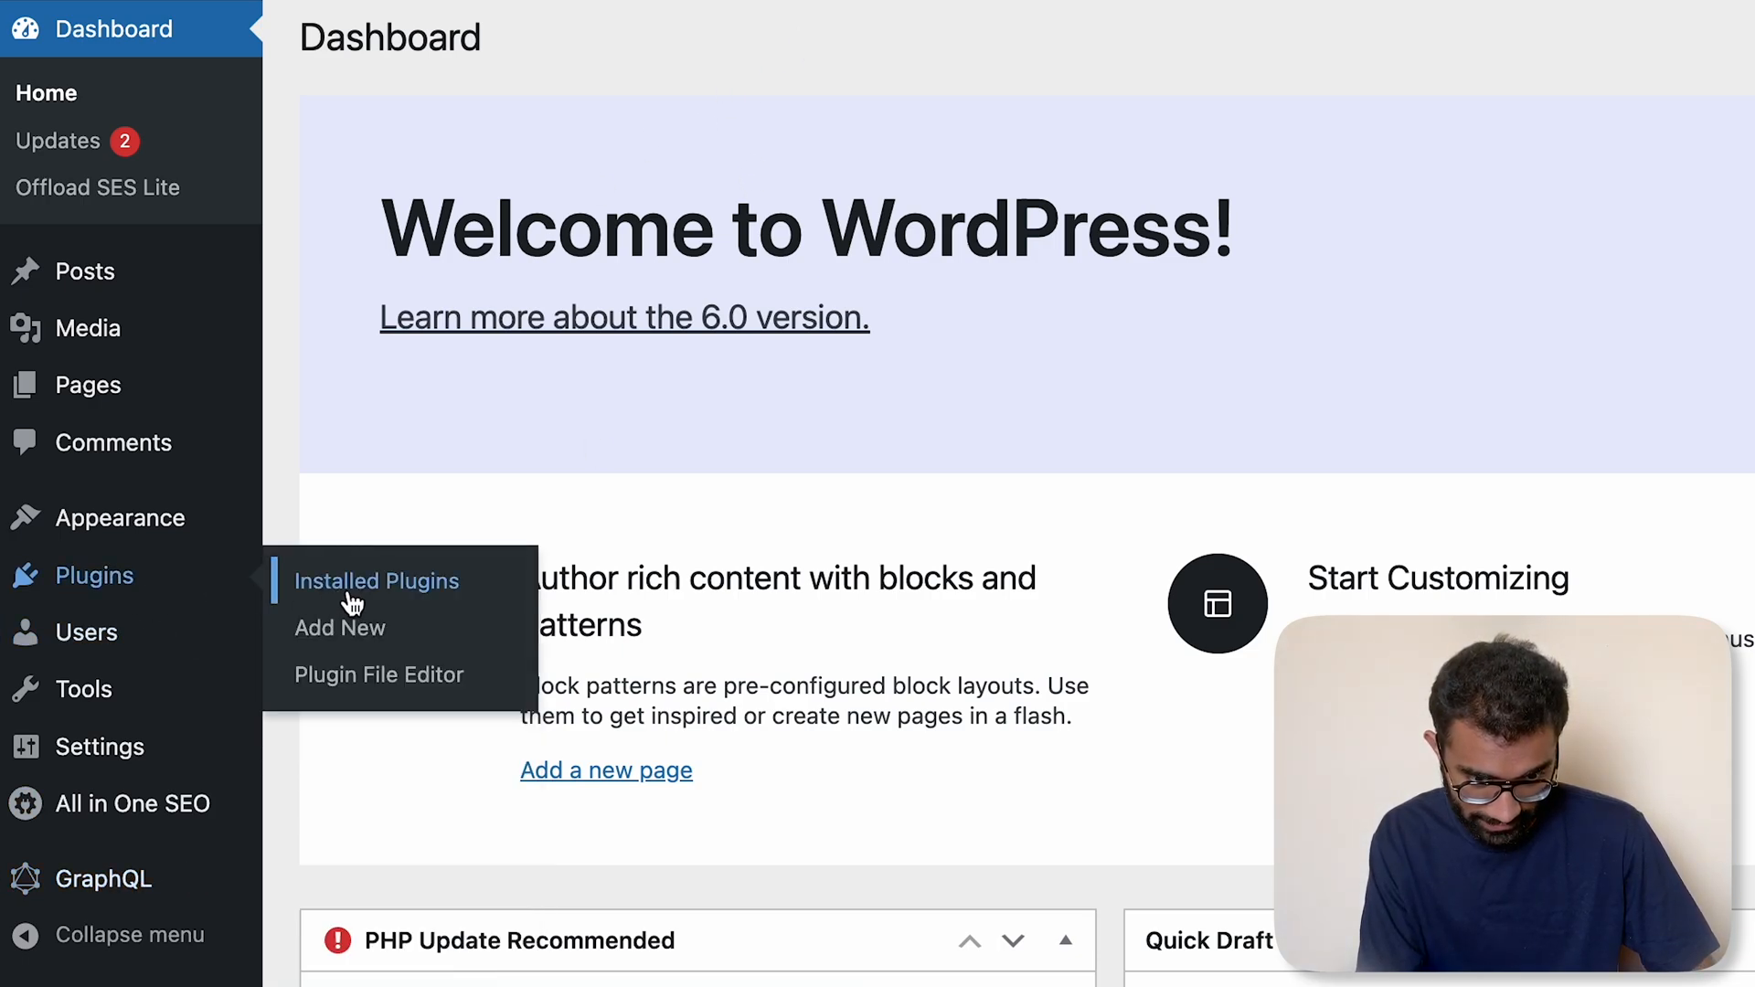
- Review Installed Plugins down to WP GraphQL, then launch the GraphiQL IDE
left_click(377, 581)
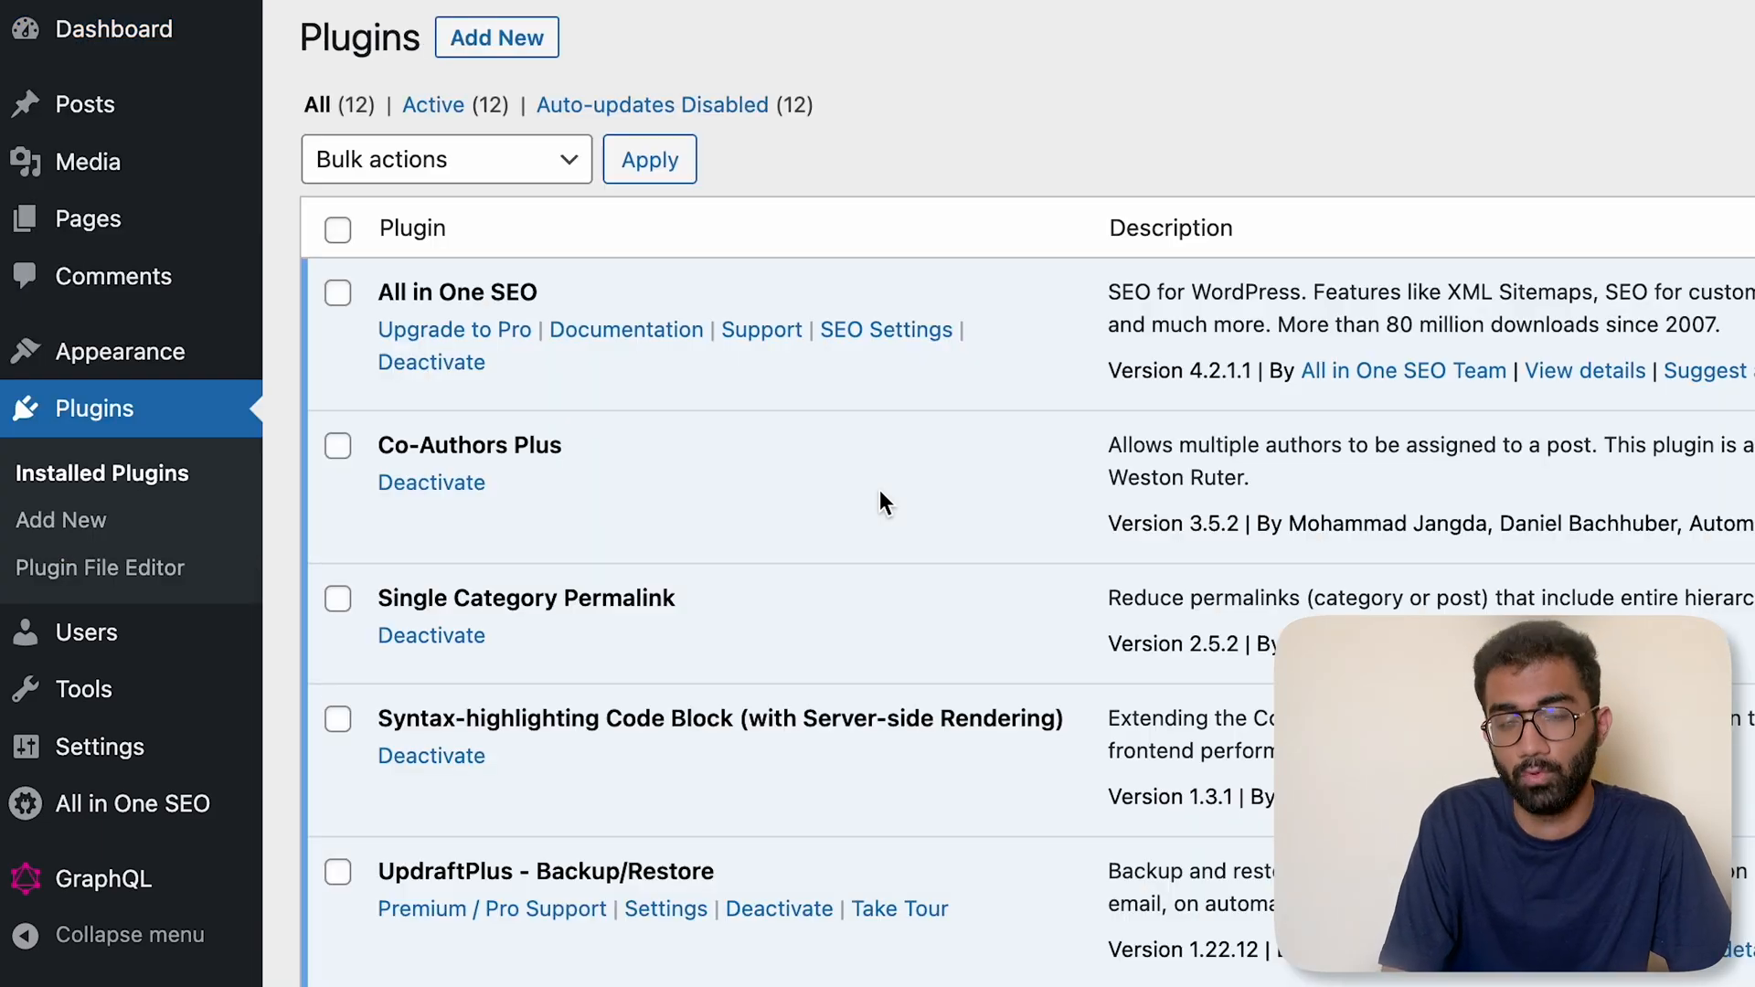
scroll("down", 3)
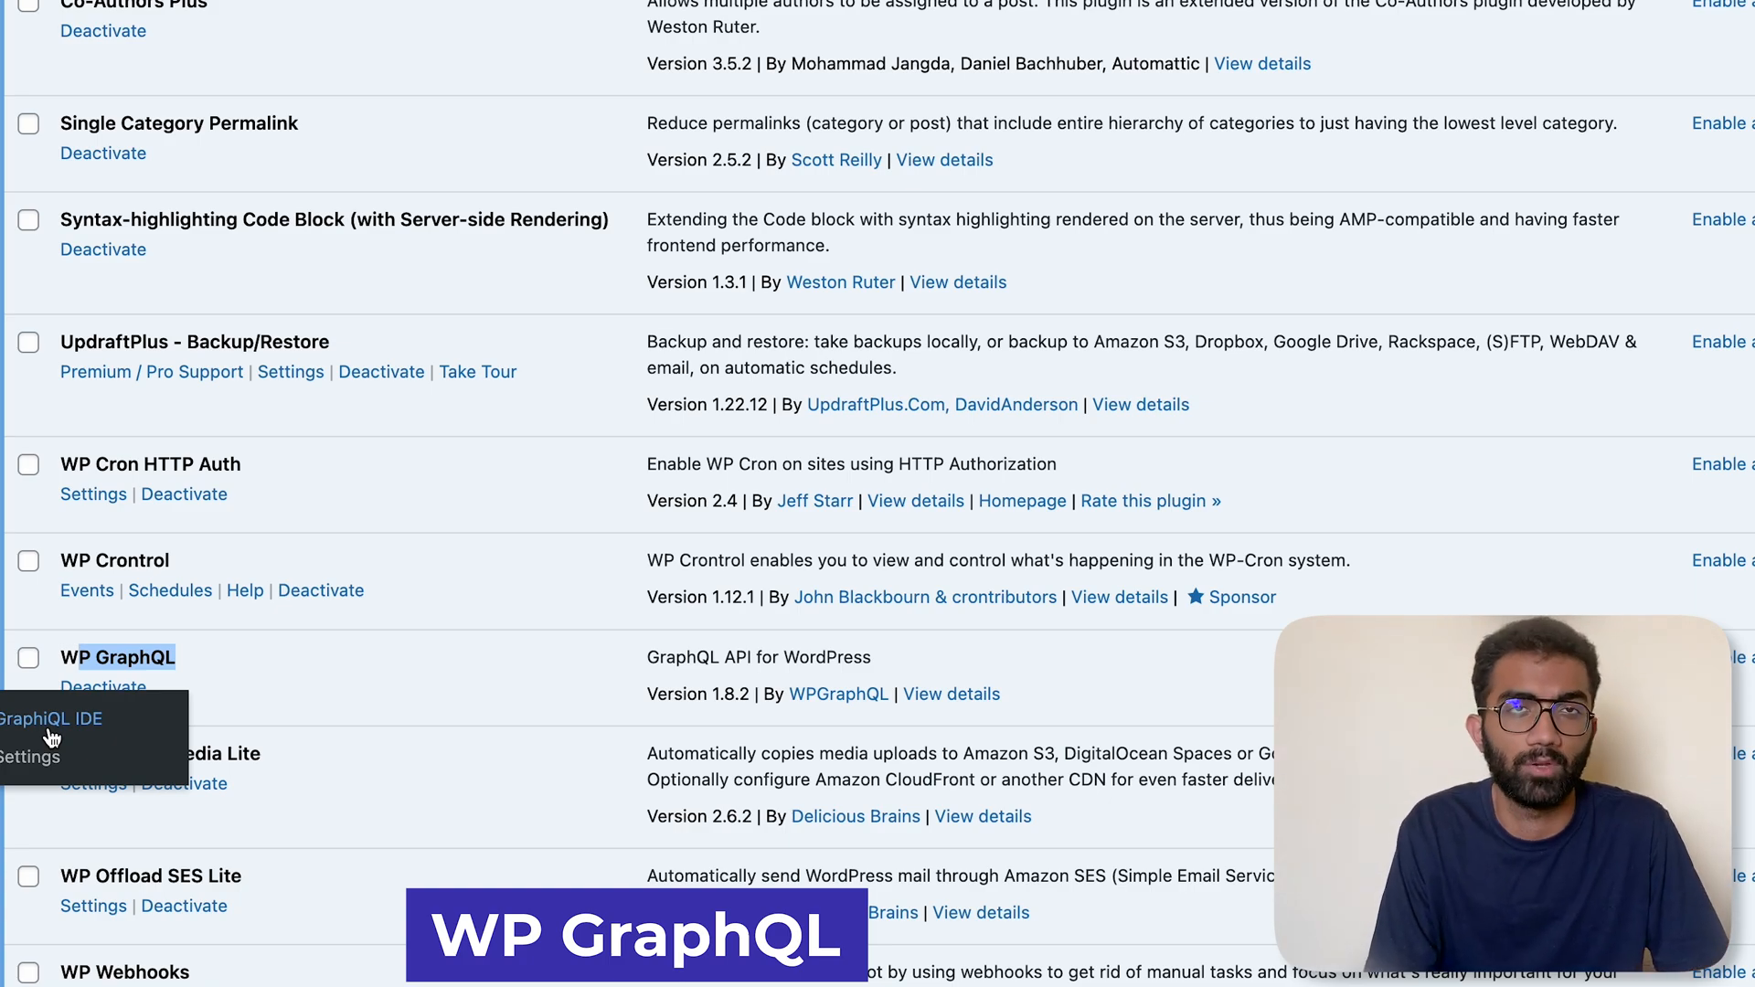
left_click(51, 719)
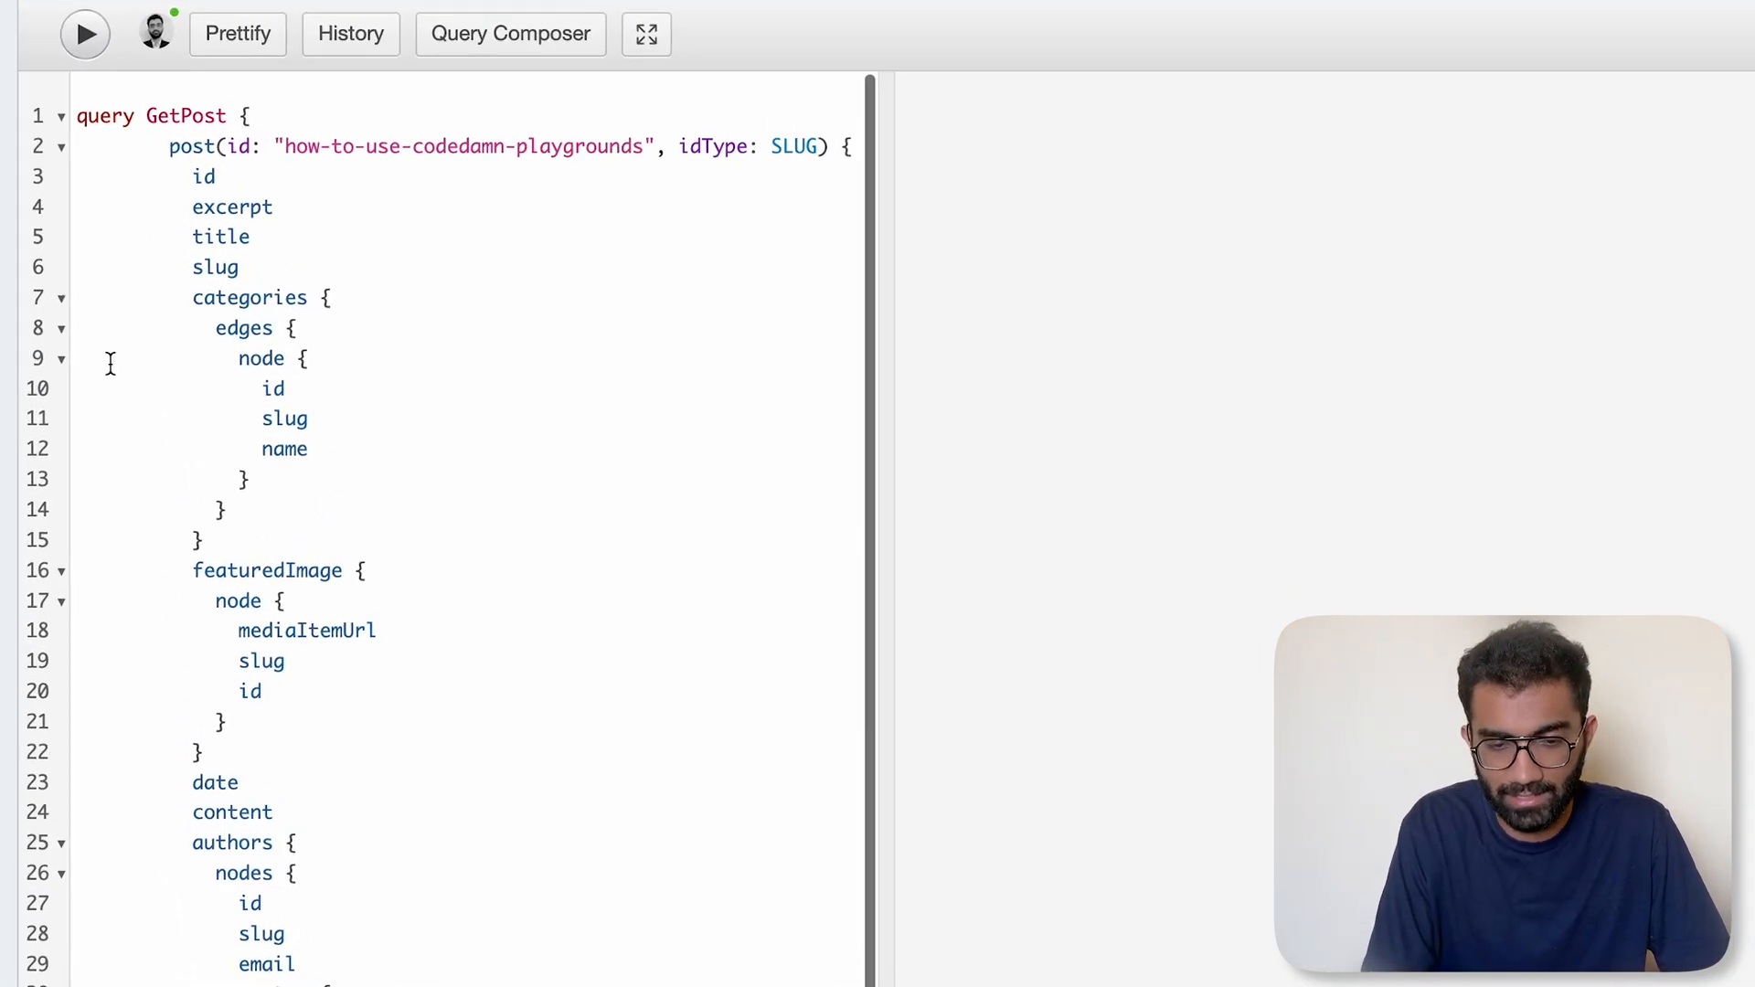
mouse_move(476, 799)
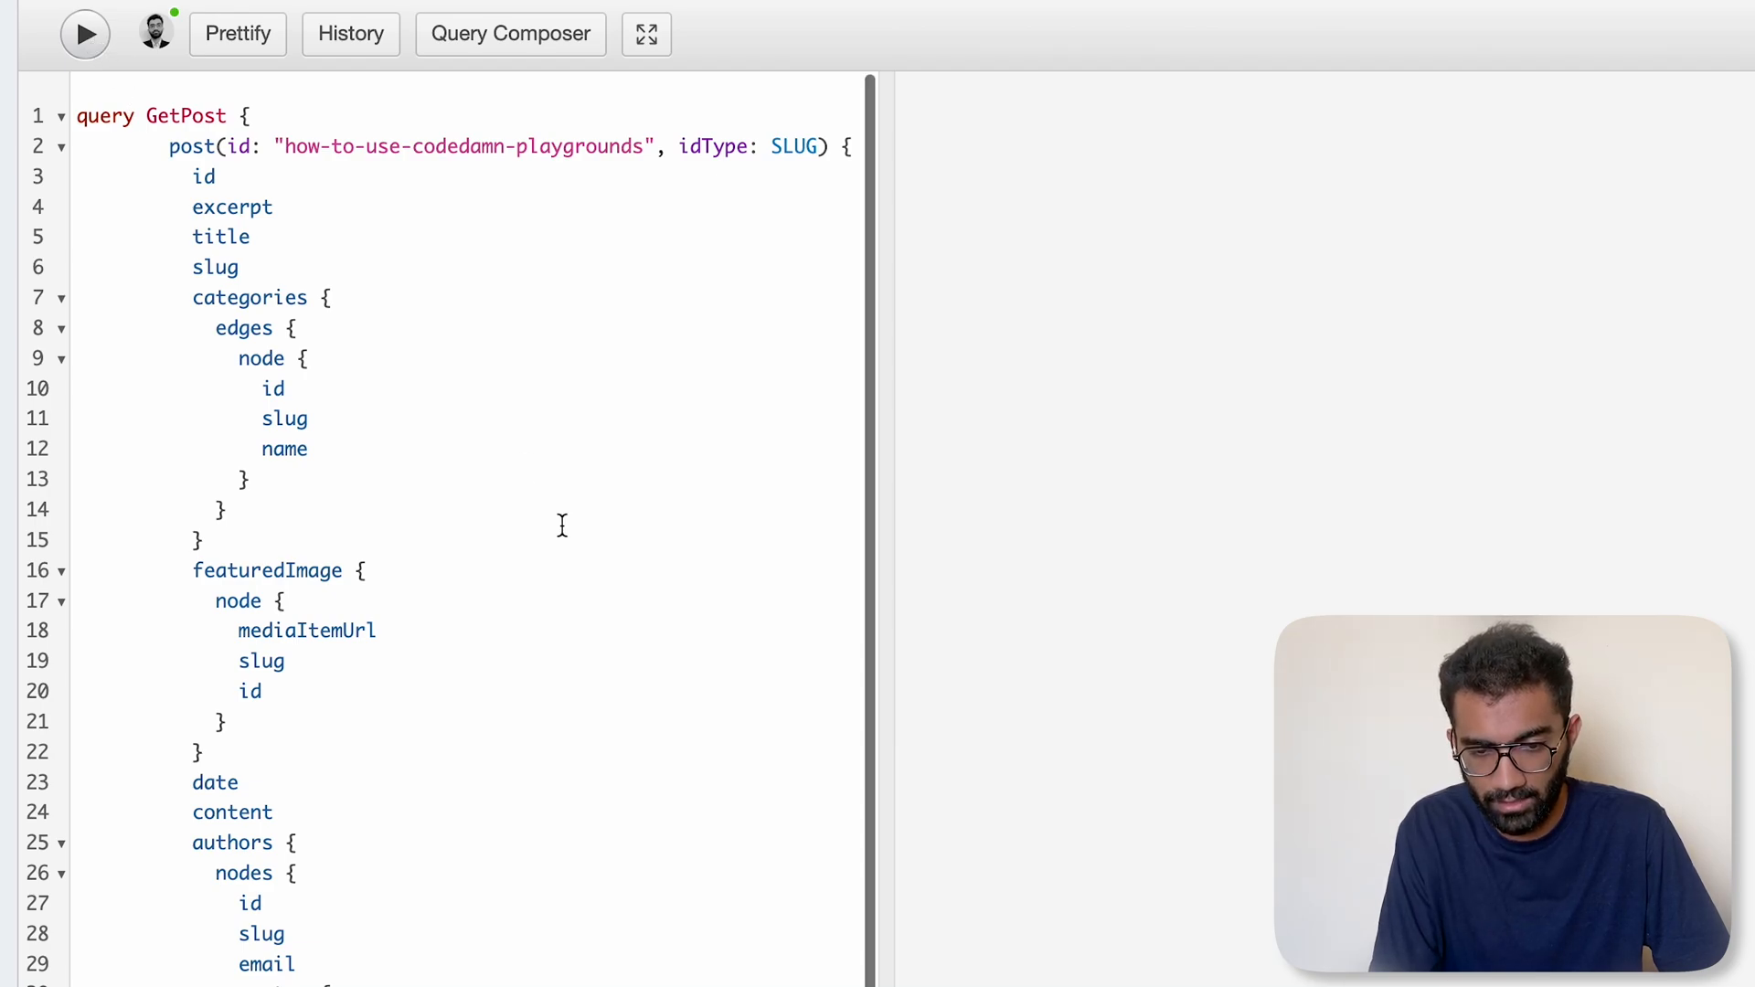
- Execute the GetPost query to return the playgrounds post's HTML content
left_click(85, 33)
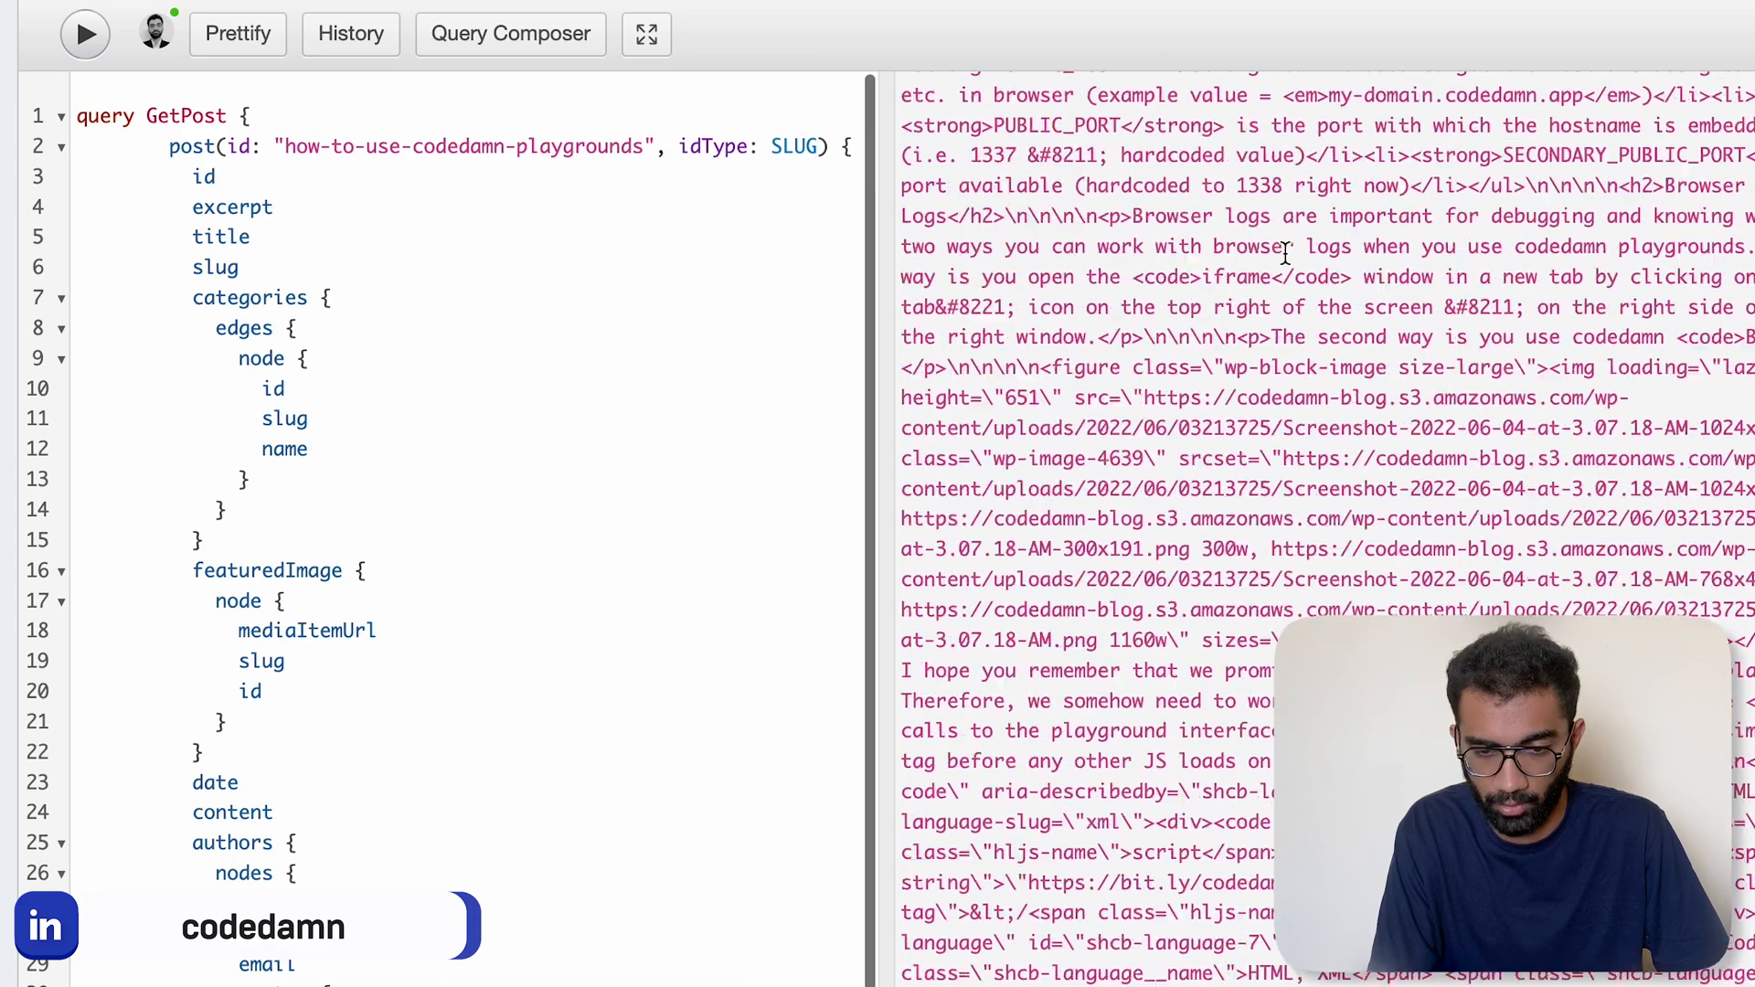
left_click(84, 33)
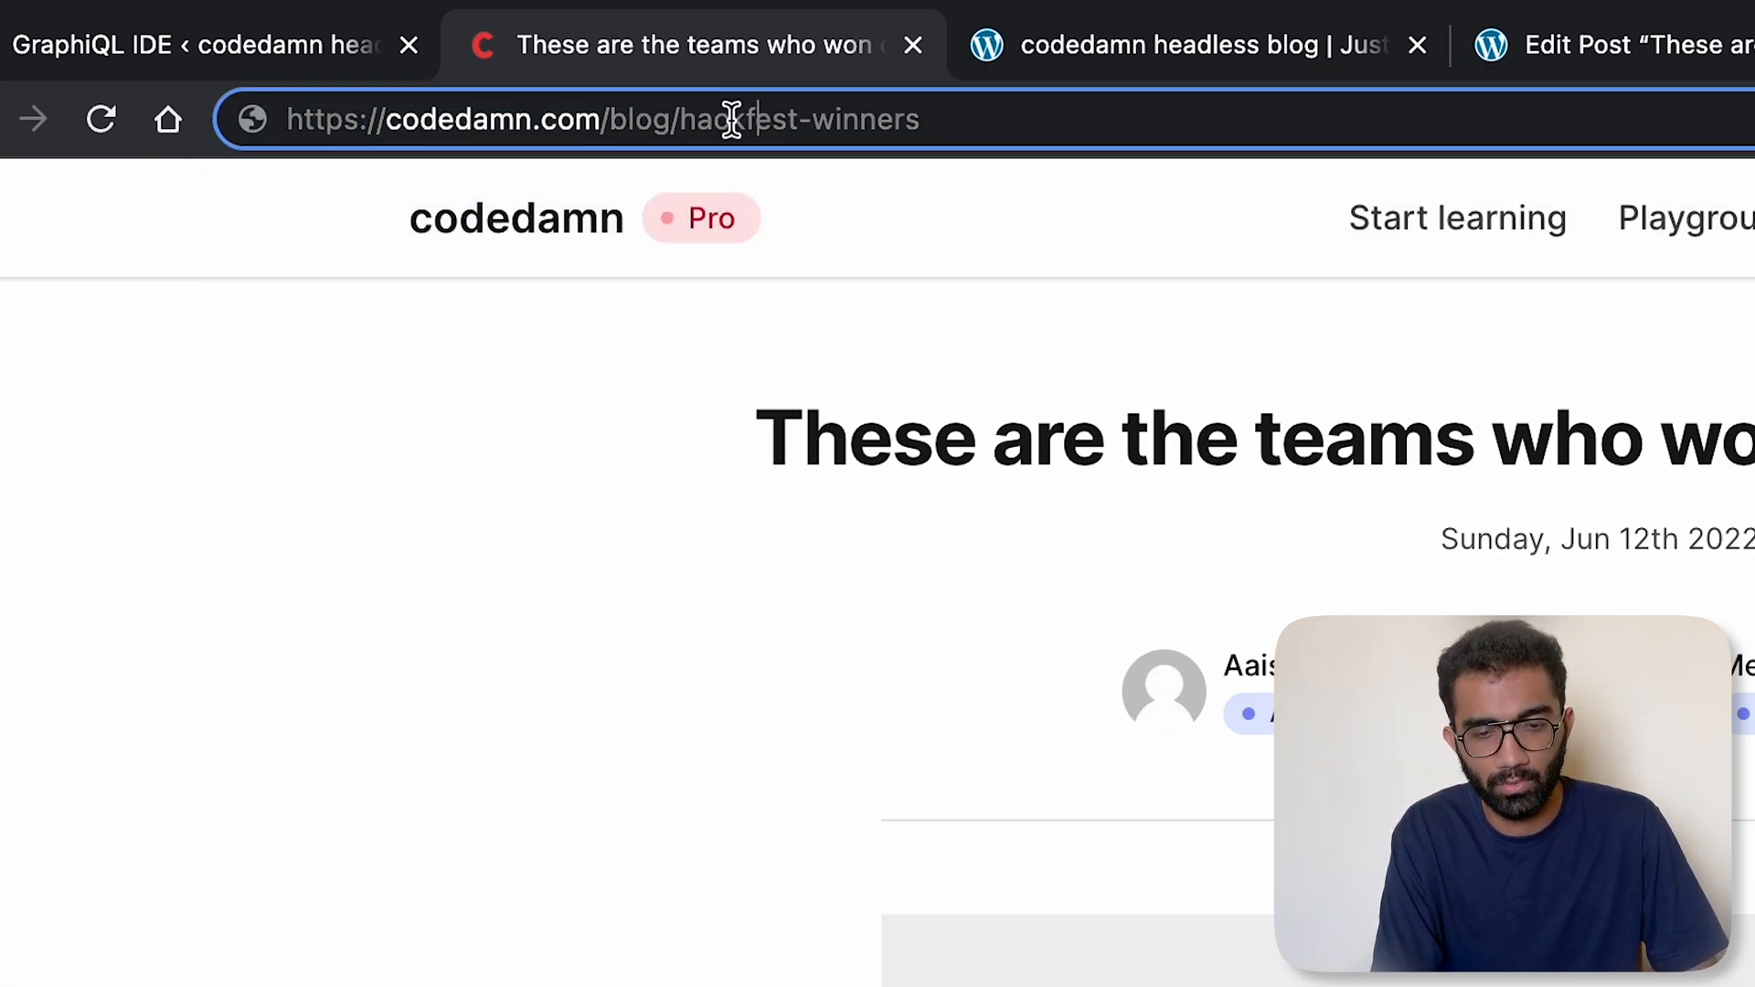
- Select the article's slug from the address bar and scroll the live hackfest article
double_click(801, 121)
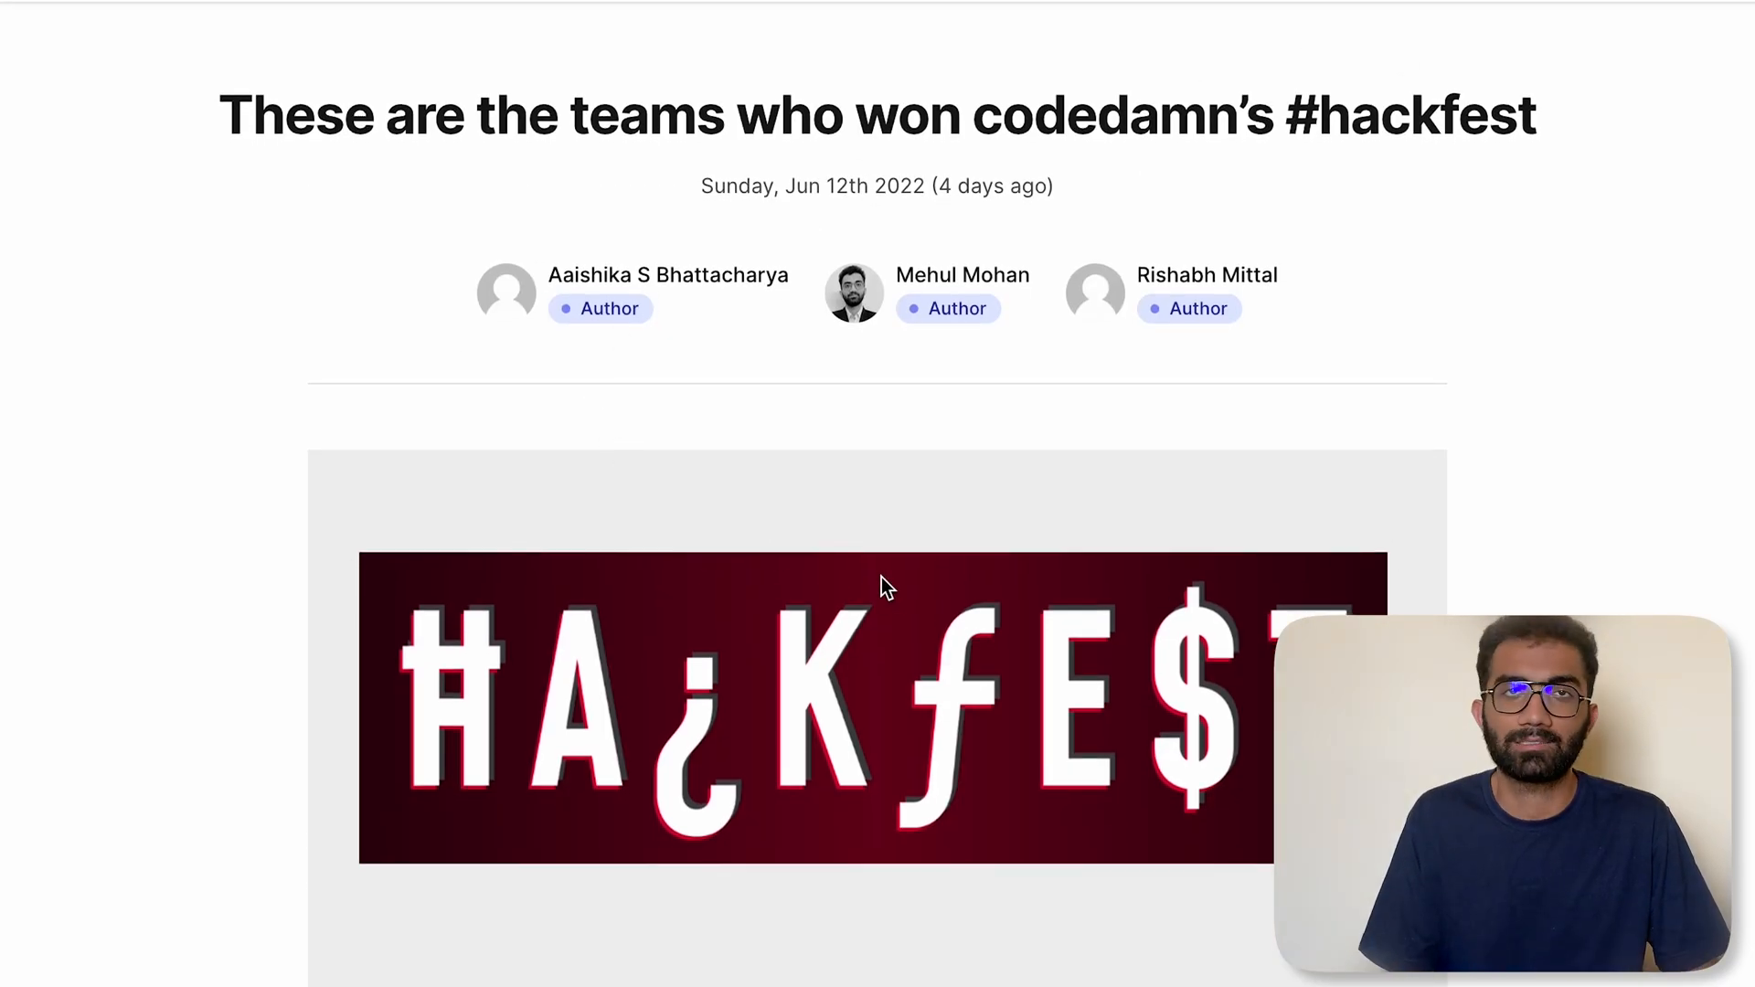
scroll("down", 3)
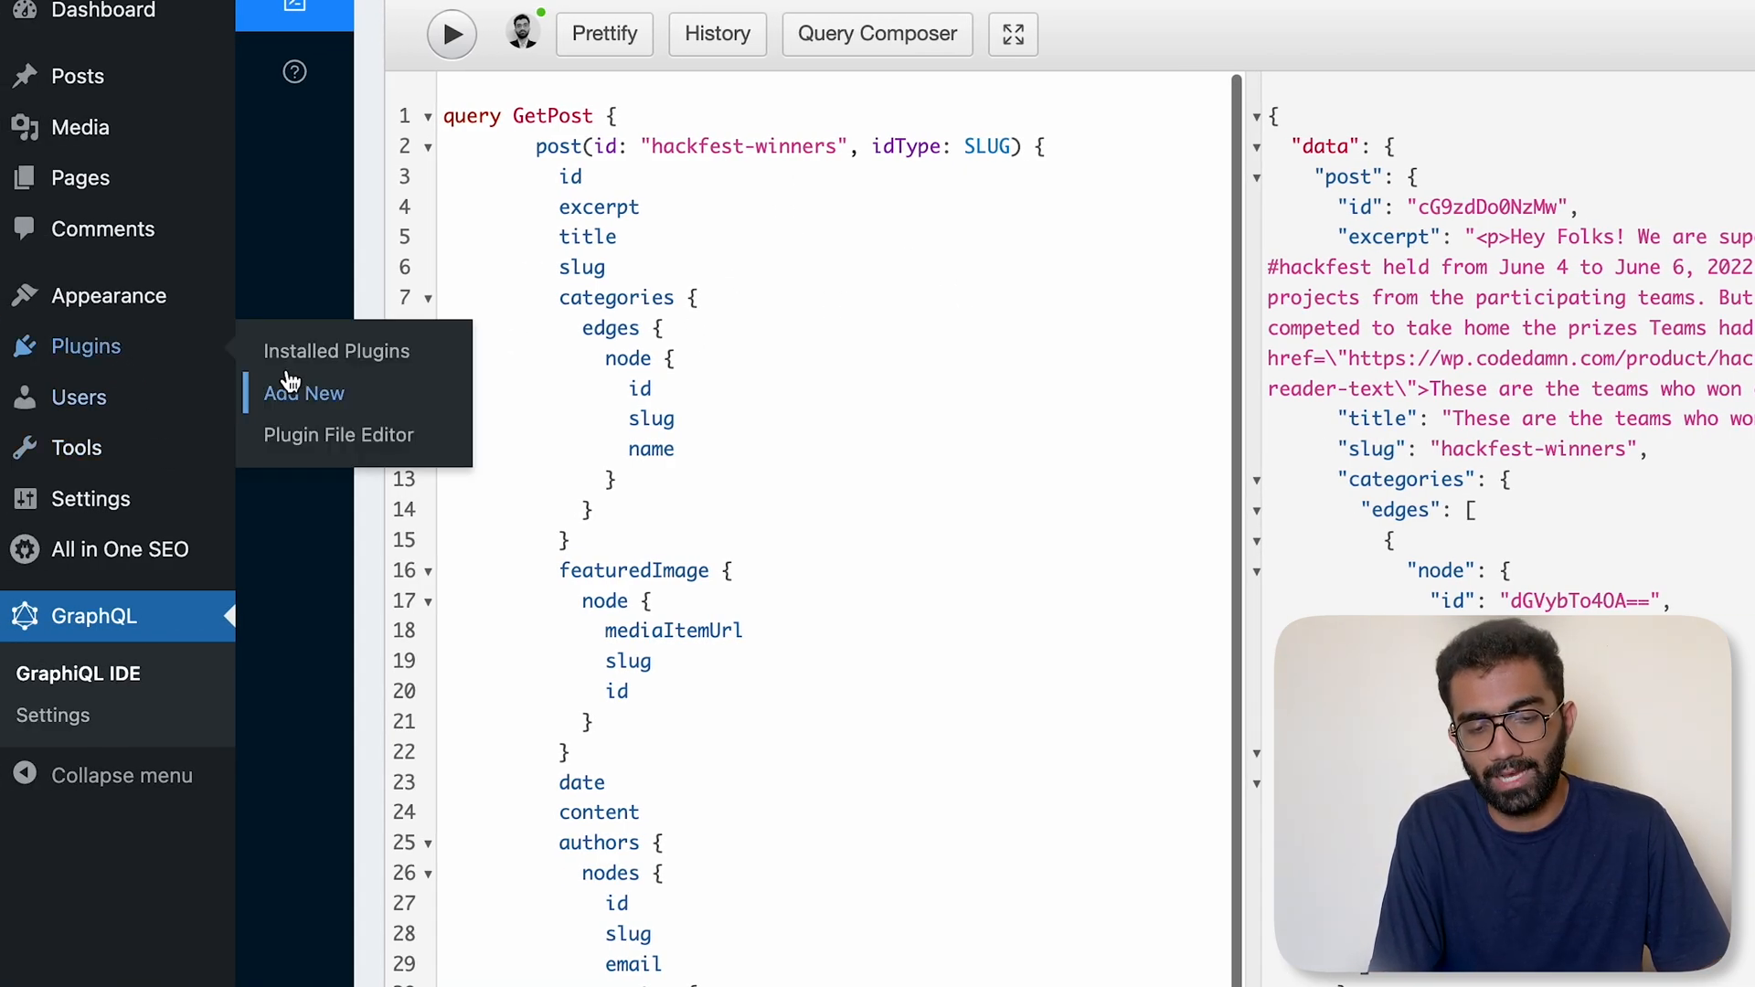
- Show Installed Plugins and scroll down to WP Offload Media Lite
left_click(337, 351)
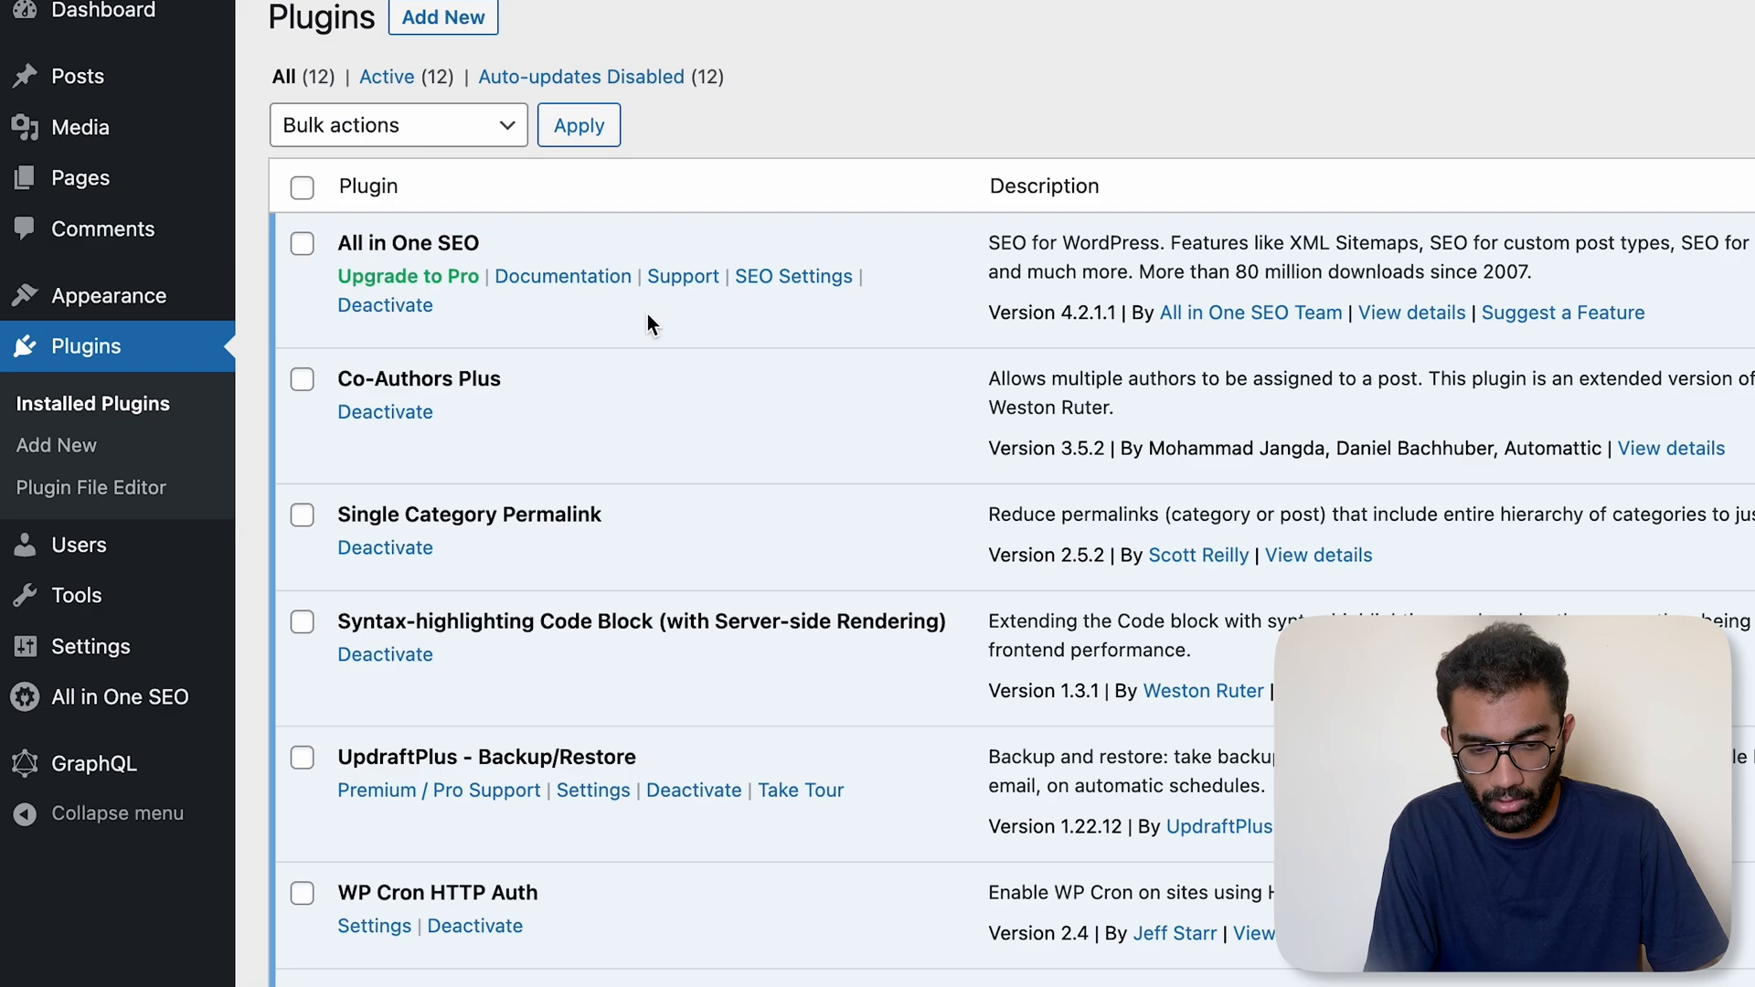
double_click(442, 379)
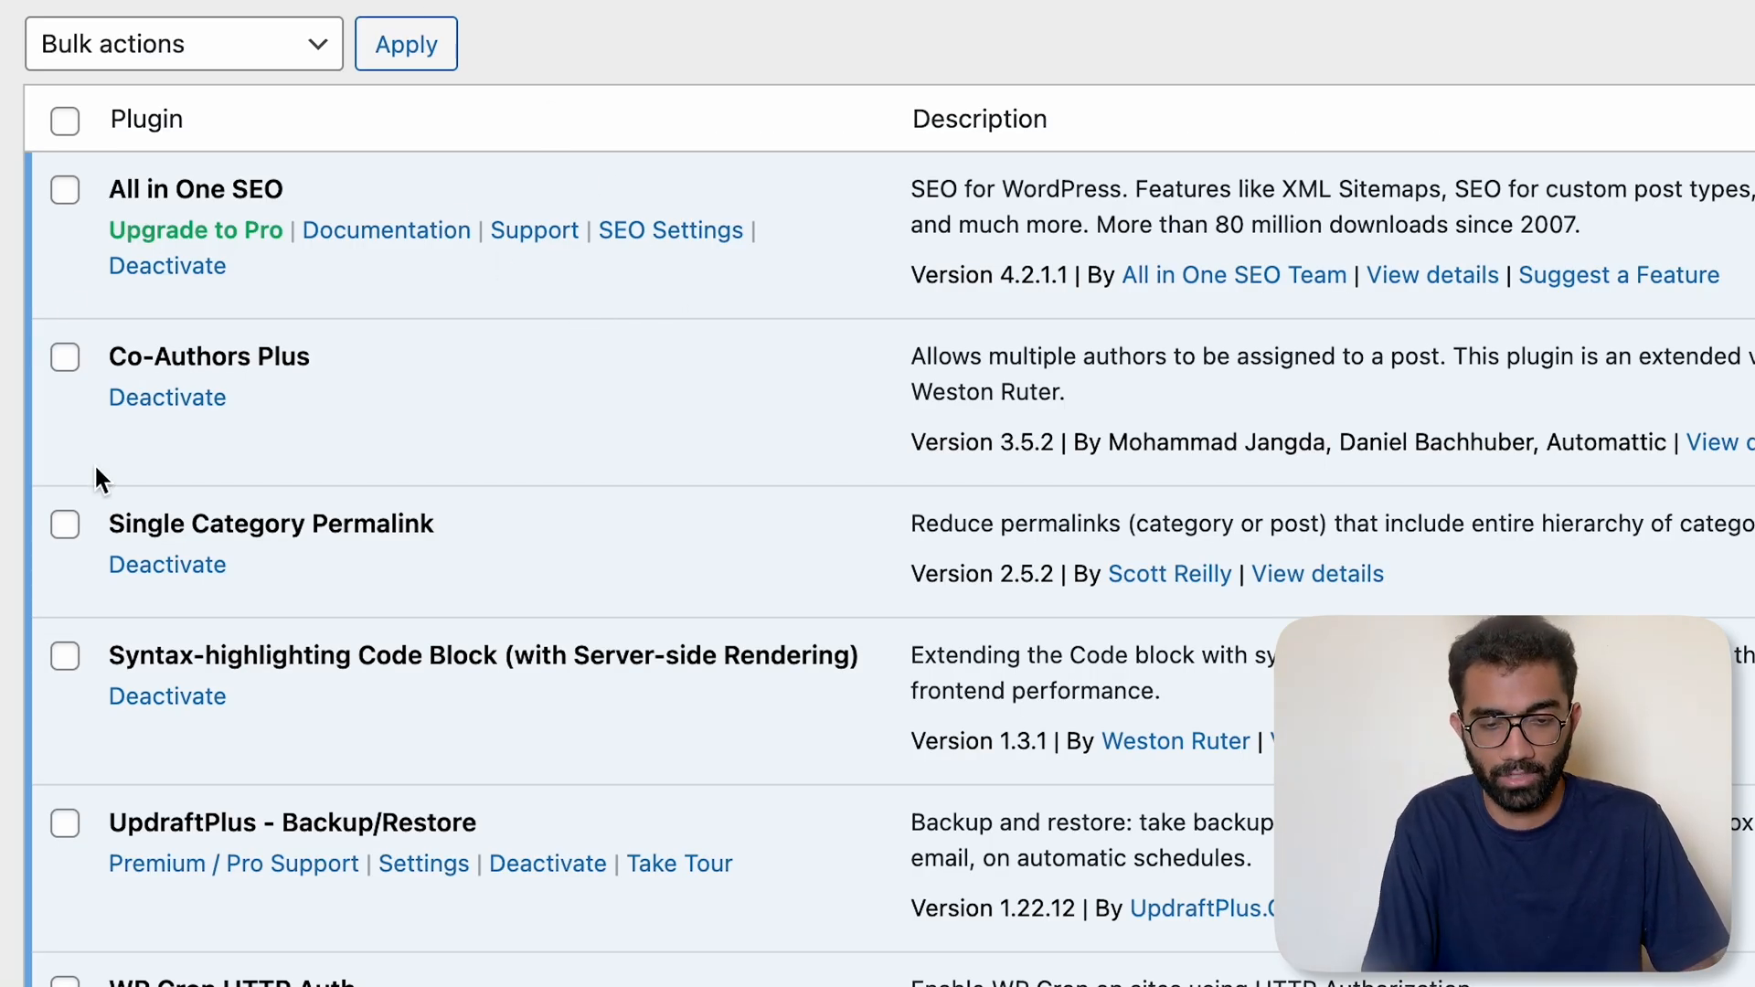
mouse_move(121, 494)
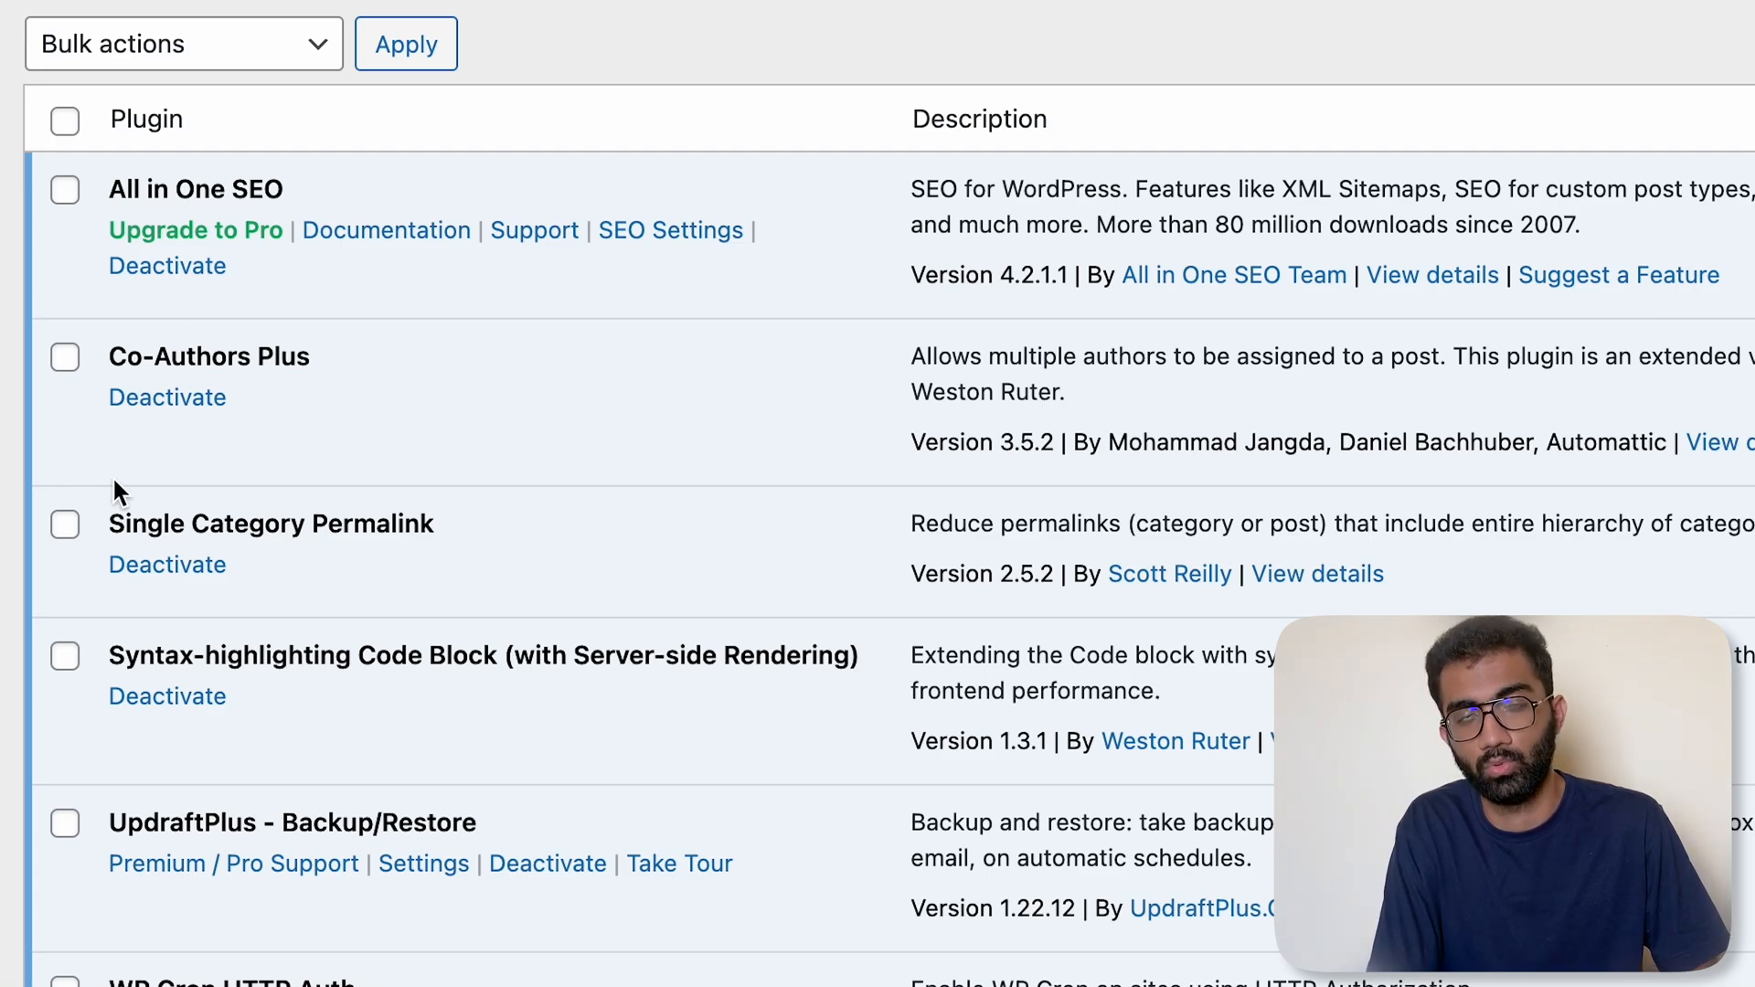
scroll("down", 3)
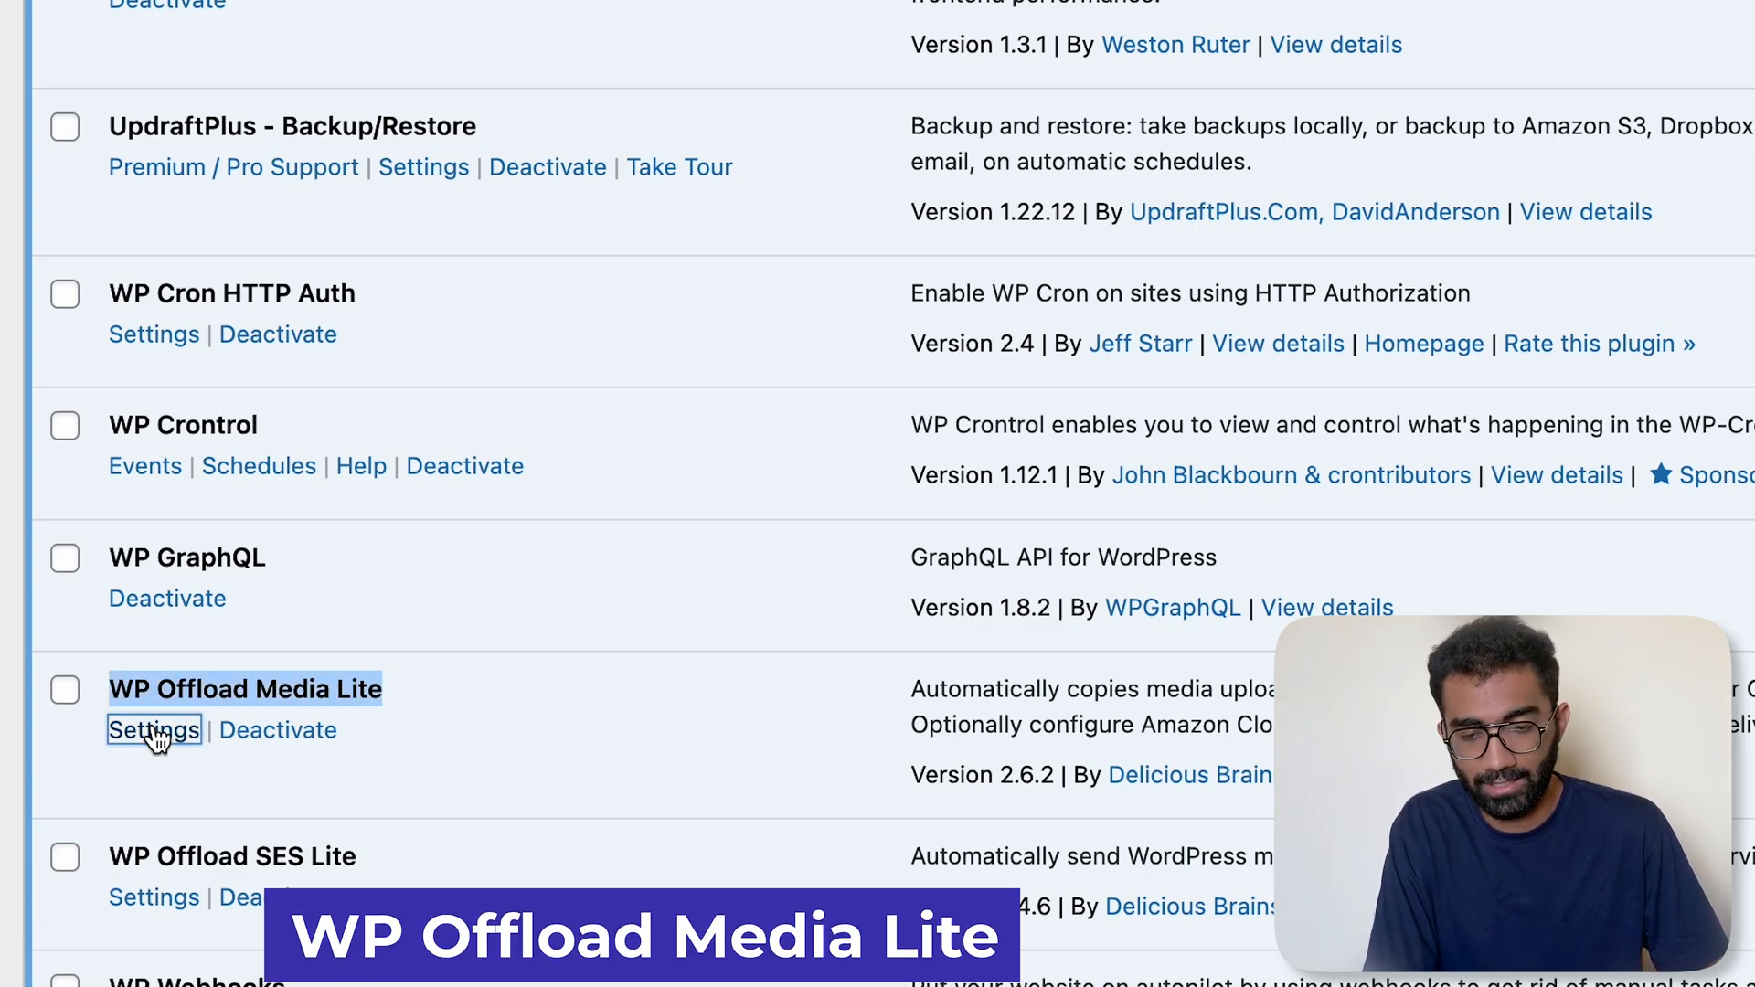
- View Offload Media Lite's Amazon S3 codedamn-blog bucket settings, then switch to images.weserv.nl
left_click(153, 730)
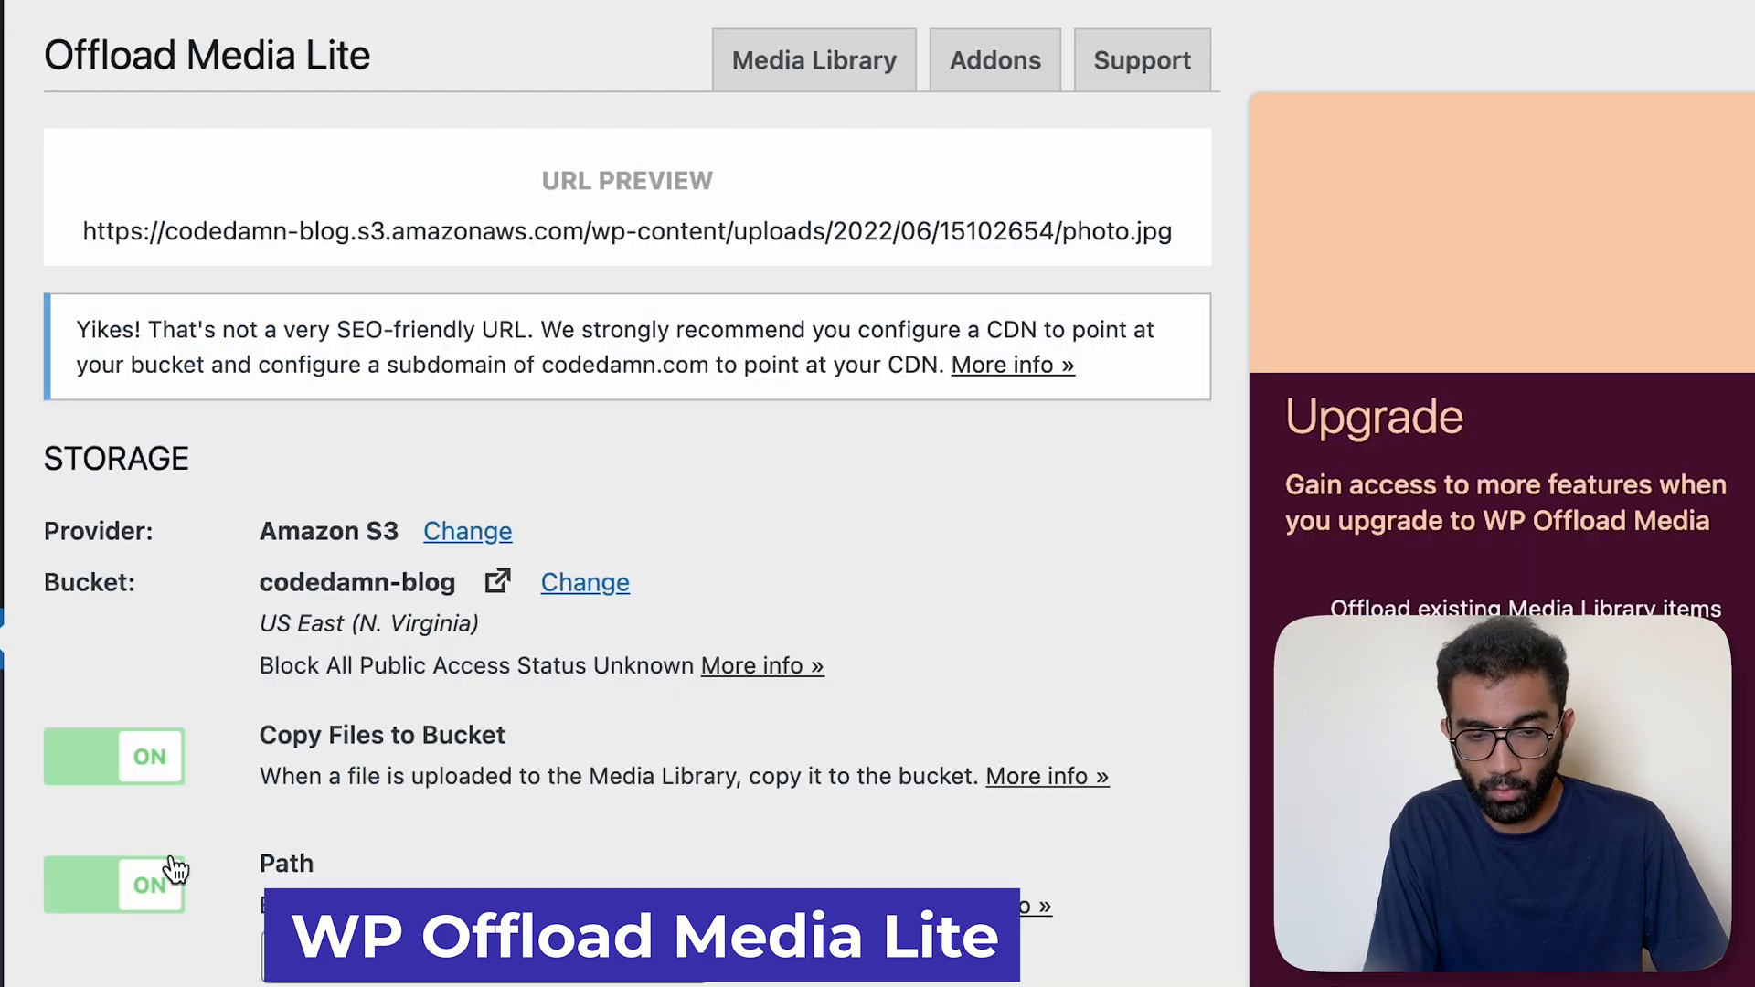
left_click(814, 58)
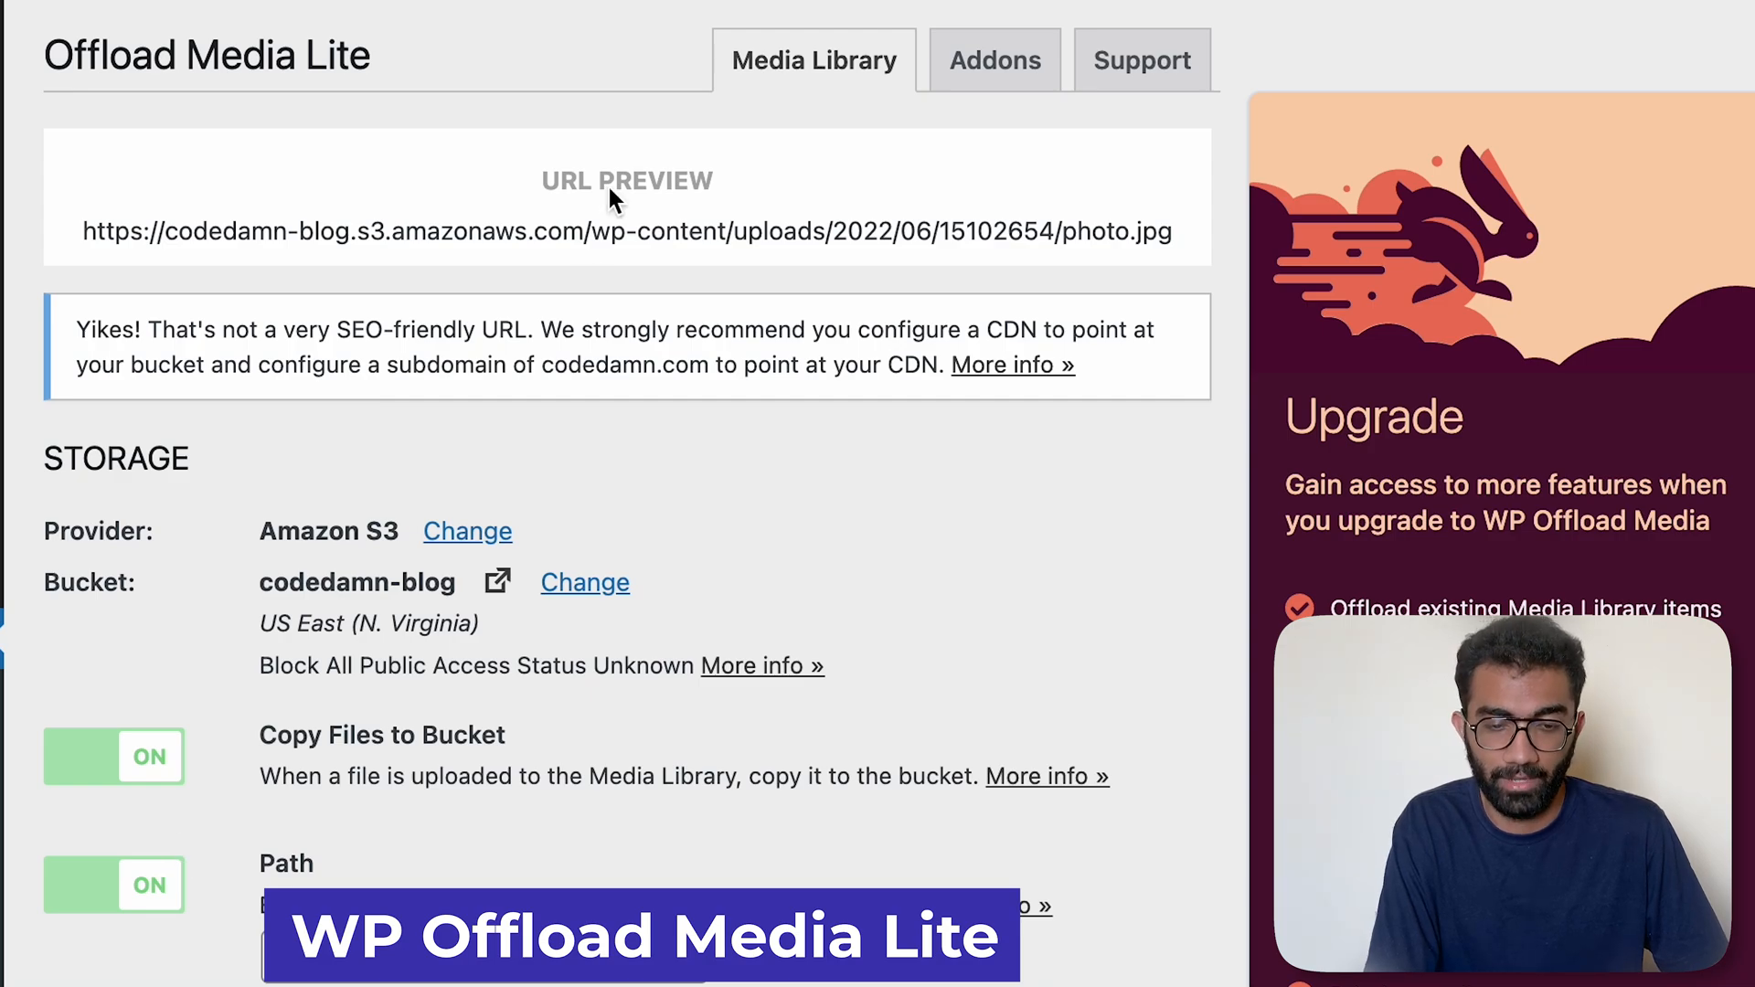
mouse_move(739, 53)
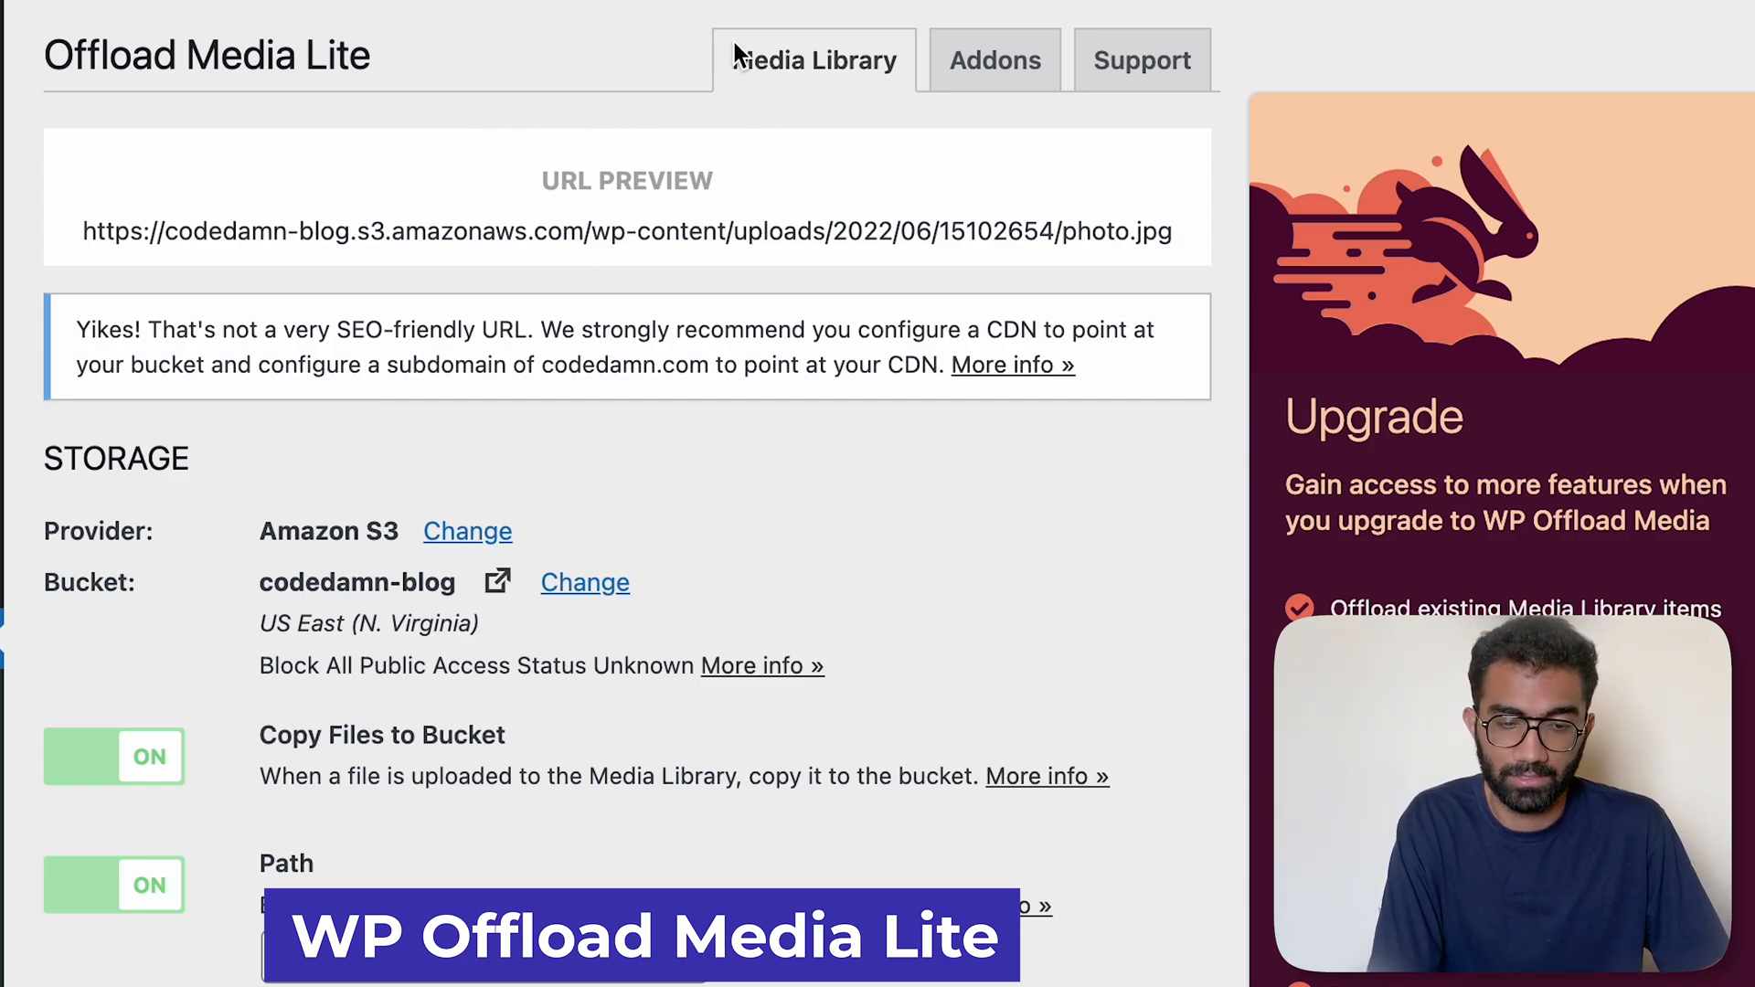
mouse_move(122, 220)
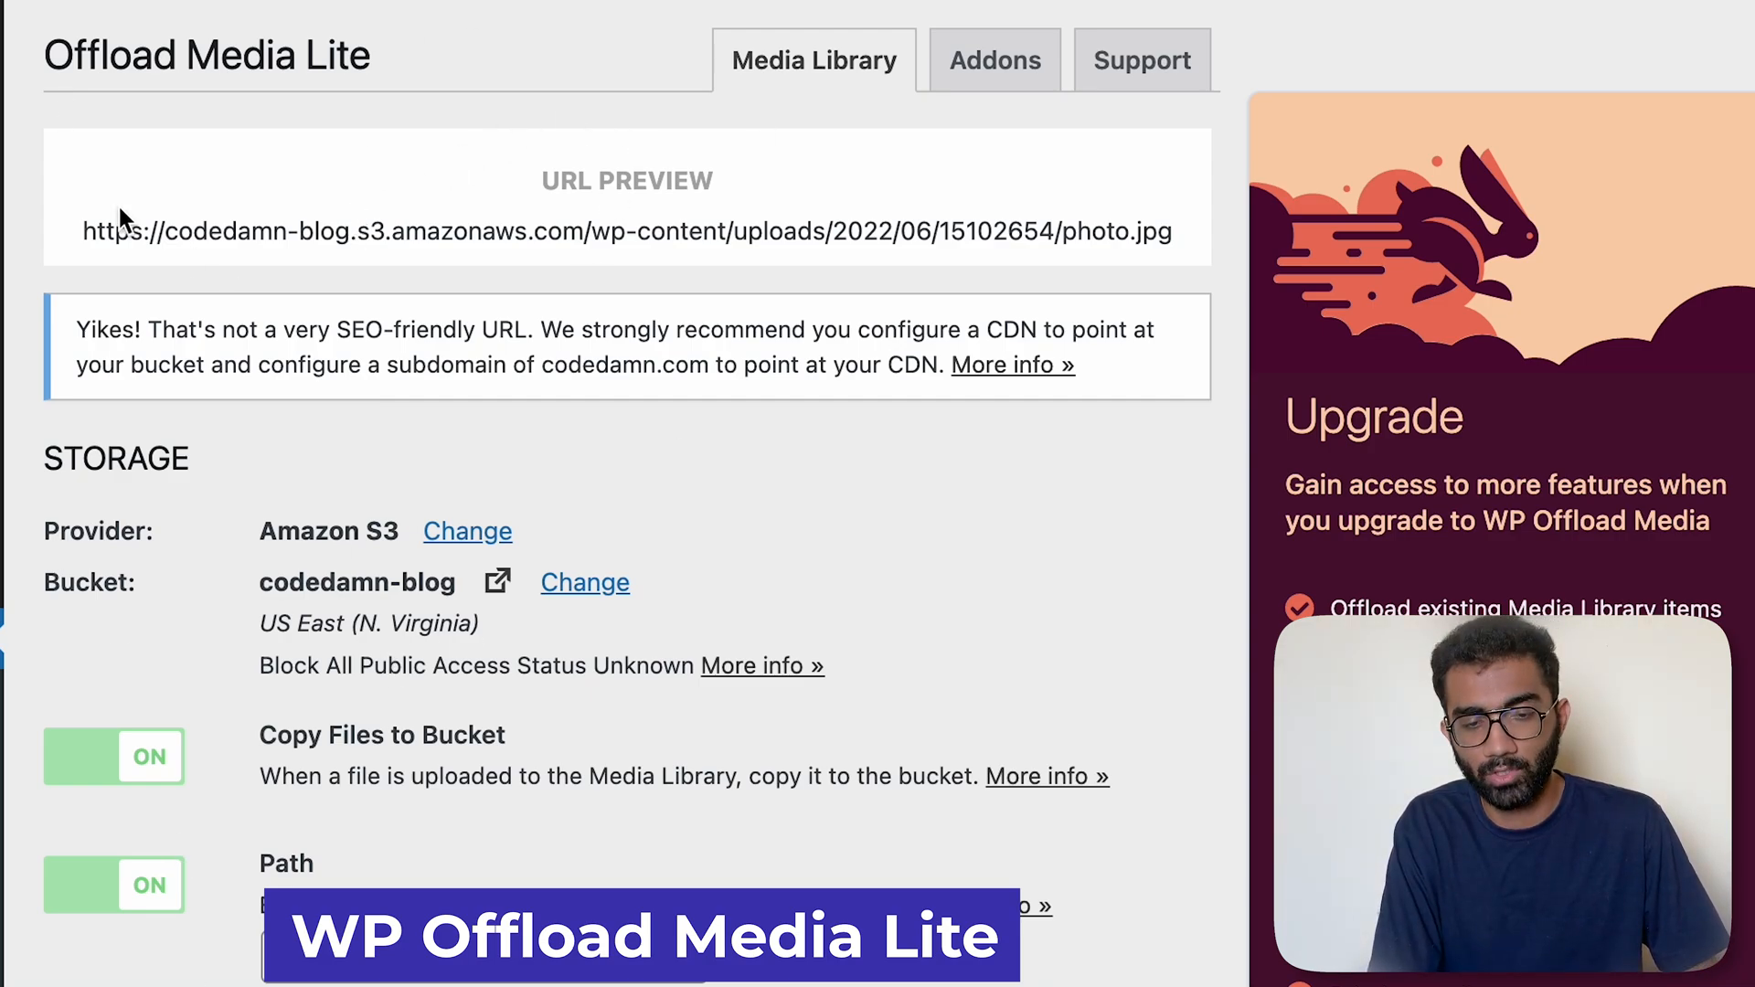
mouse_move(183, 271)
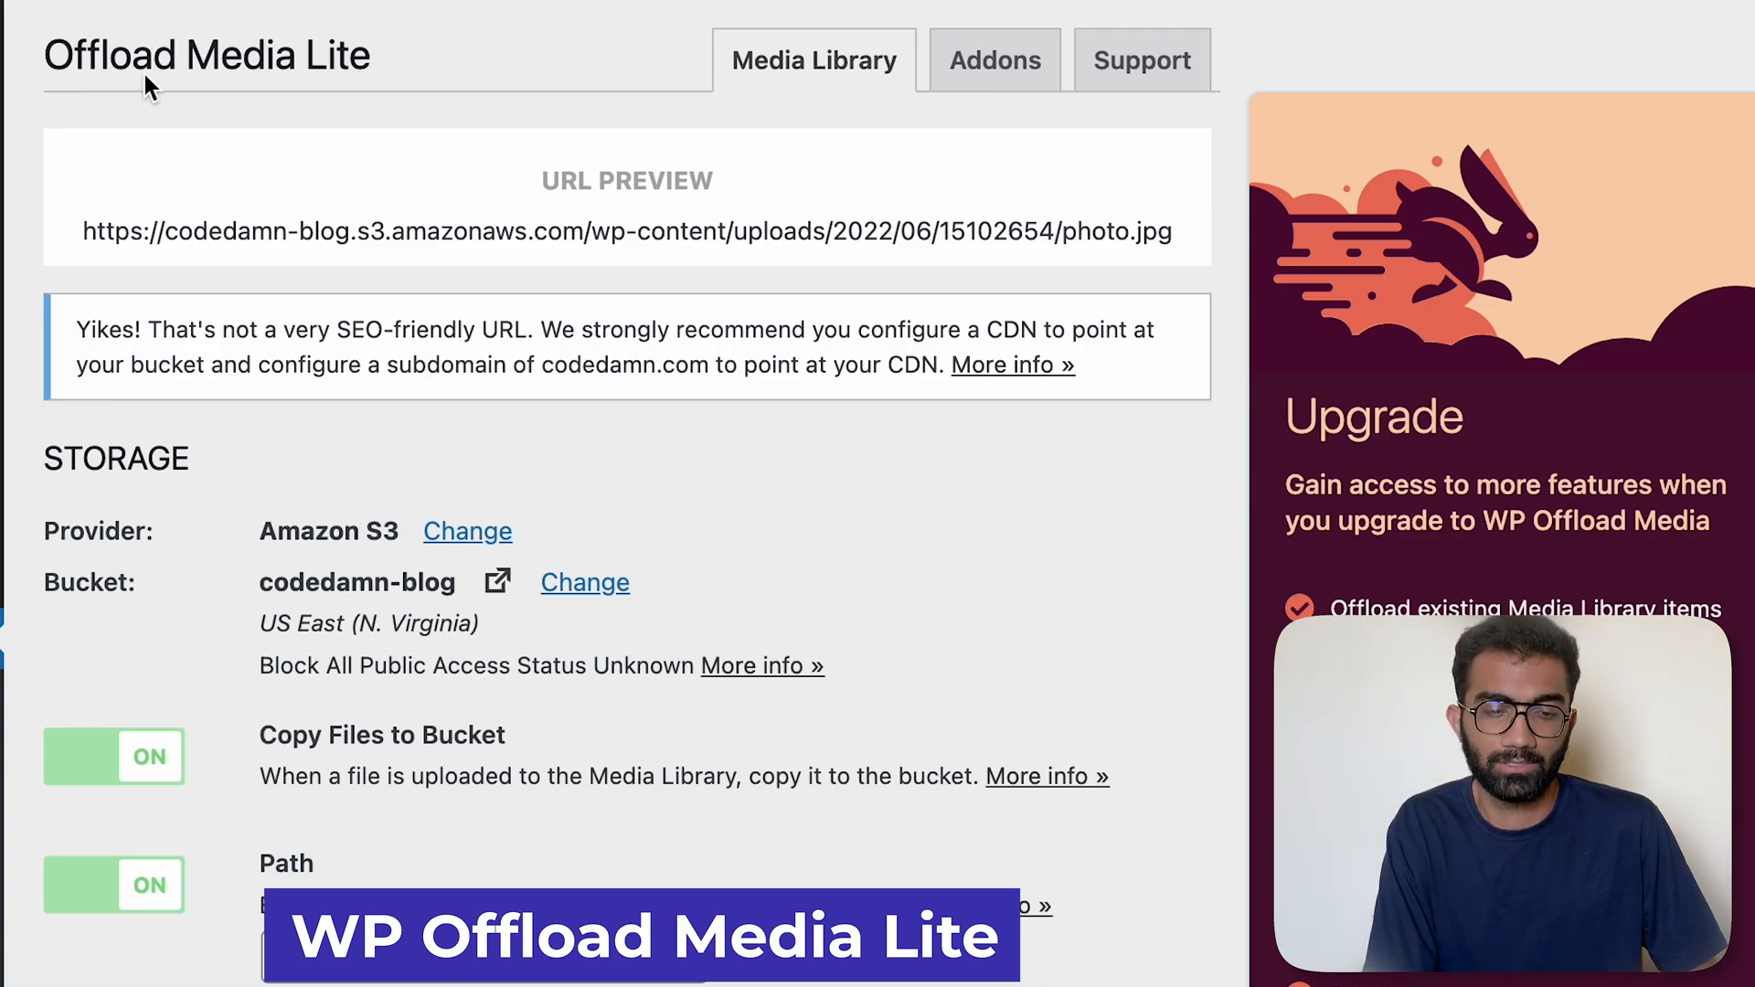
mouse_move(465, 411)
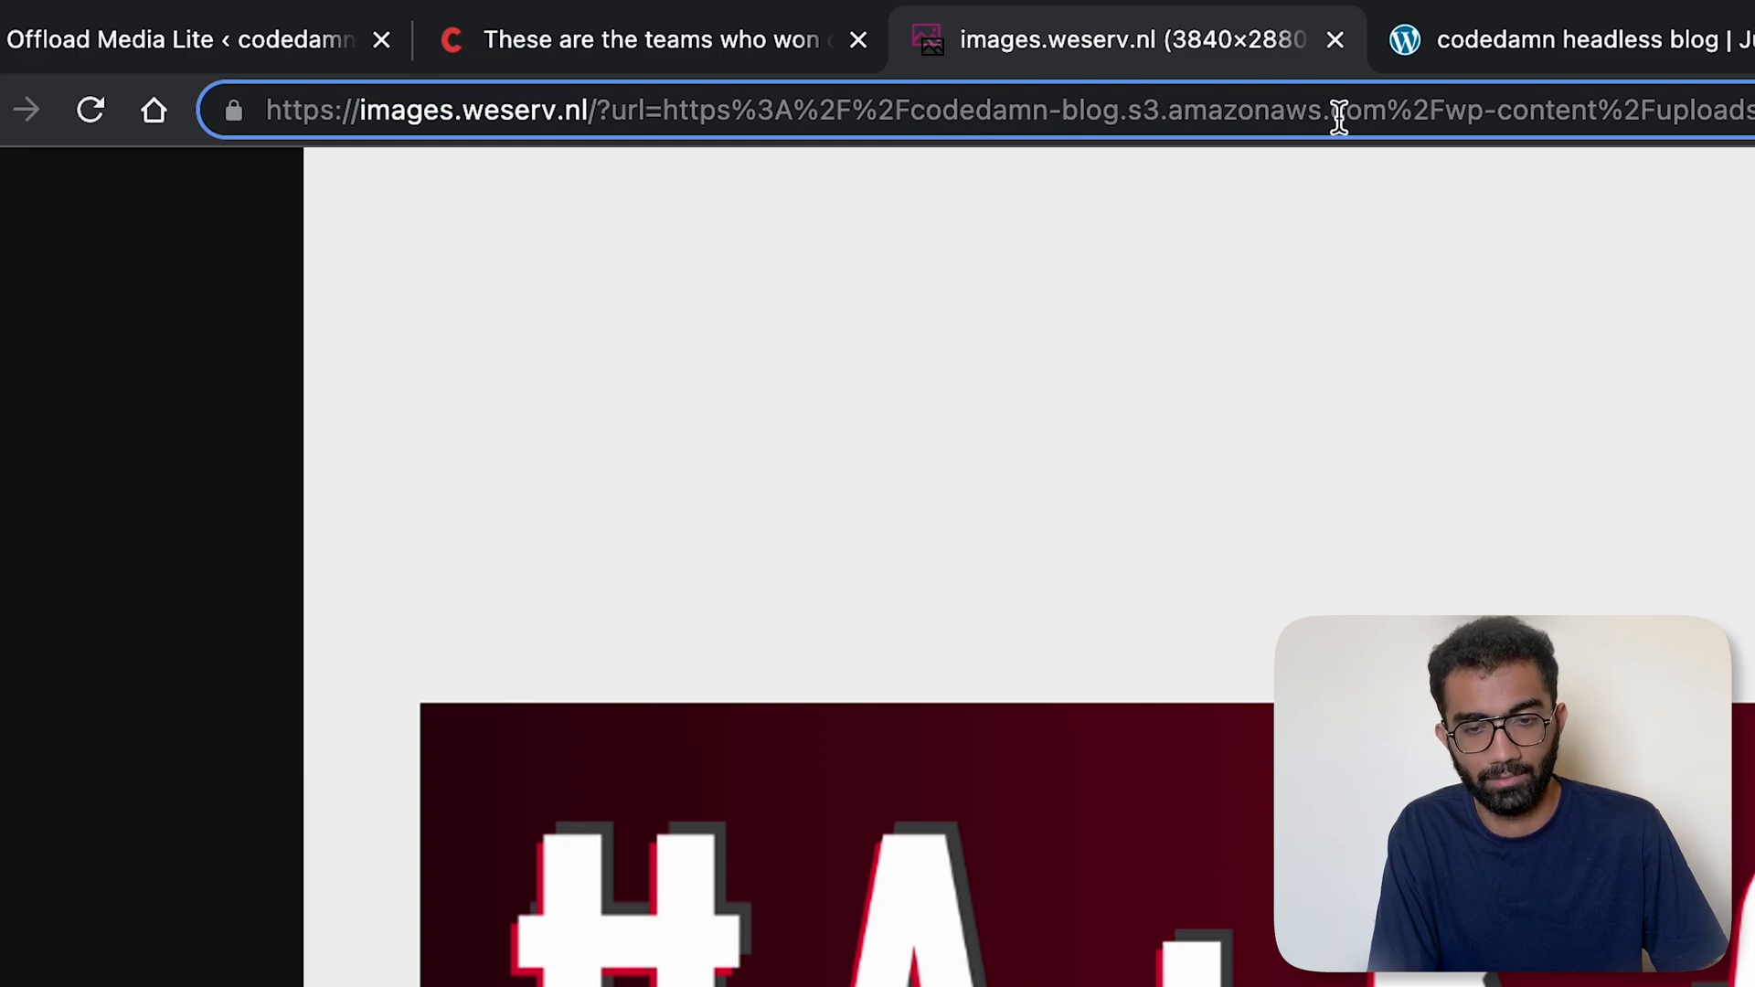
- Examine the weserv URL wrapping the S3 hackfest banner, then return to the hackfest winners post
left_click(649, 39)
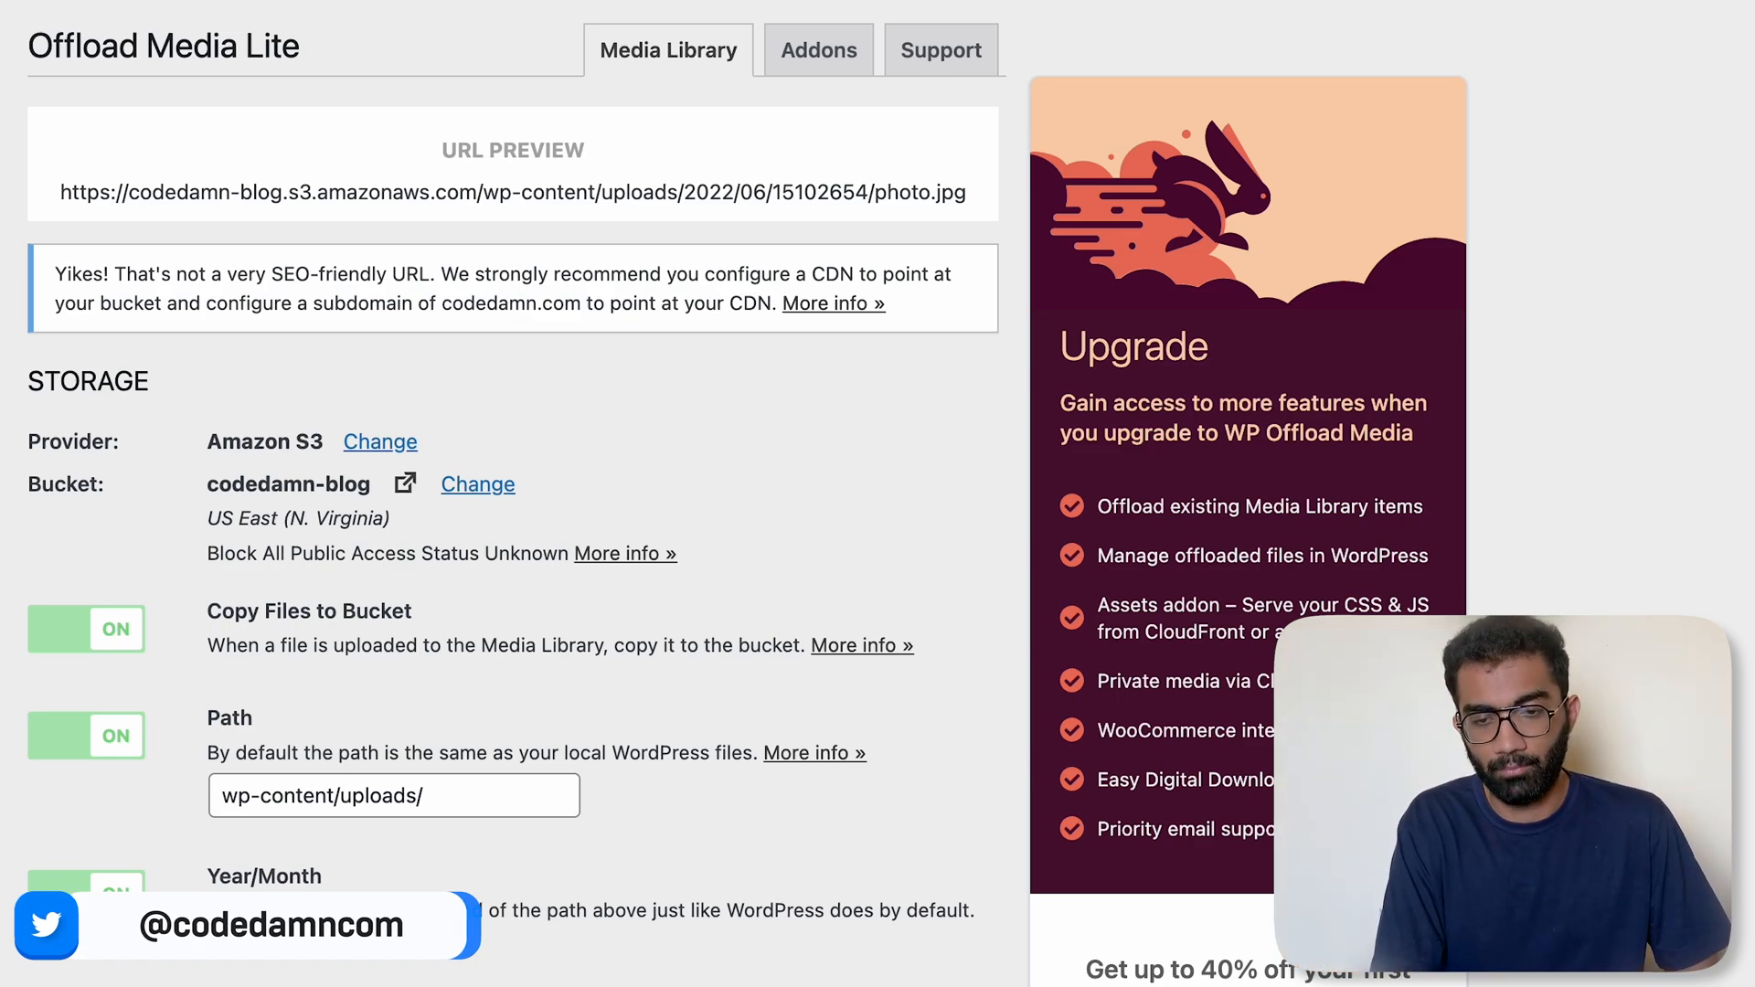
left_click(1130, 24)
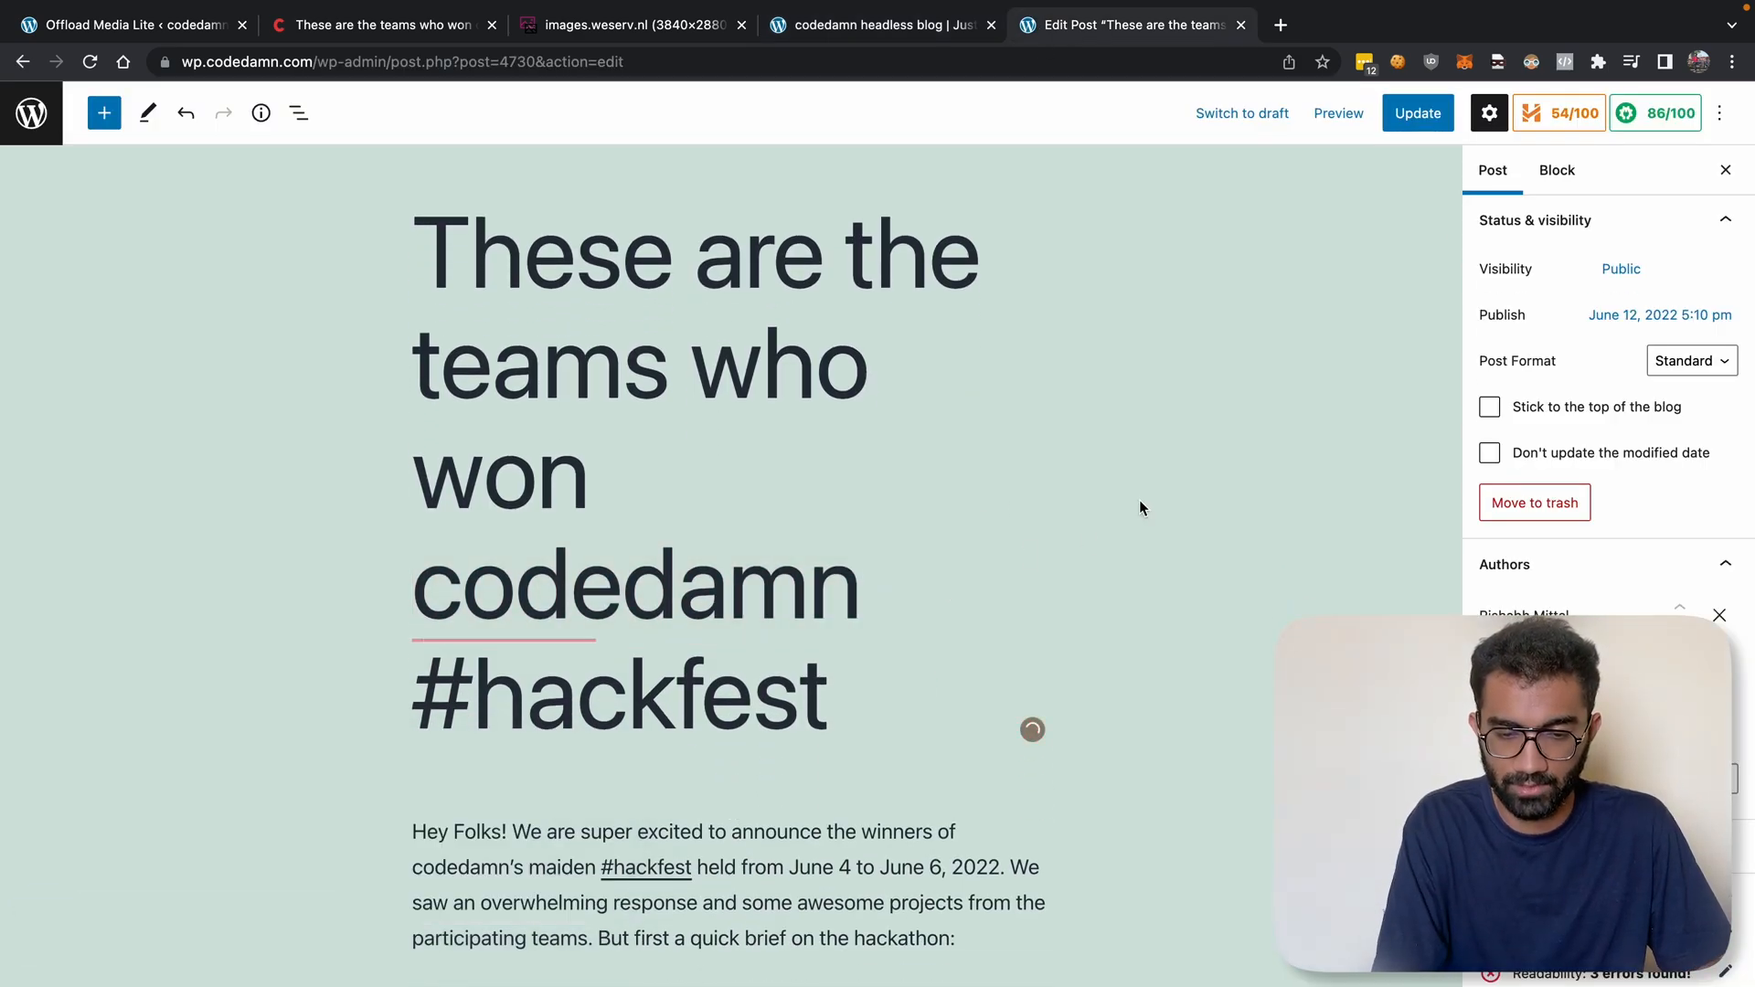
- Update the hackfest winners post, reload the live codedamn article, then head to WP Webhooks
left_click(1417, 114)
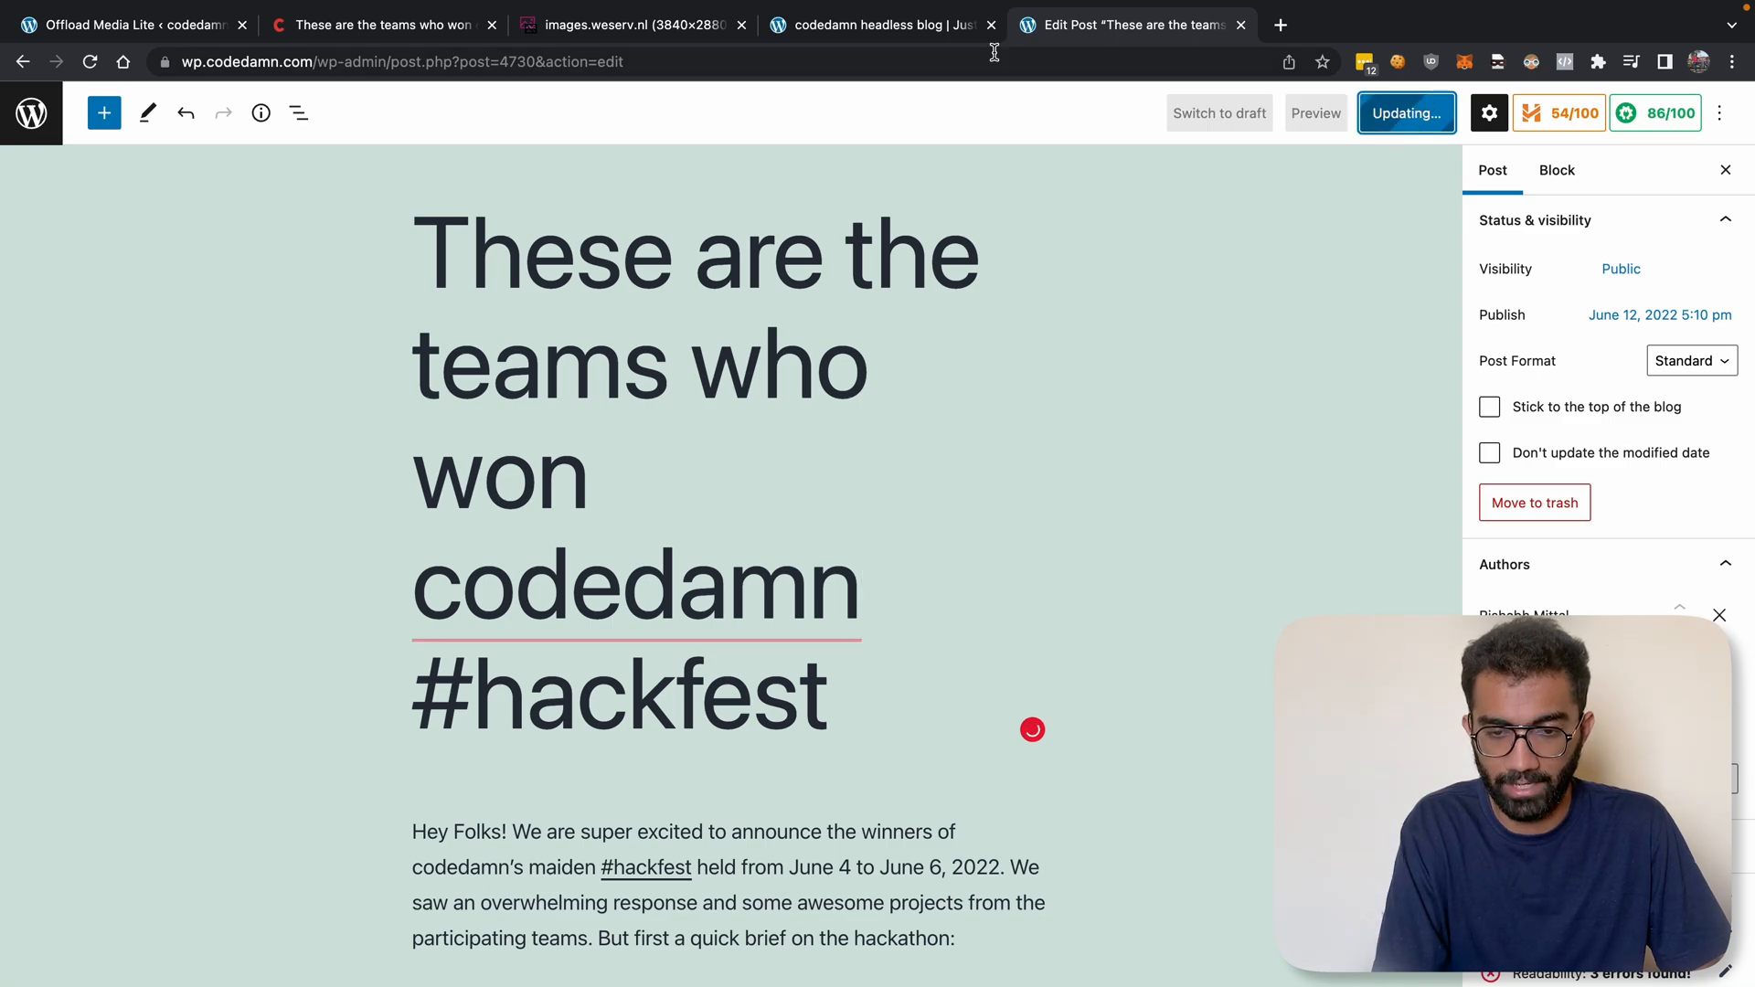
left_click(380, 24)
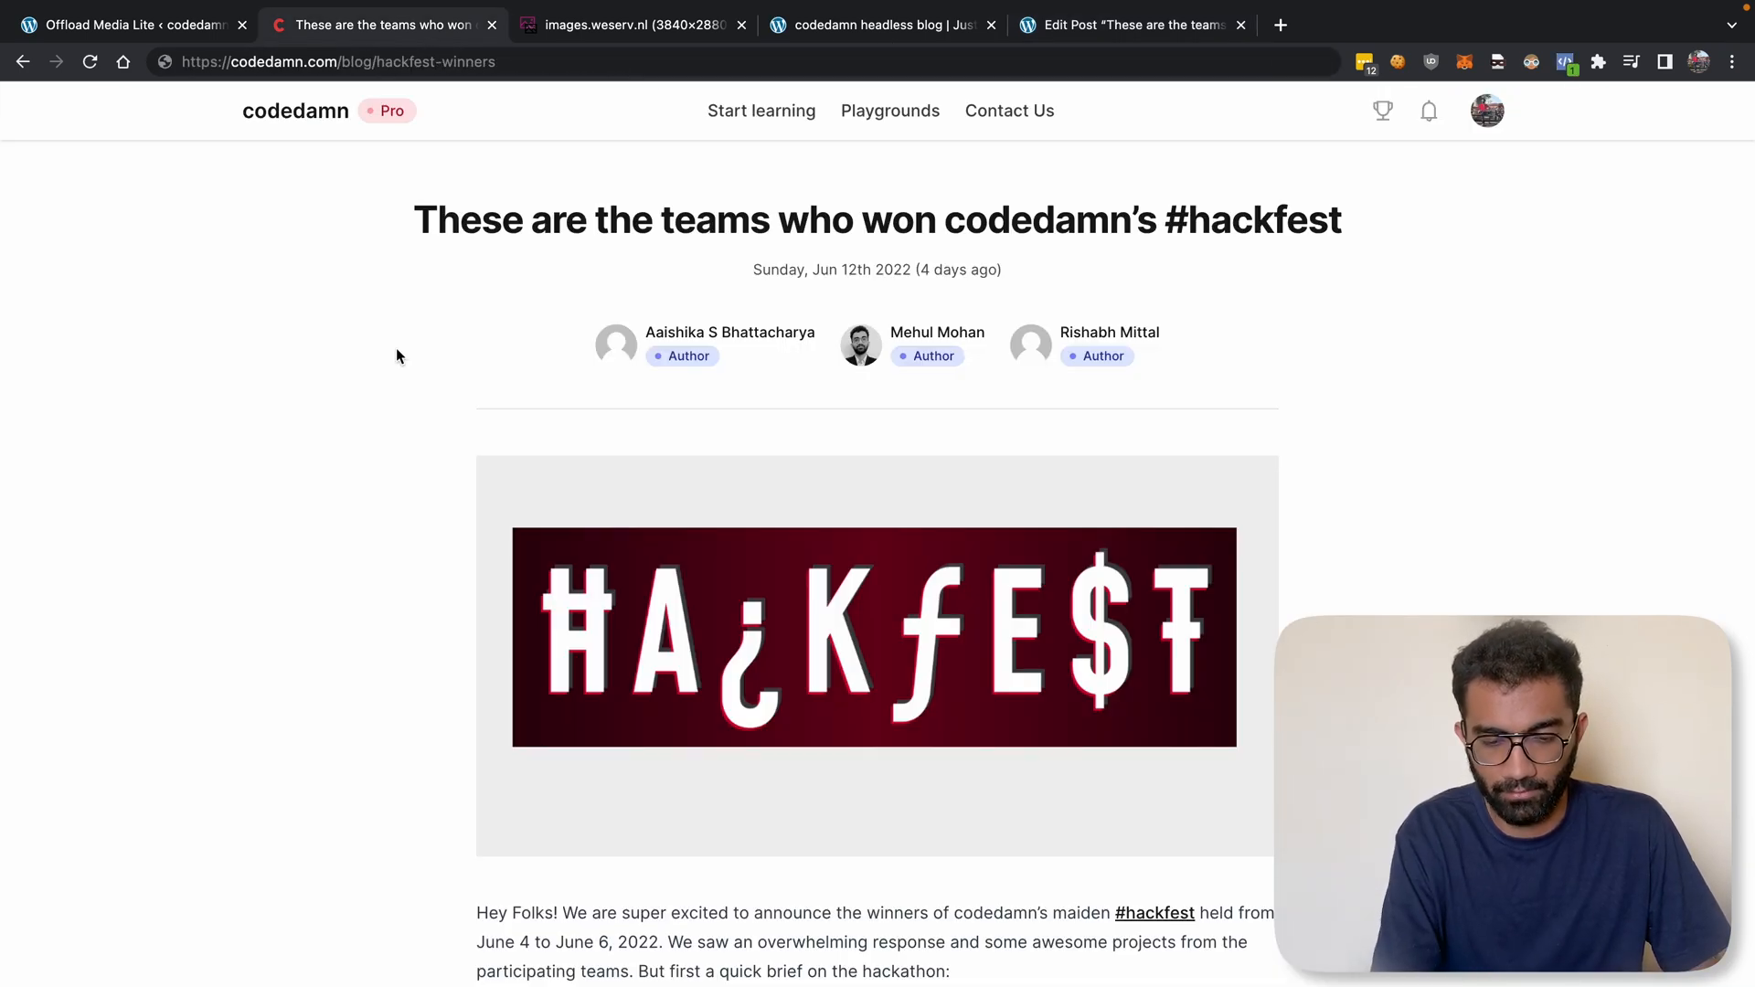
left_click(1130, 24)
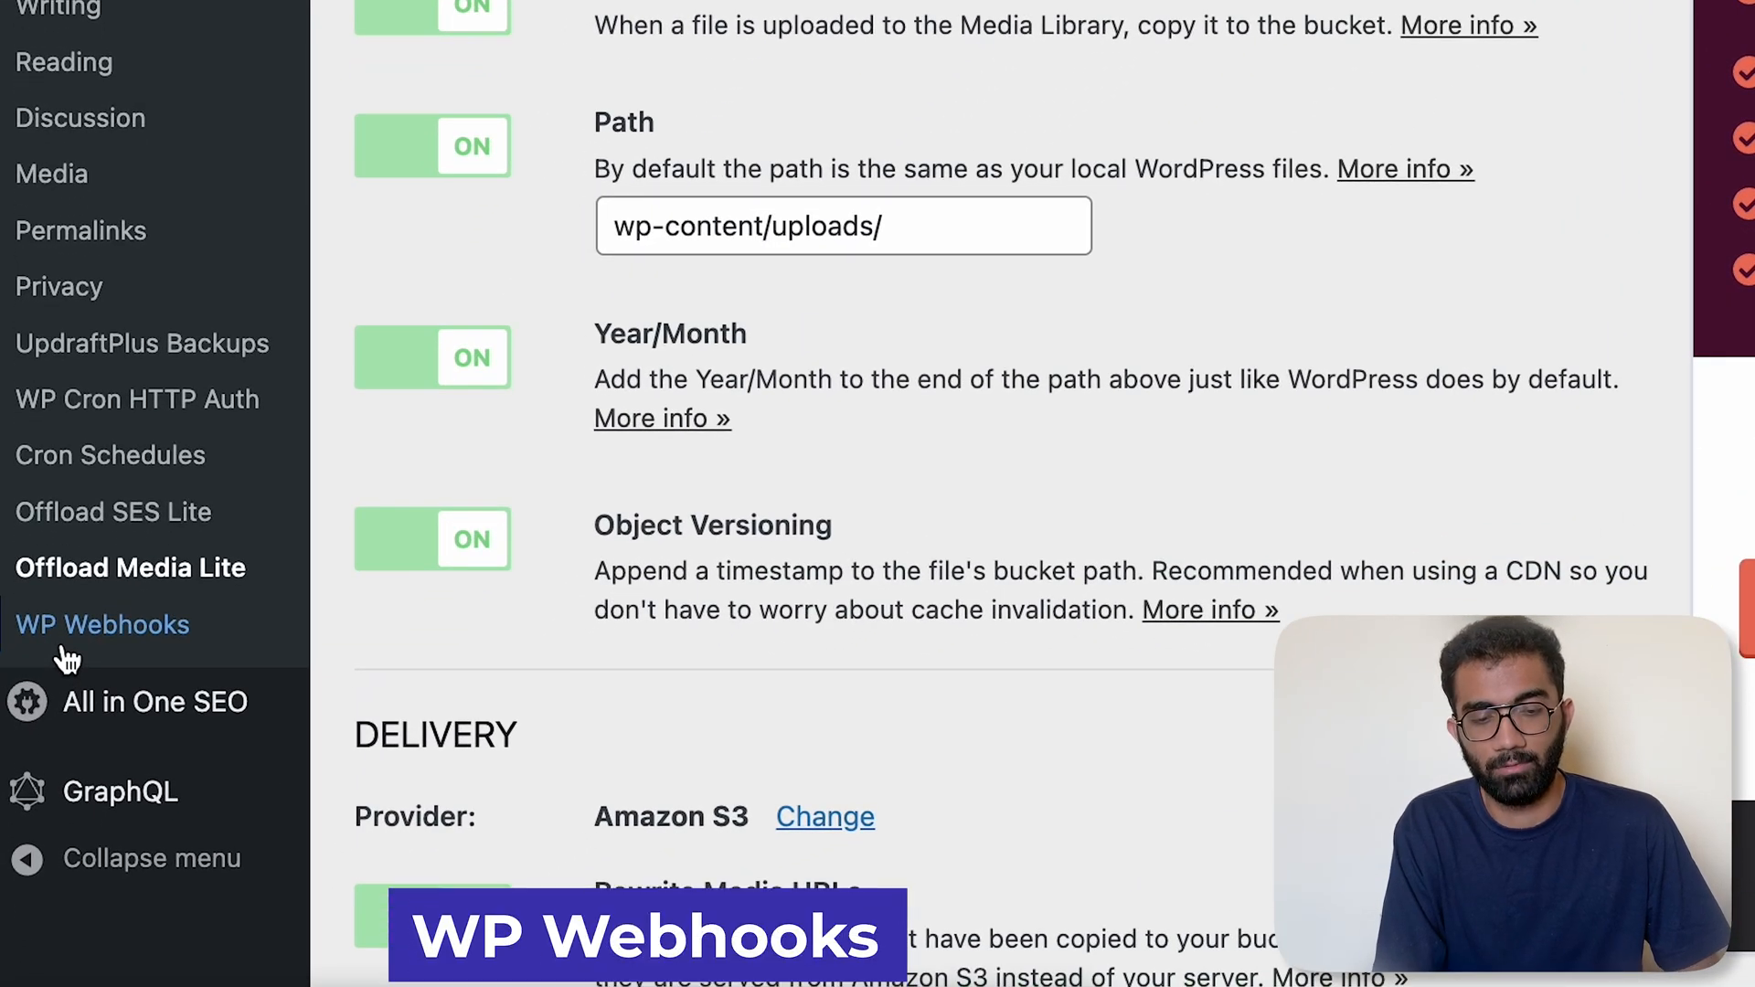
left_click(102, 626)
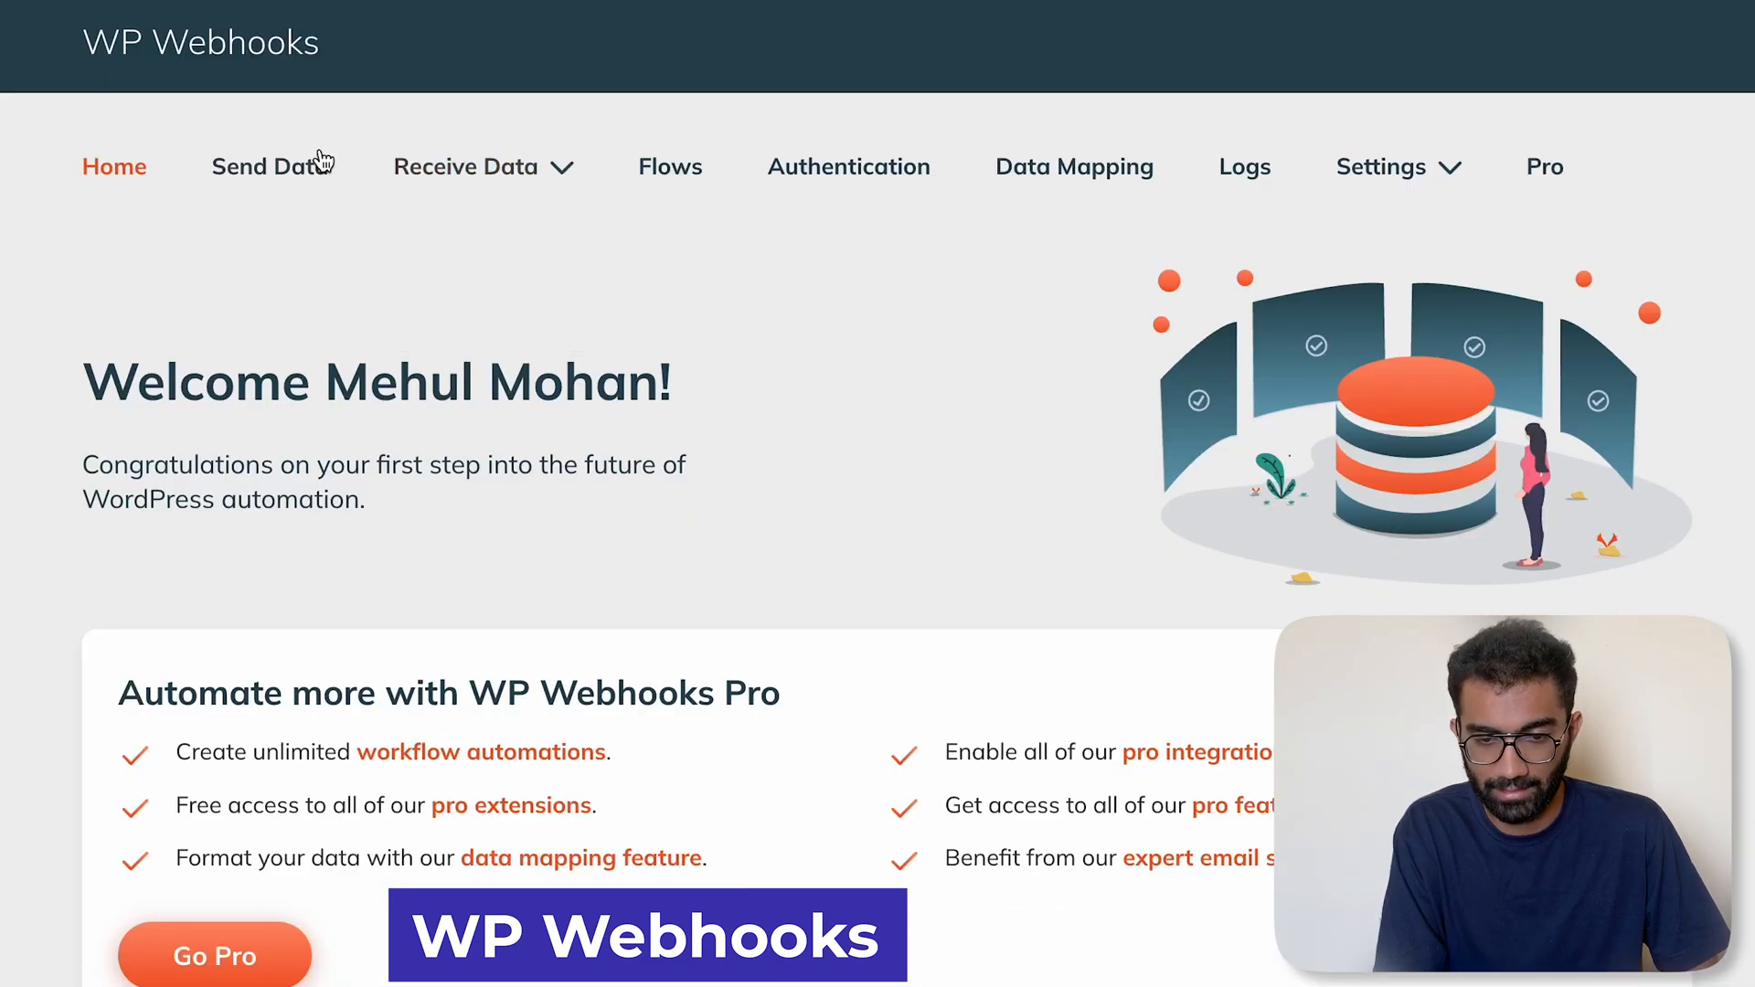
- View the Send Data webhook trigger list in WP Webhooks
left_click(269, 167)
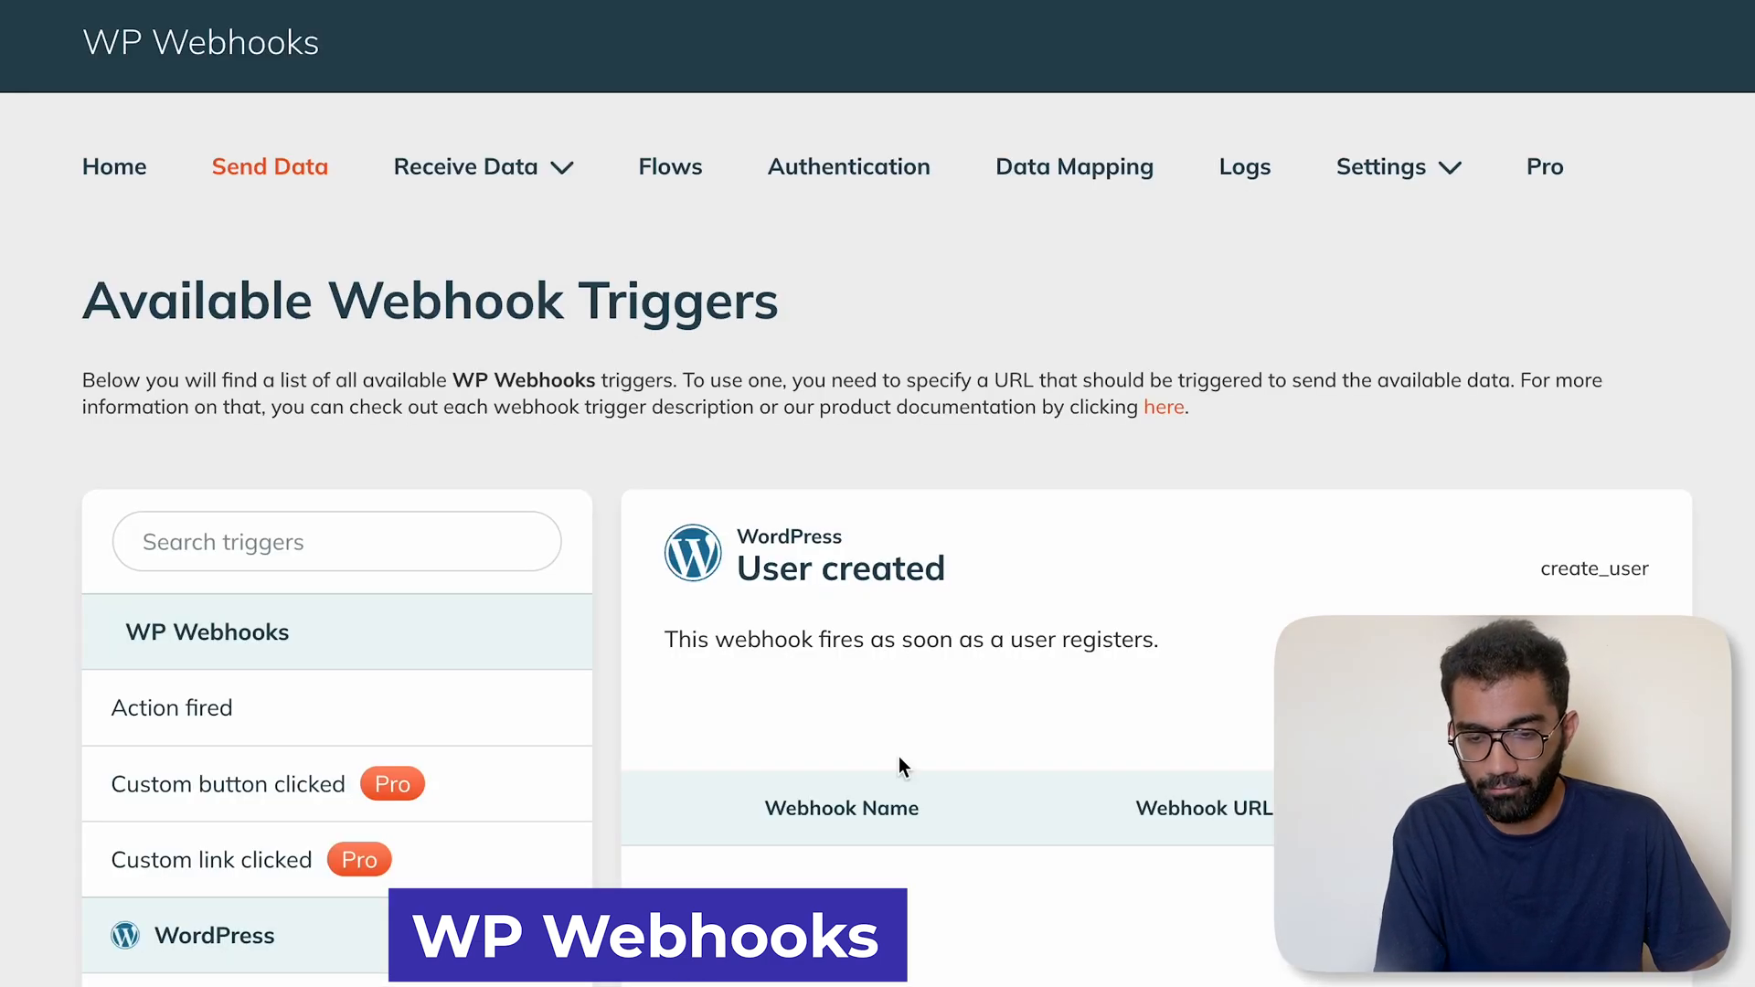
scroll("down", 3)
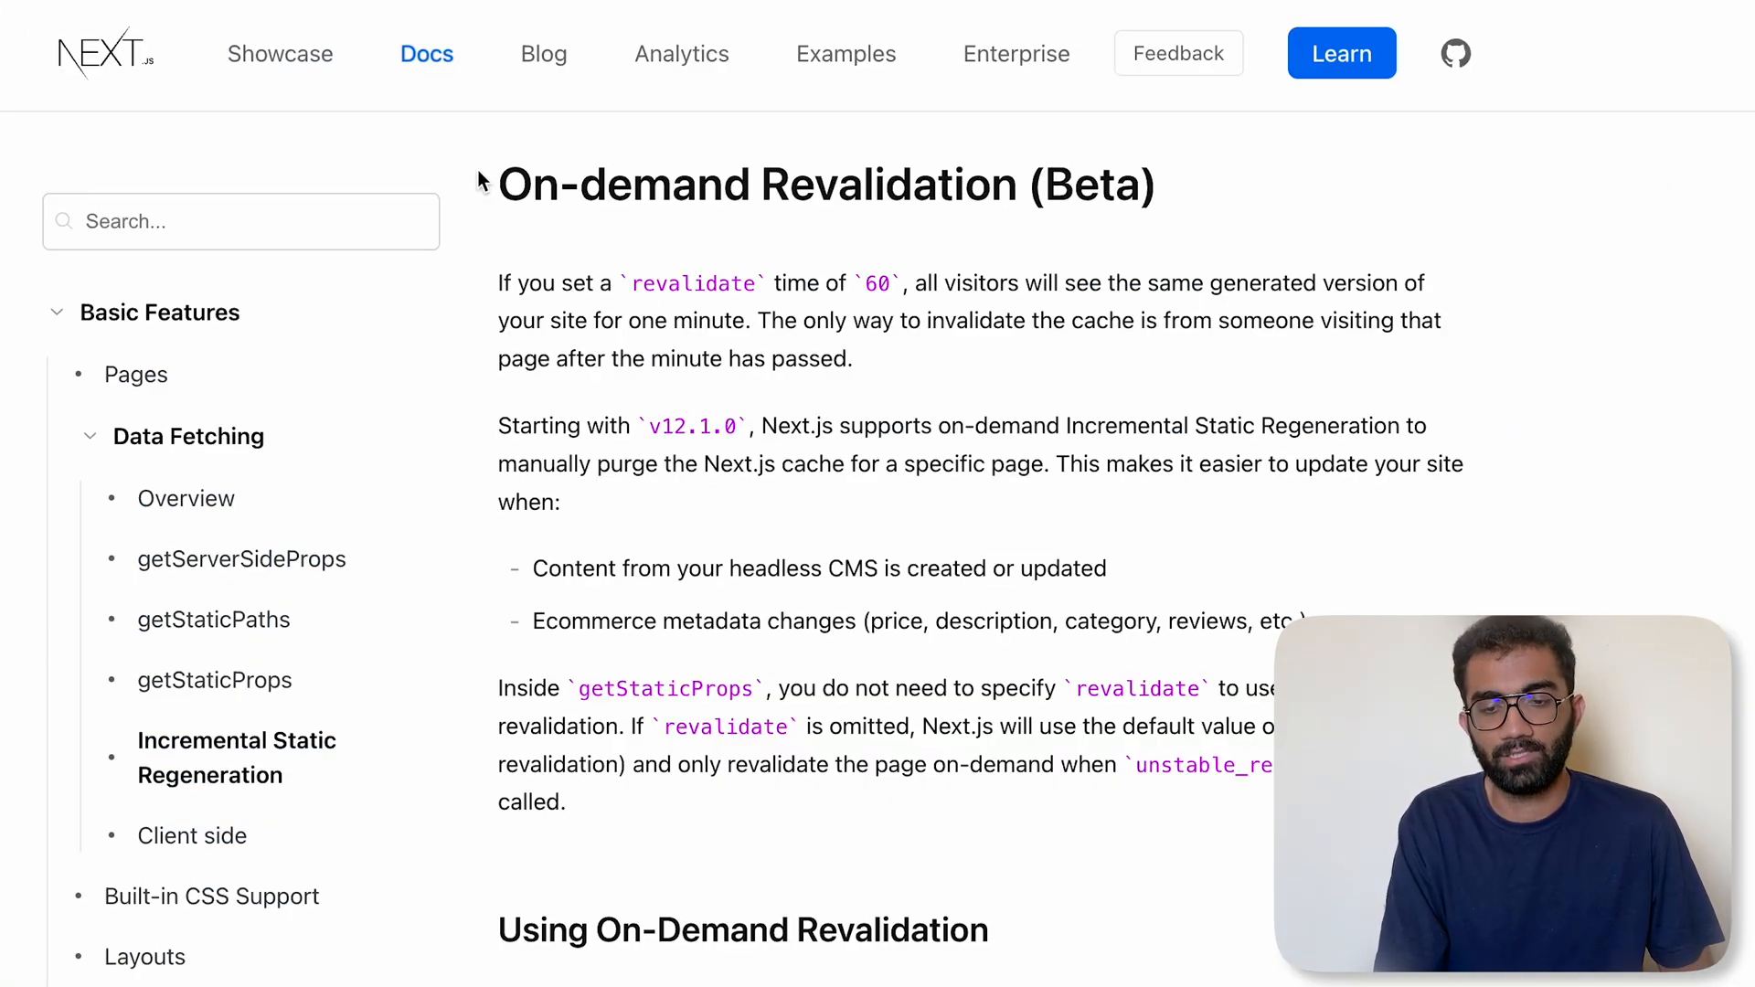
mouse_move(1040, 496)
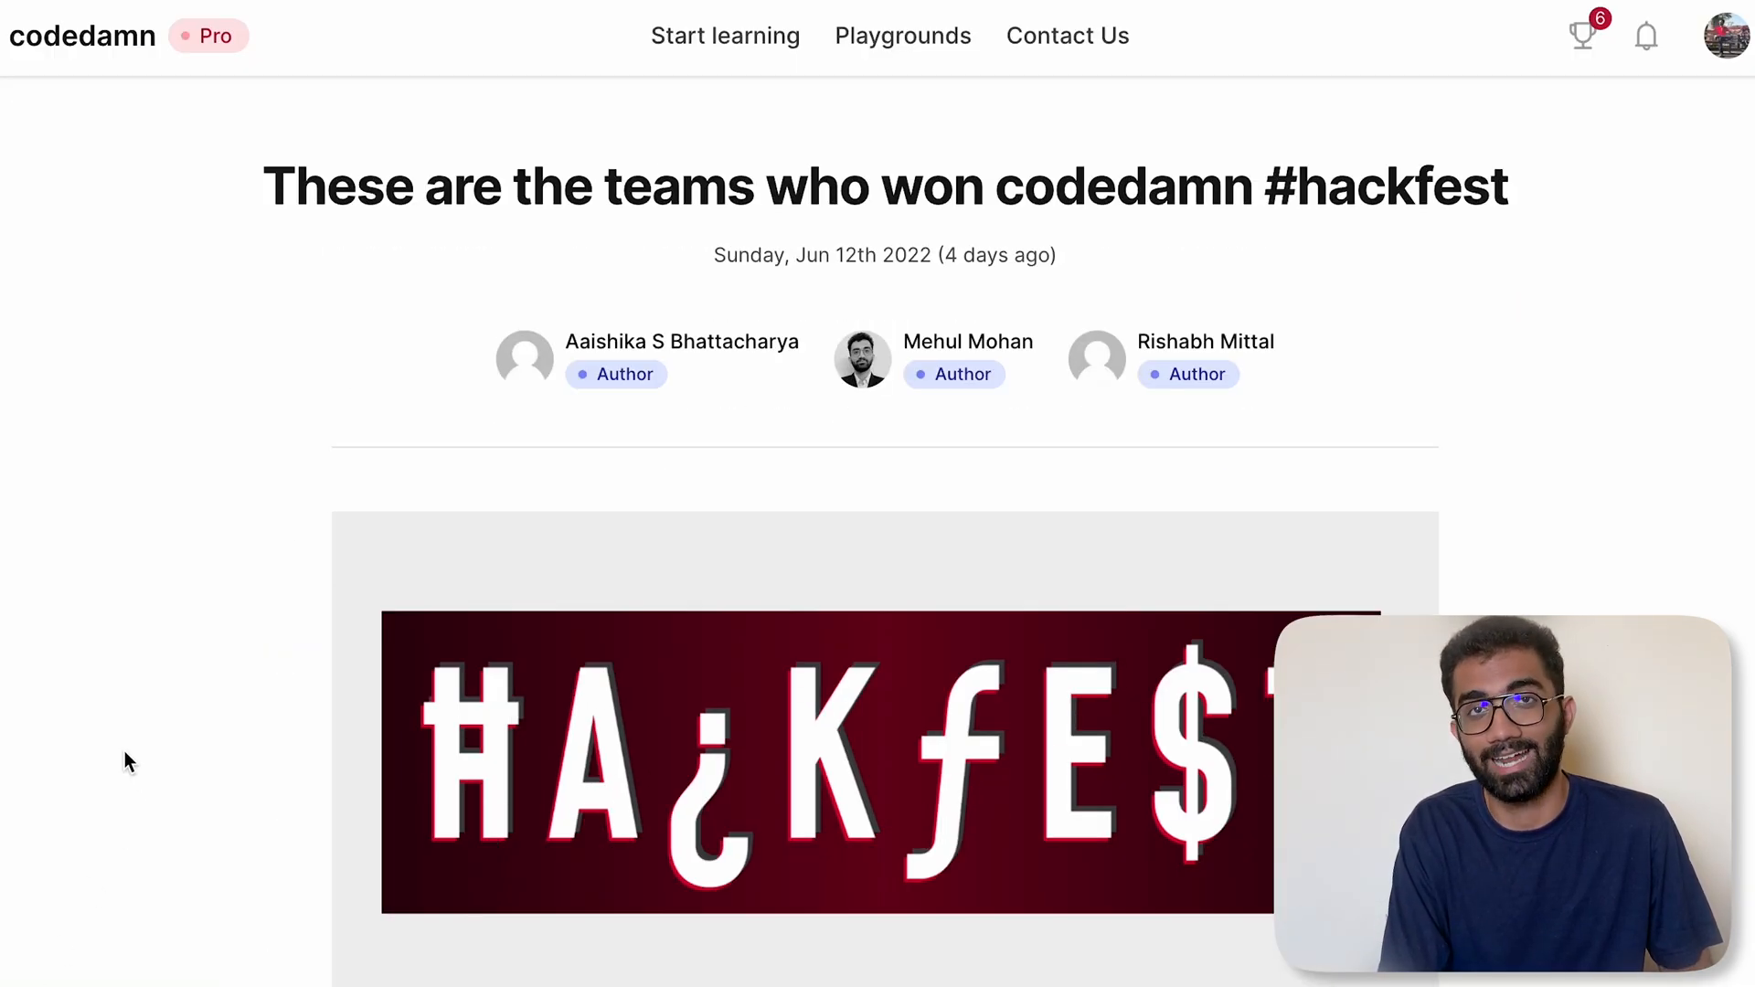
- Inspect the article's document request in DevTools and confirm the codedamn #hackfest title
scroll("down", 3)
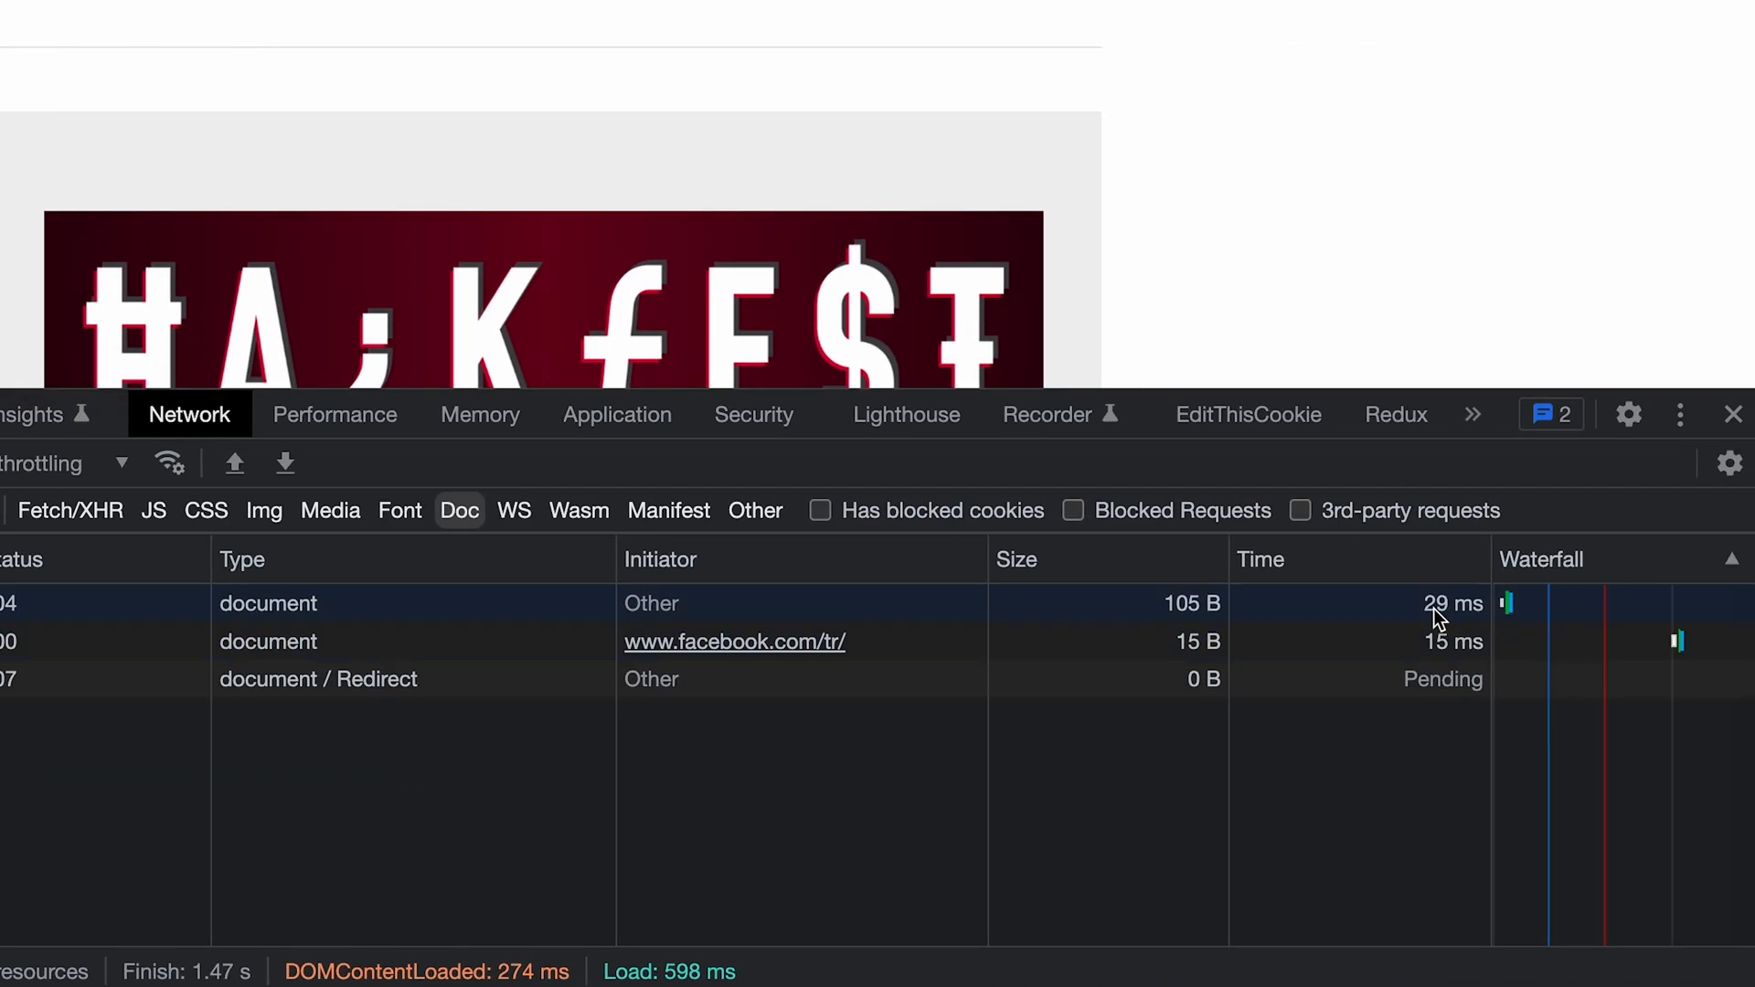
left_click(1728, 415)
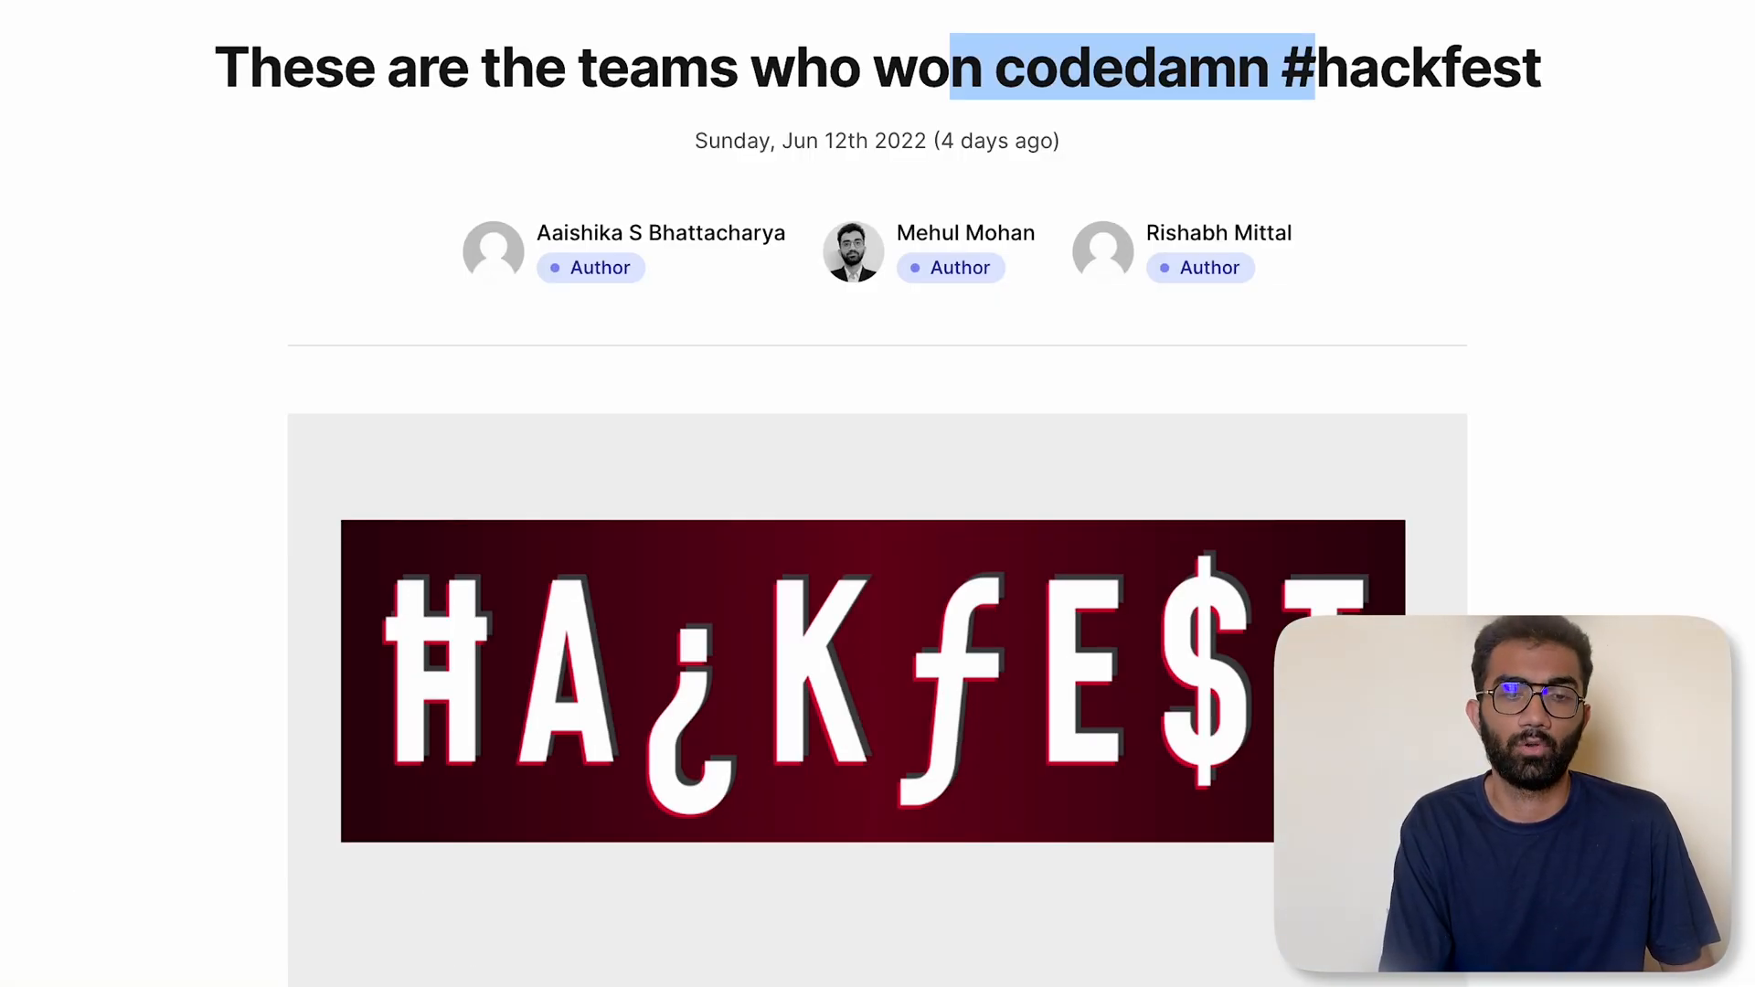
scroll("down", 3)
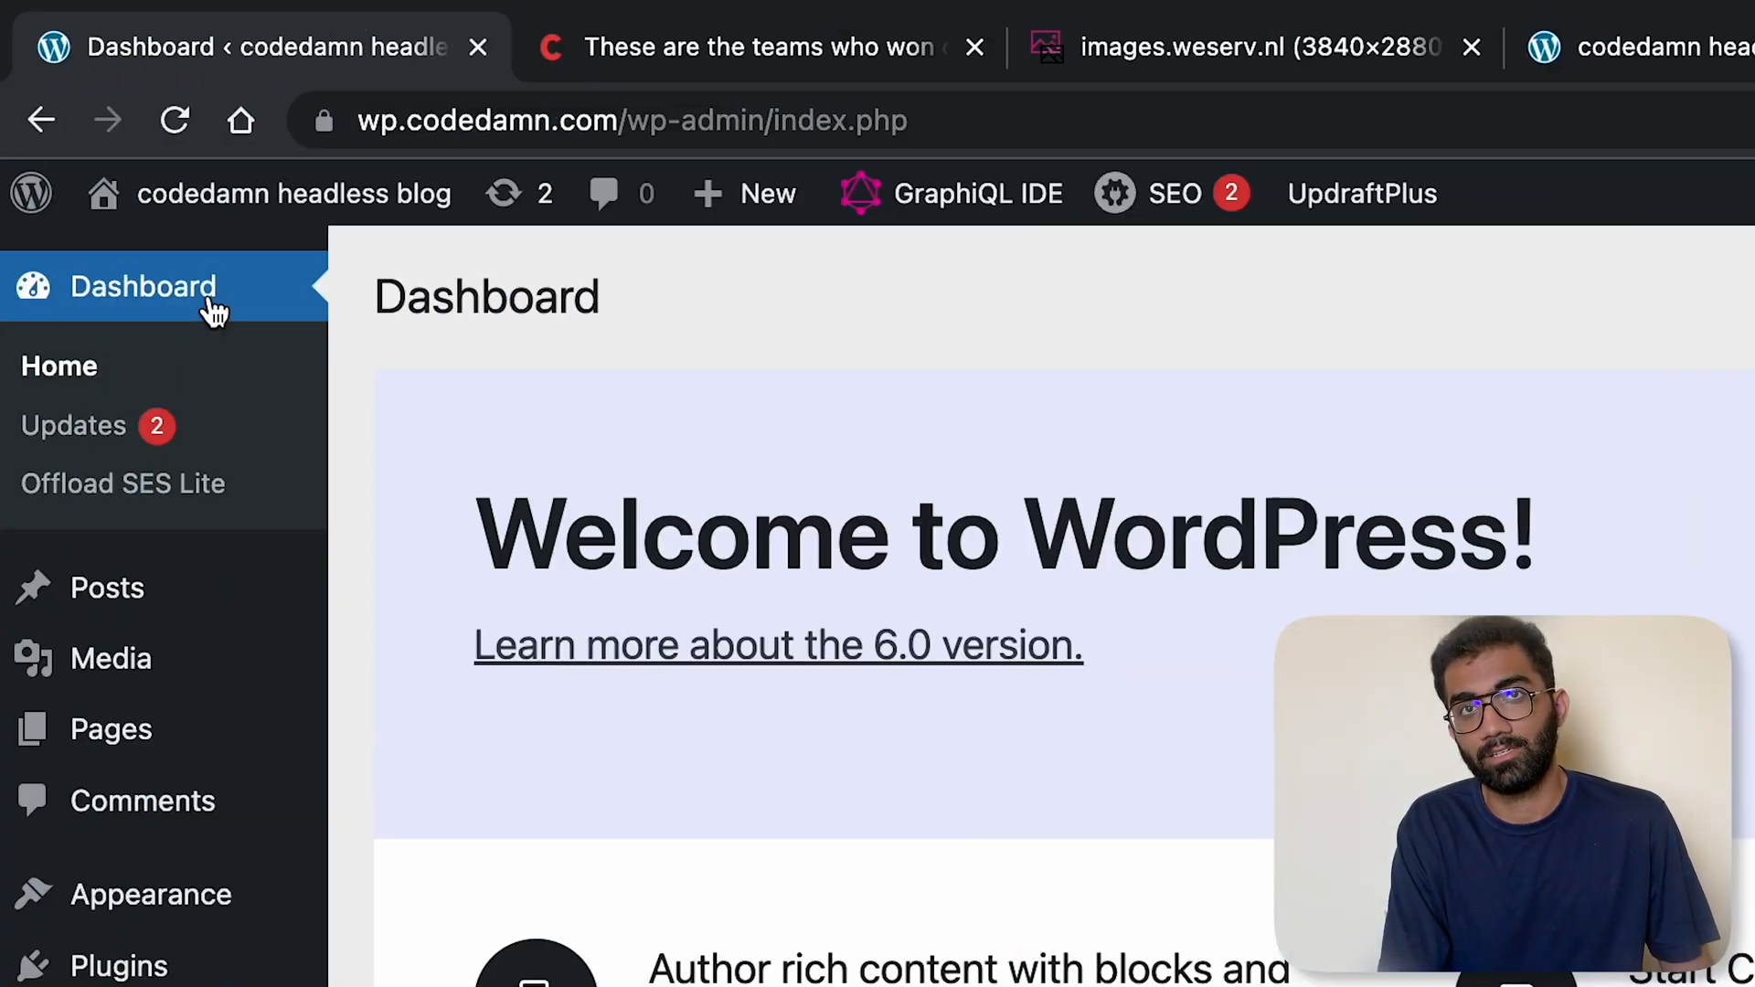
- Show the admin dashboard and its site address, alternating with the live hackfest article
left_click(632, 121)
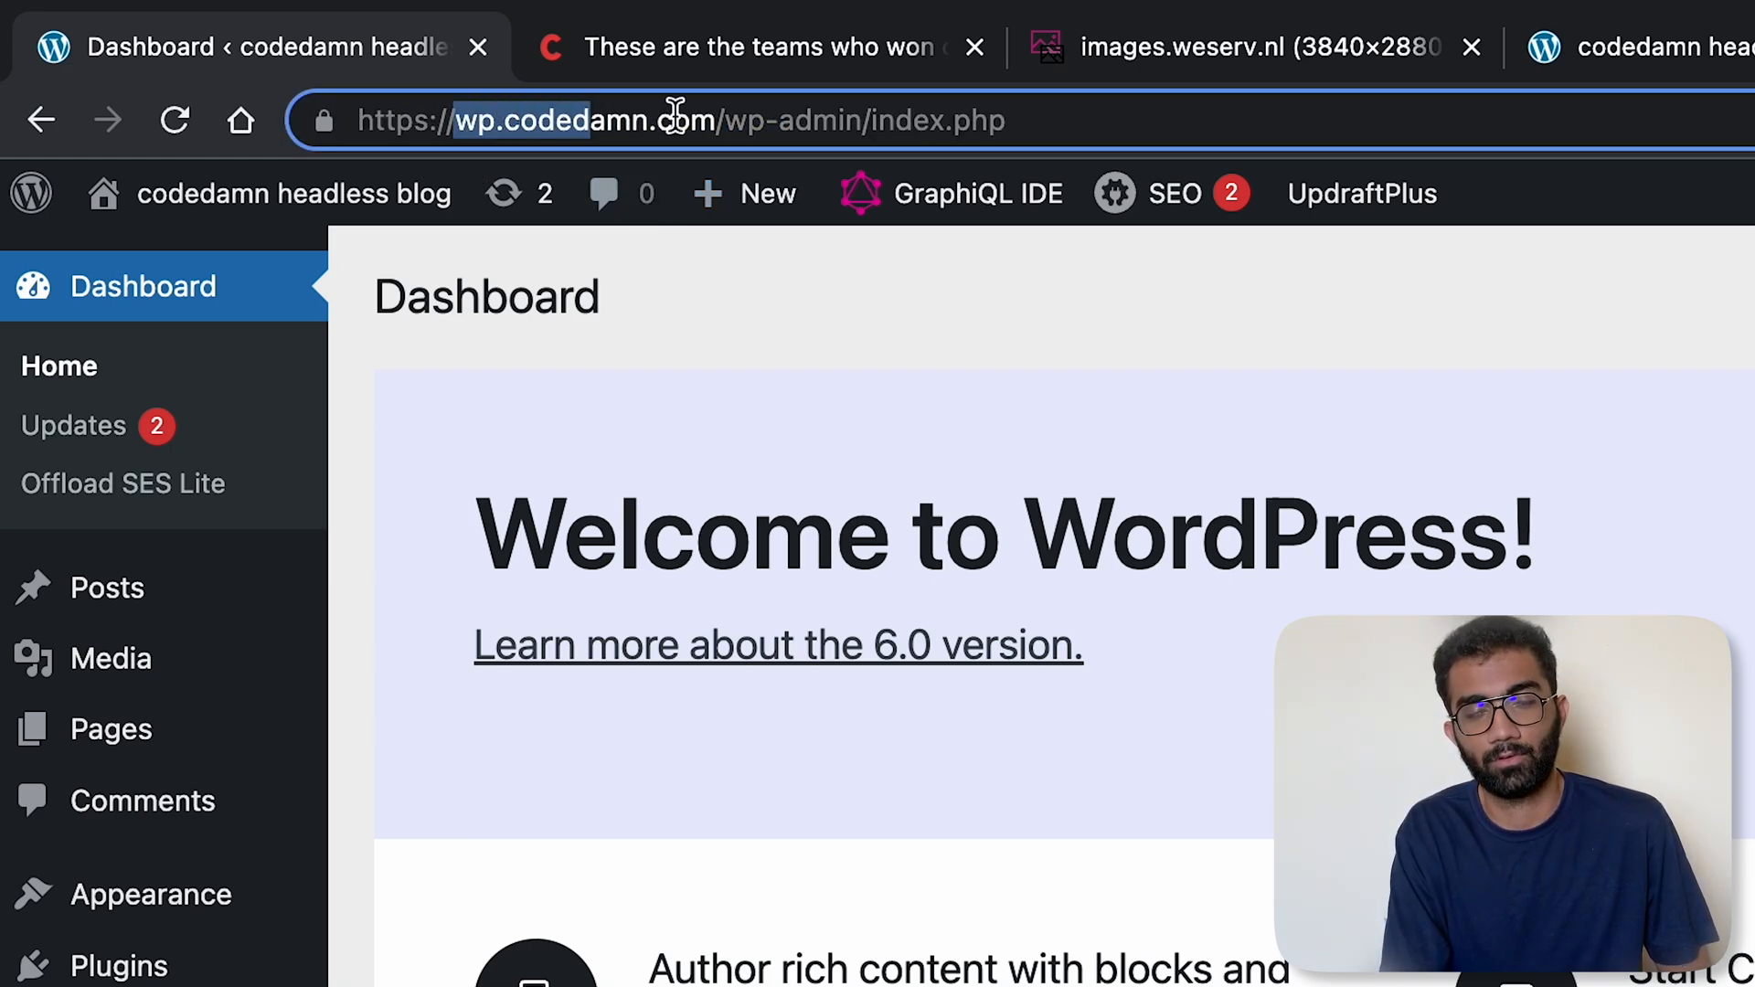
left_click(759, 47)
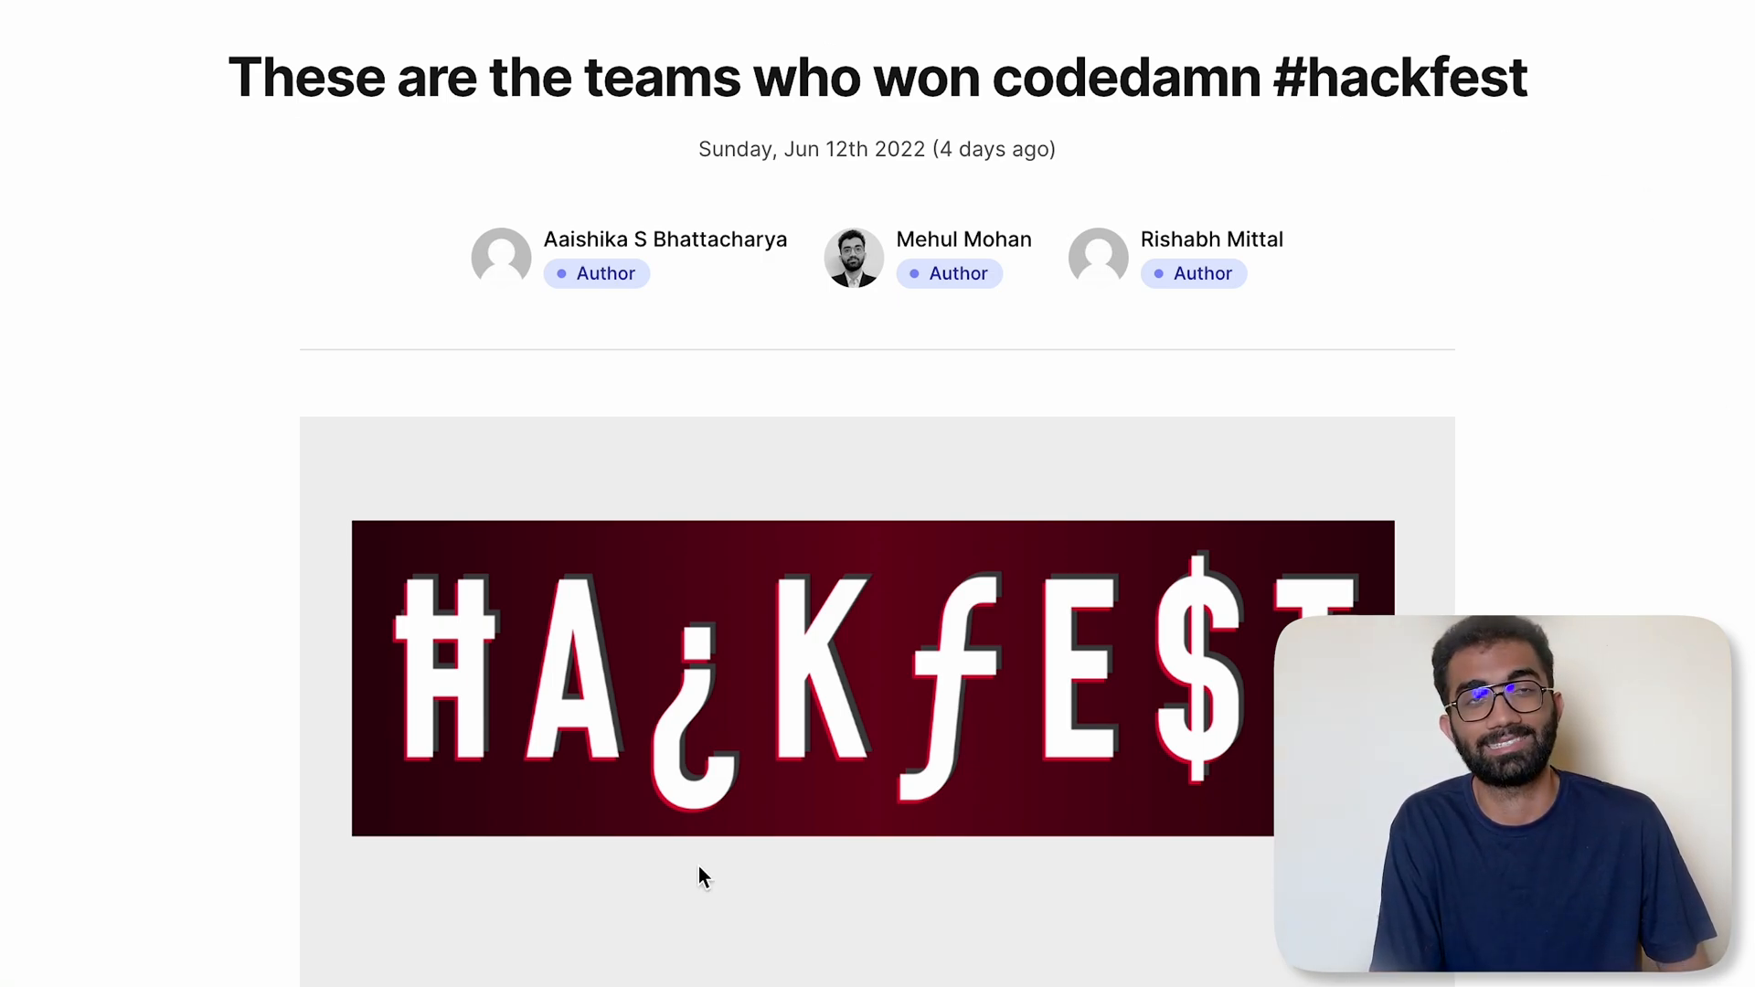
mouse_move(397, 894)
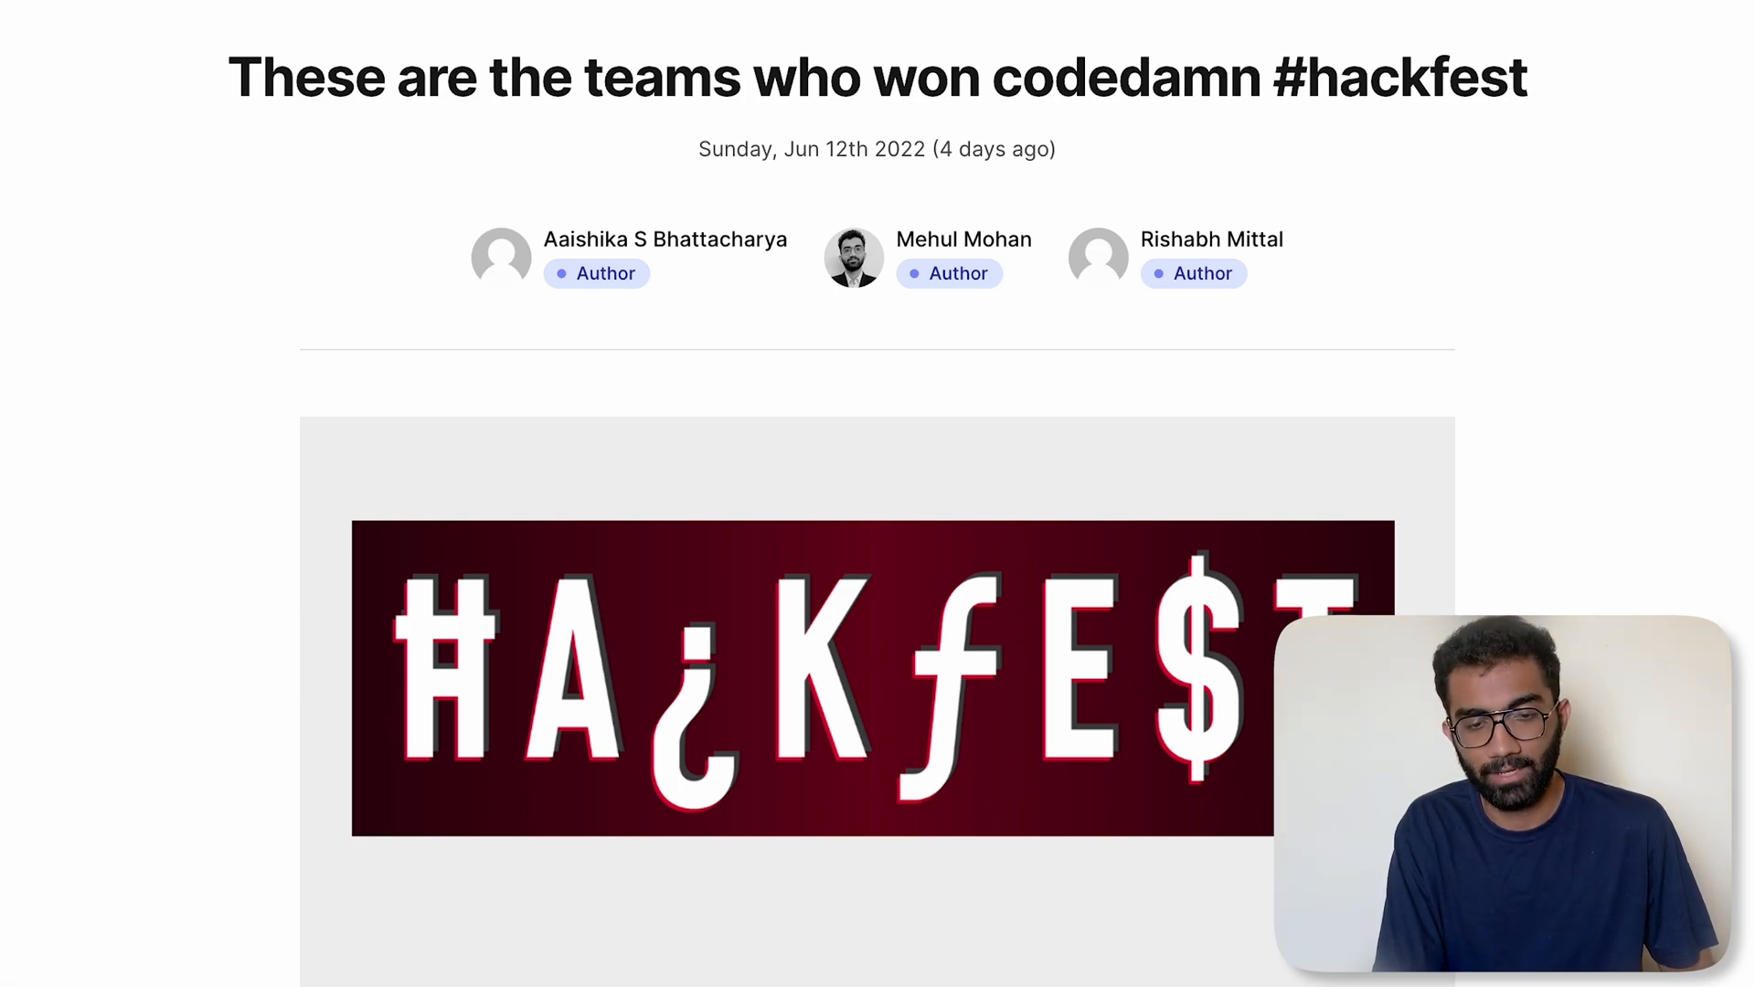
left_click(122, 25)
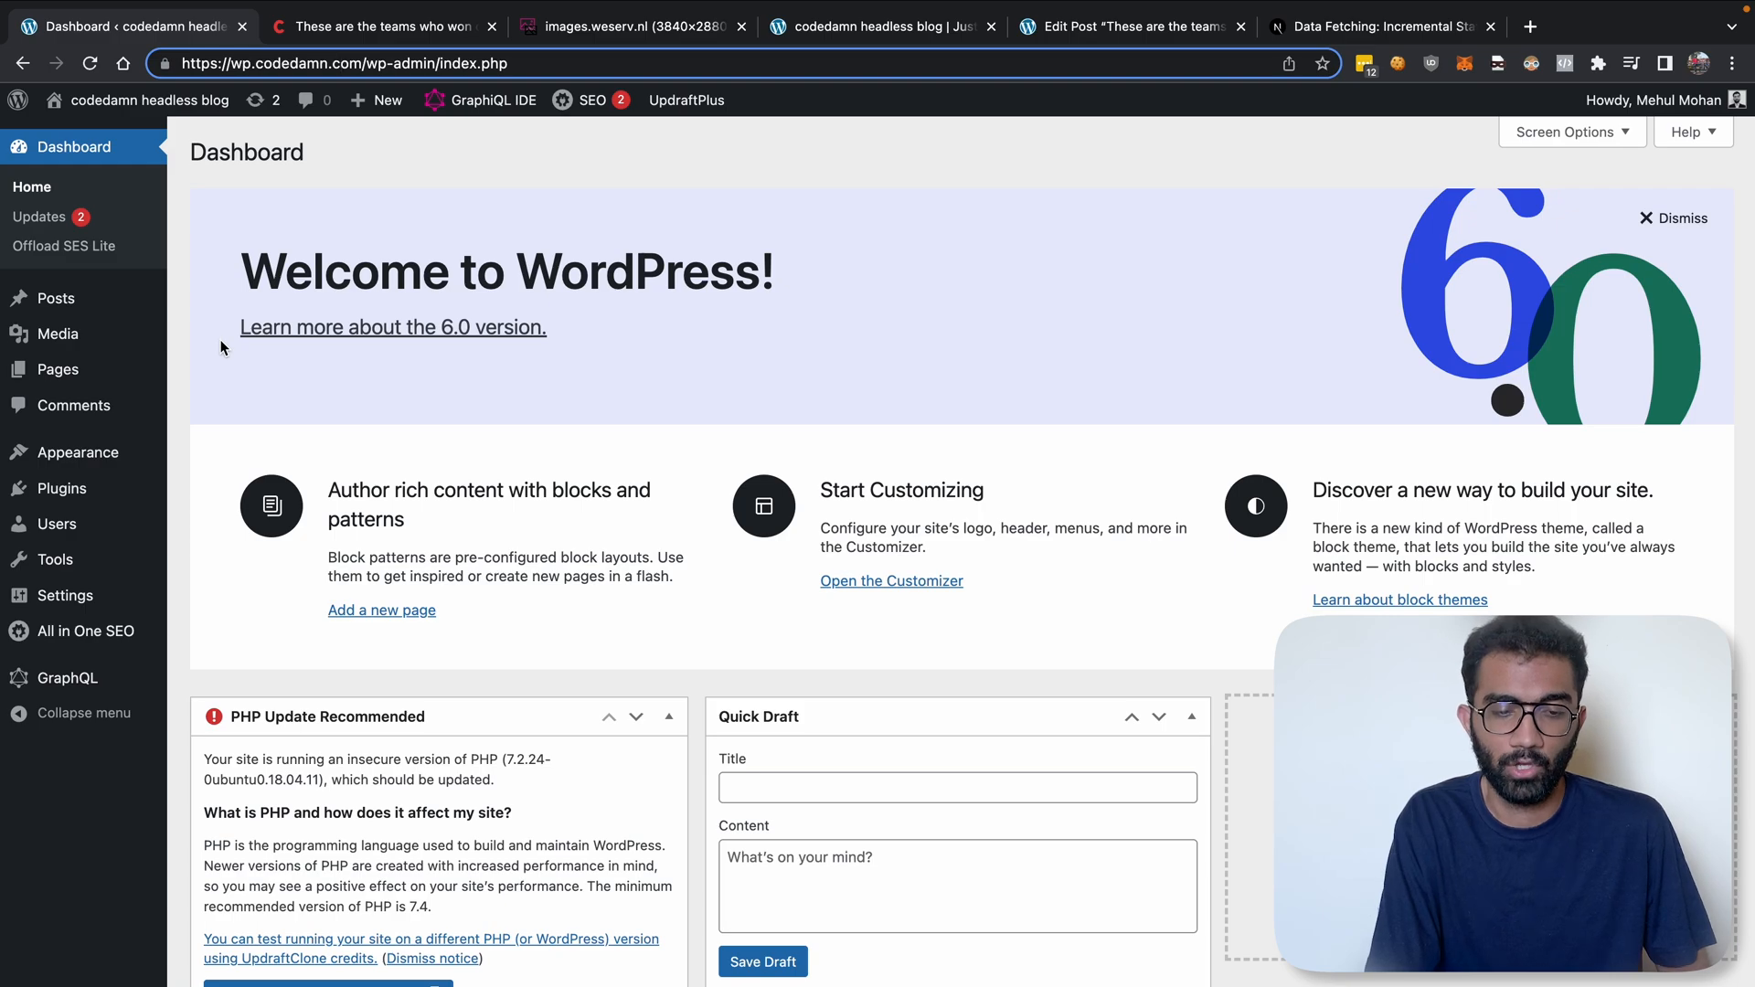
left_click(380, 25)
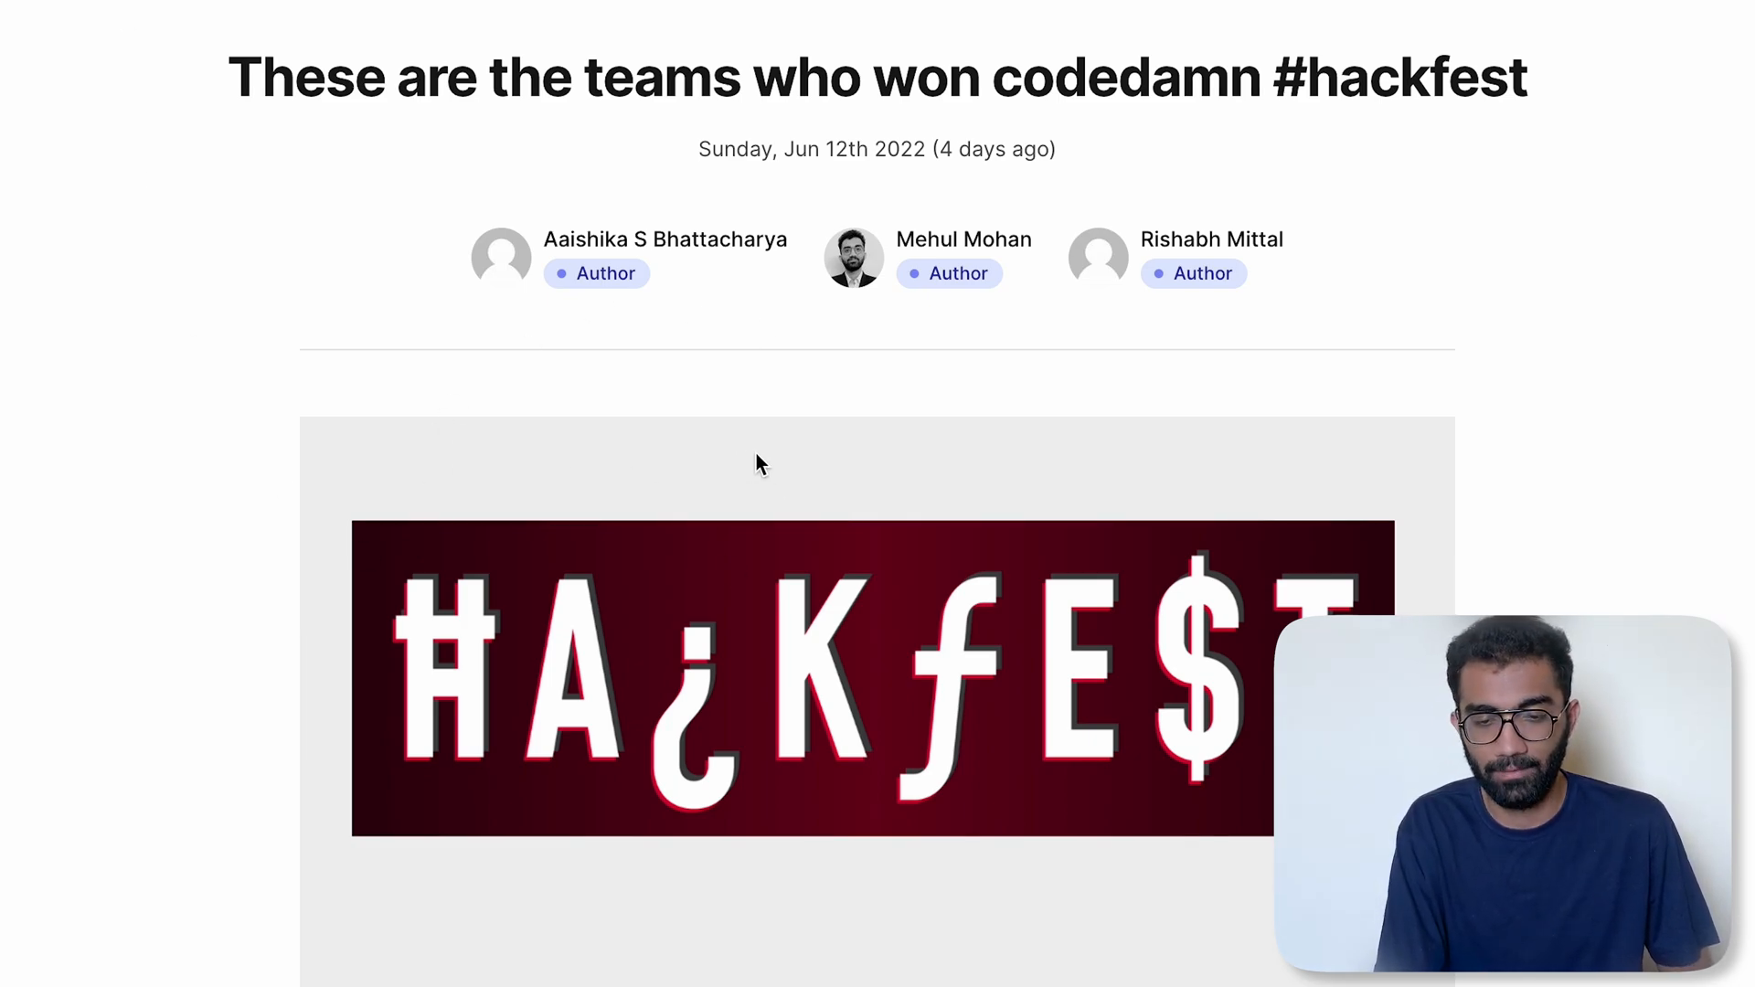
left_click(128, 26)
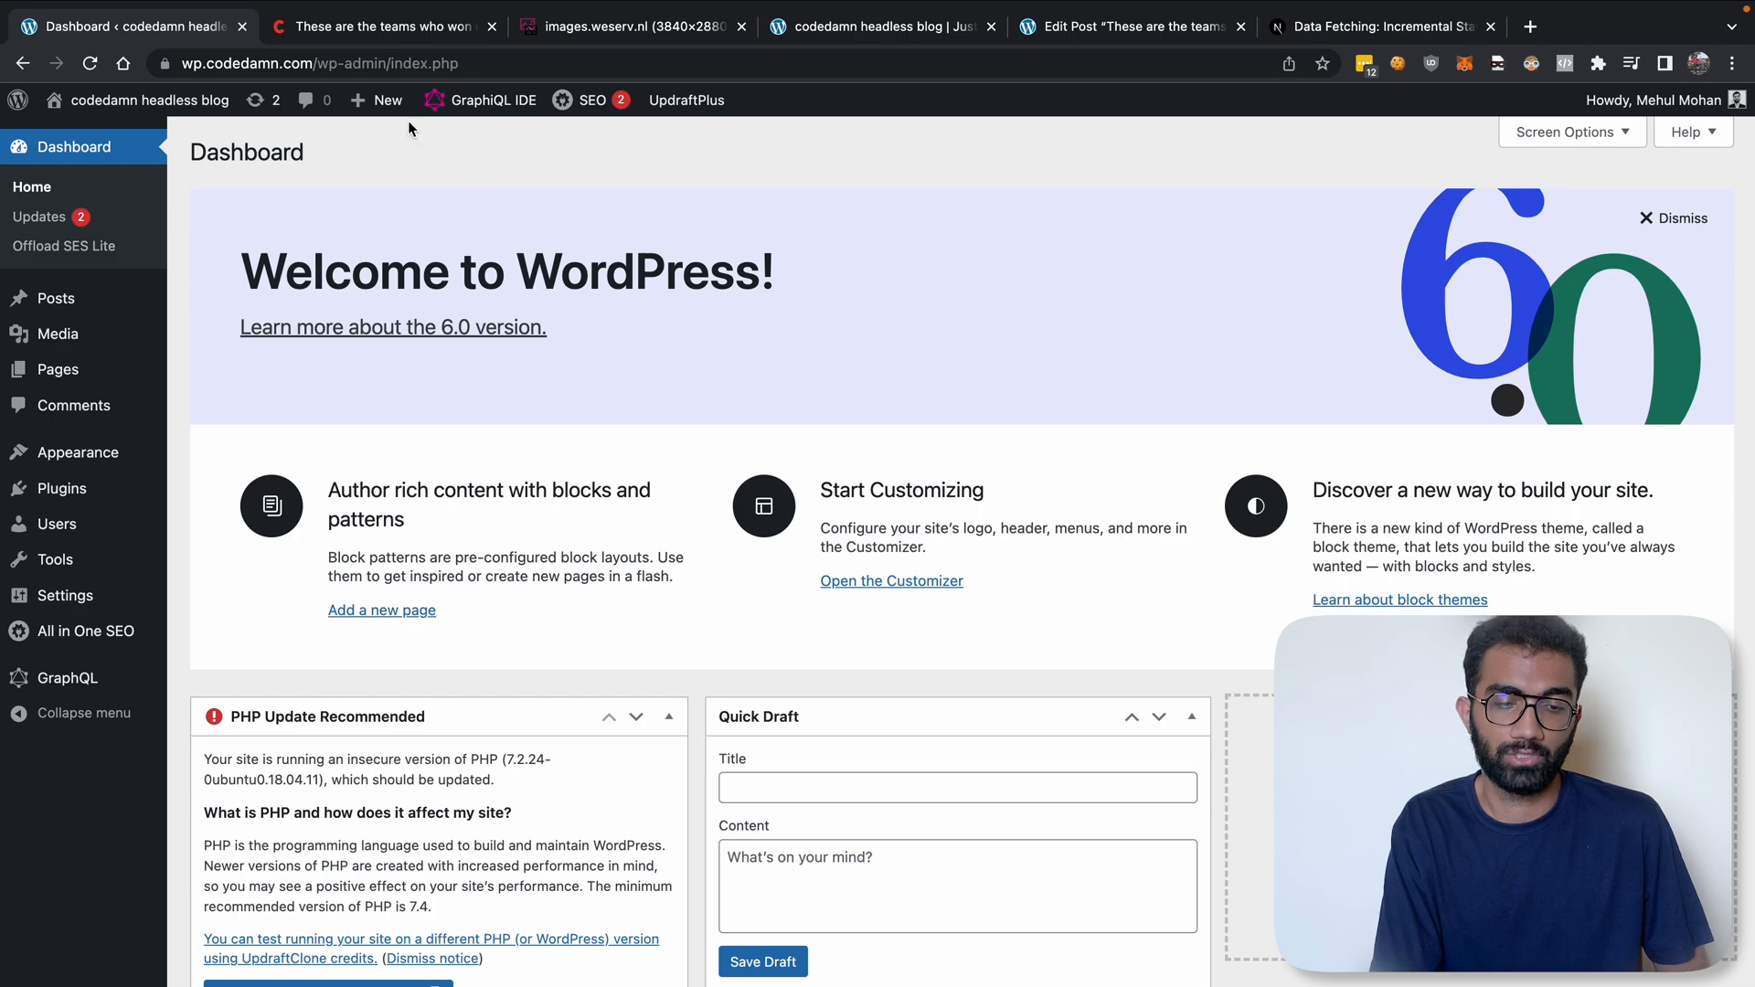